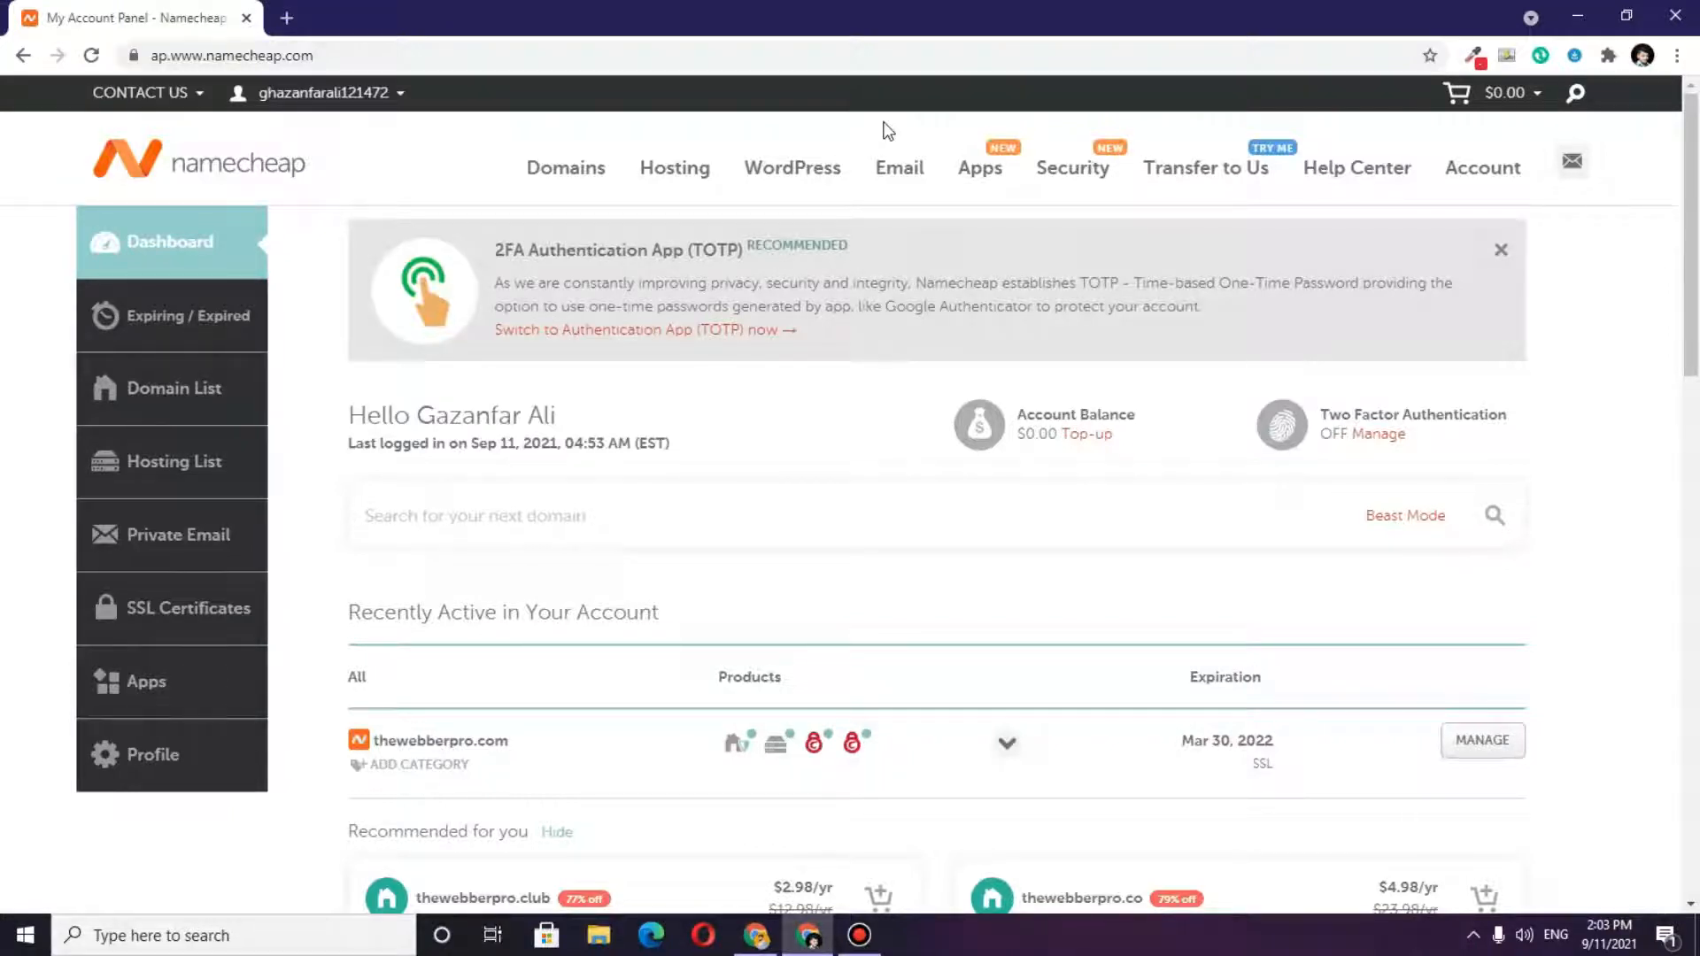
pyautogui.moveTo(330, 111)
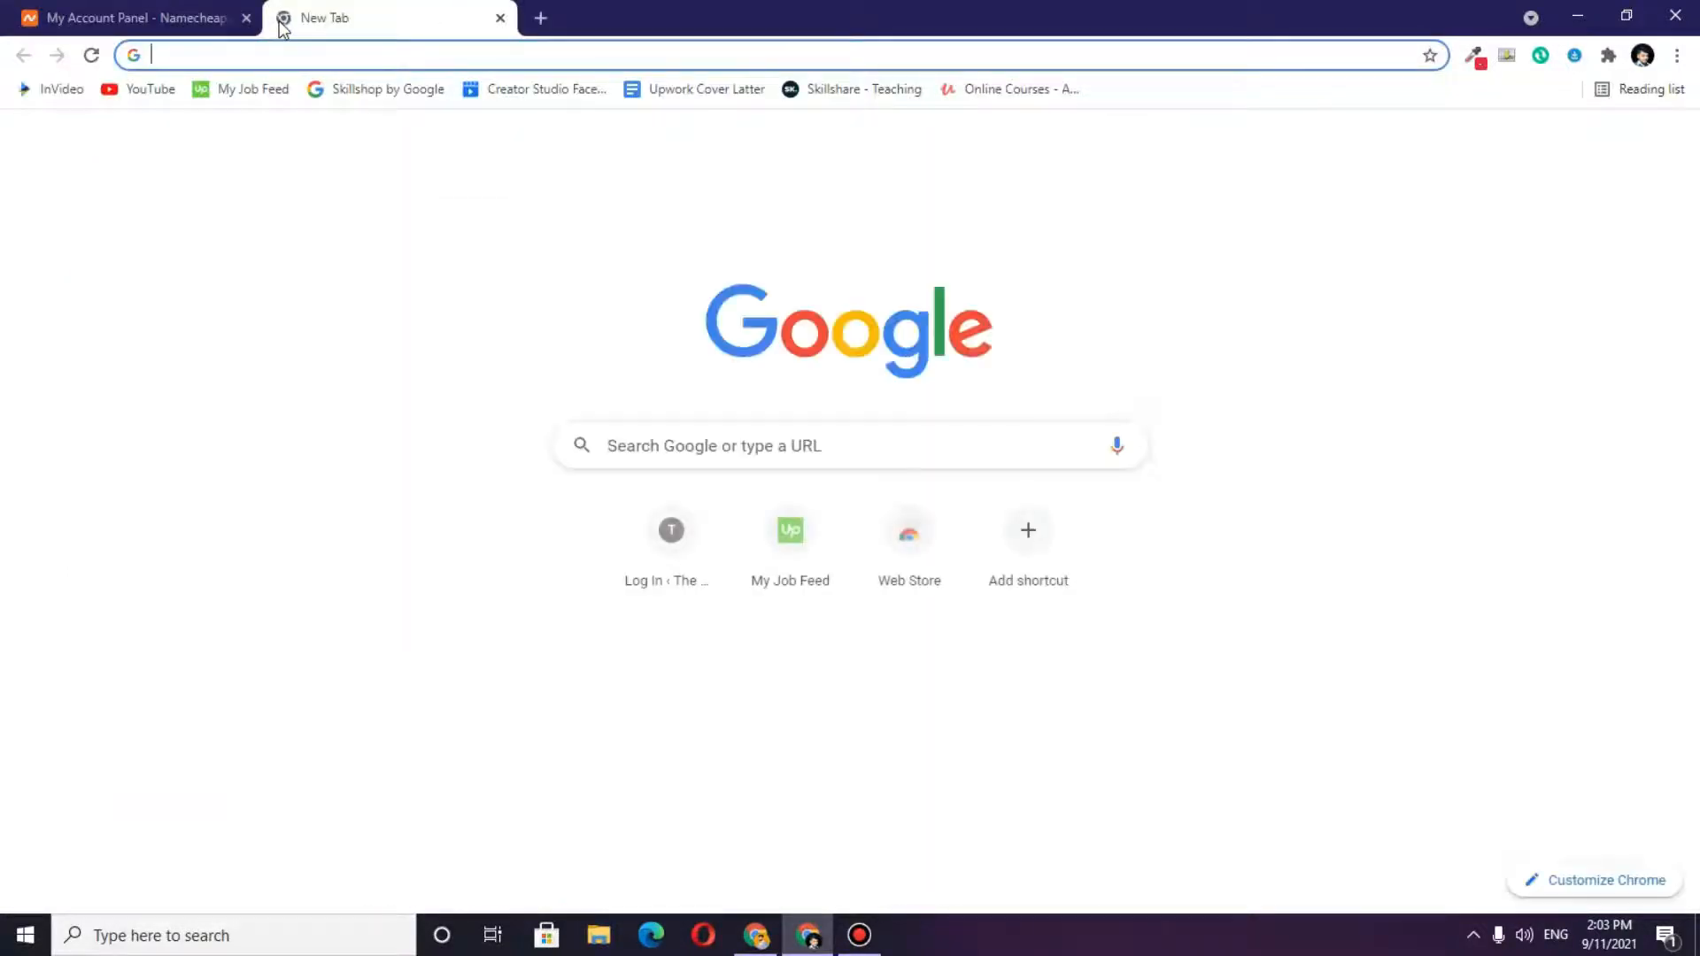
# - Search Google for 'namecheap' in a new Chrome tab
pyautogui.write('namecheap')
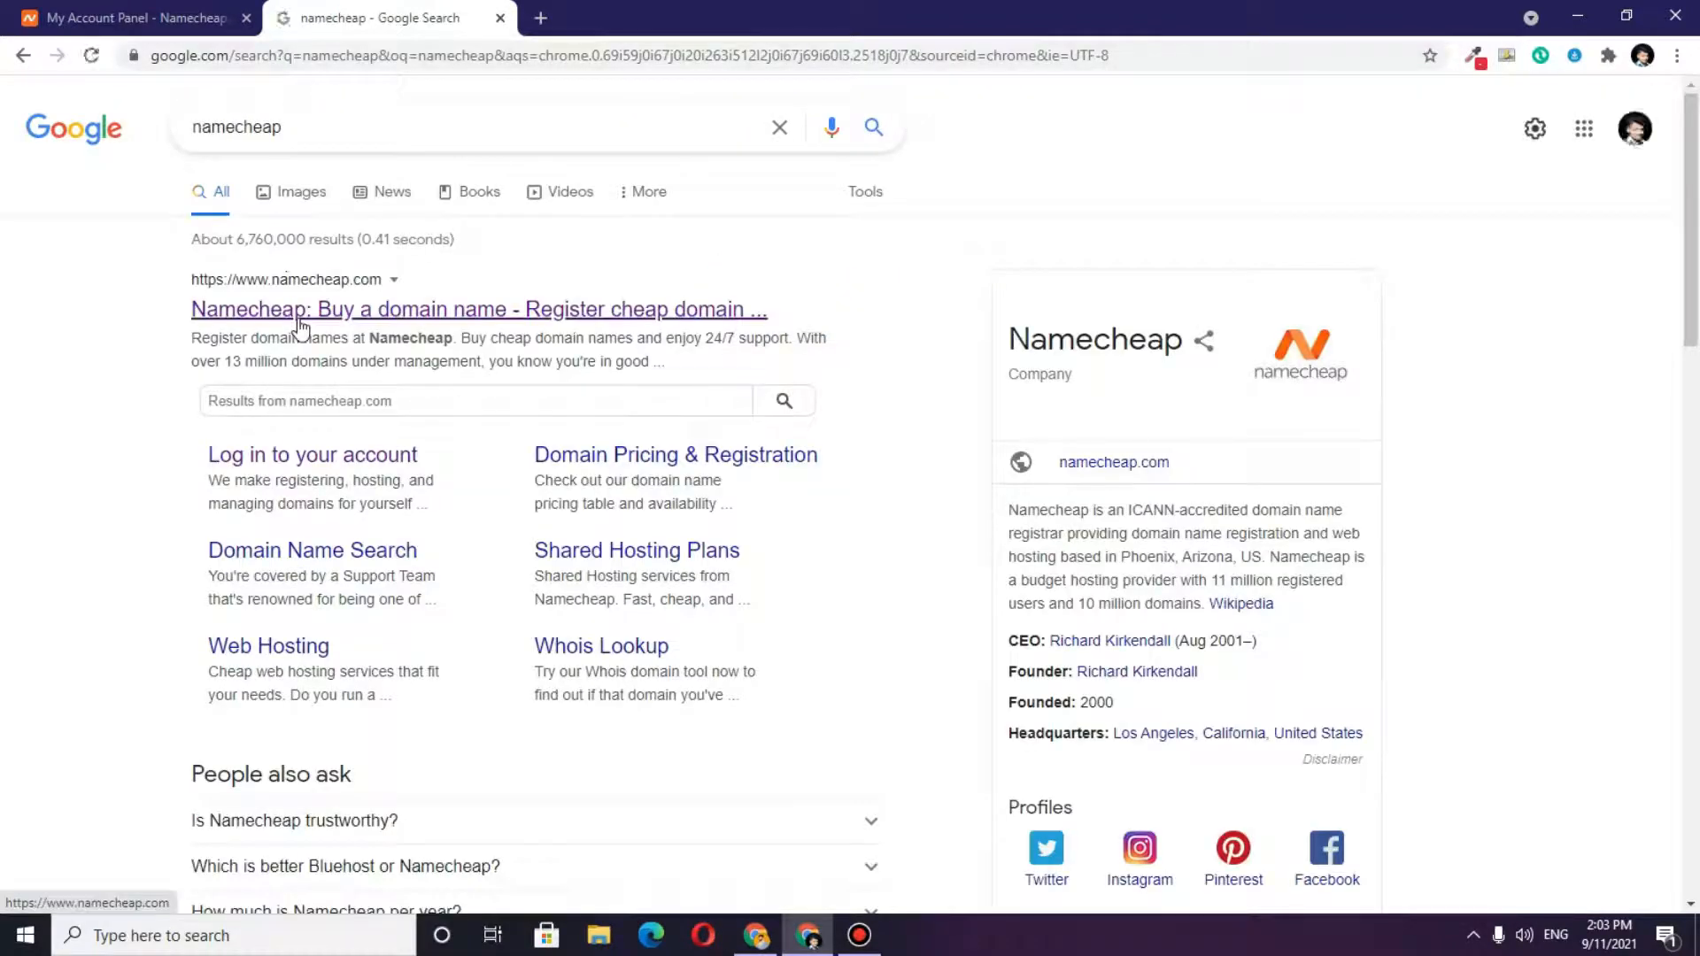
# - Open the Namecheap site from the search results and bring up the account menu
pyautogui.click(478, 309)
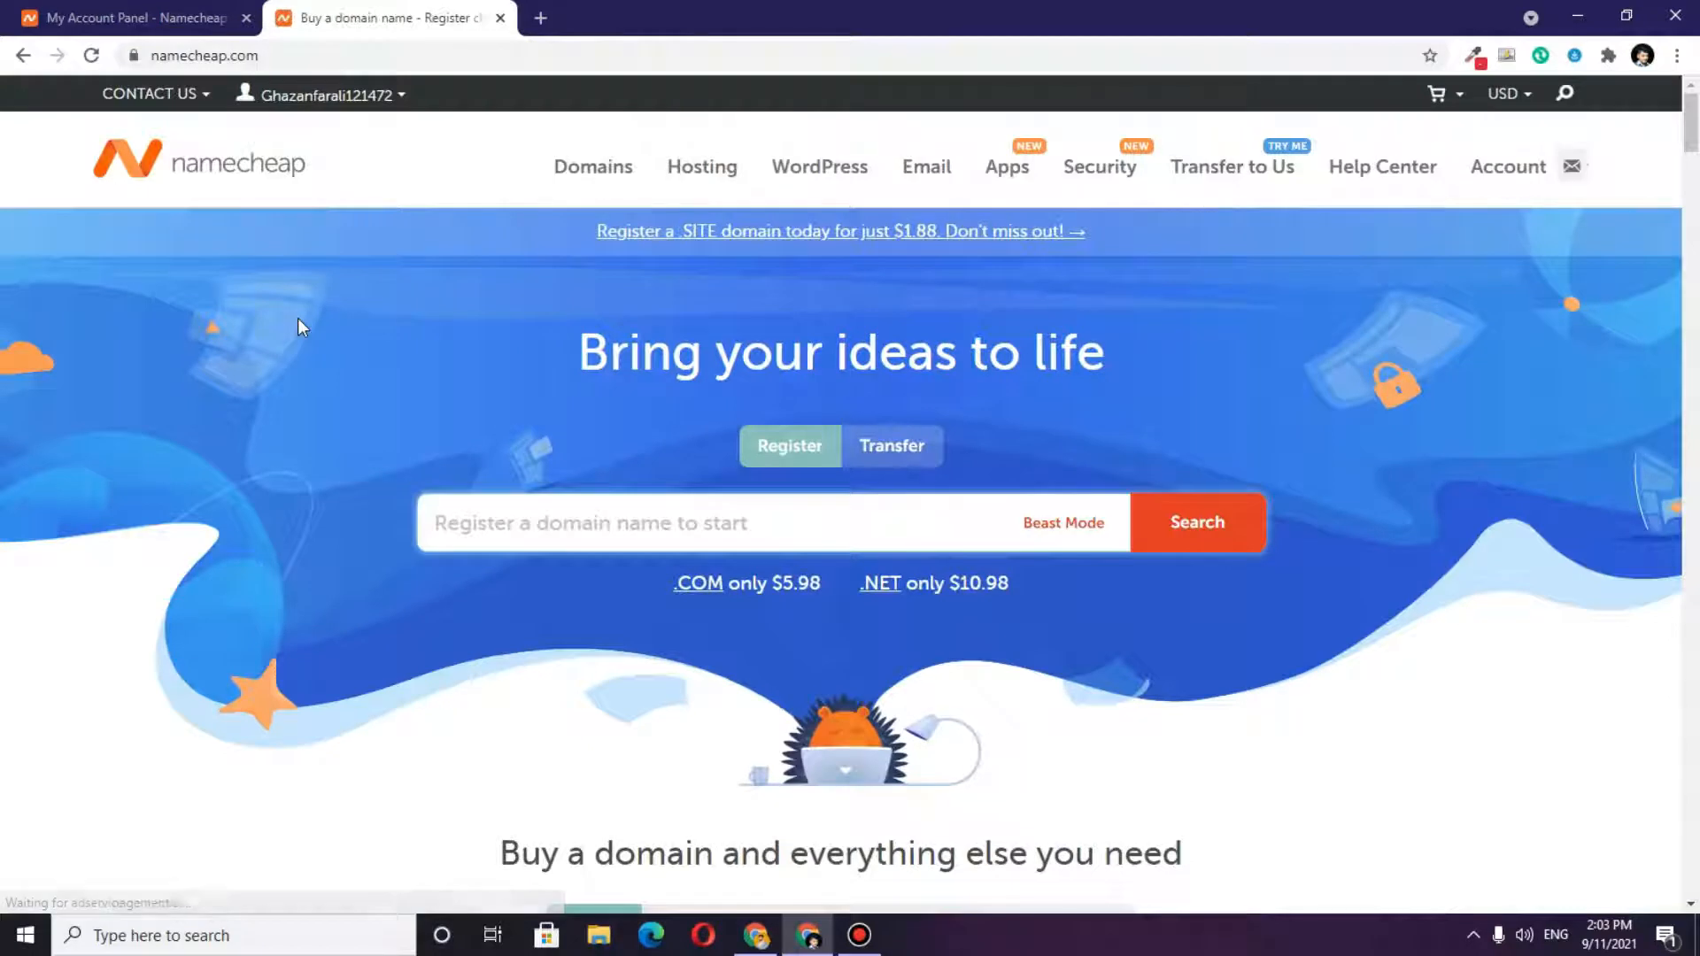
pyautogui.click(319, 94)
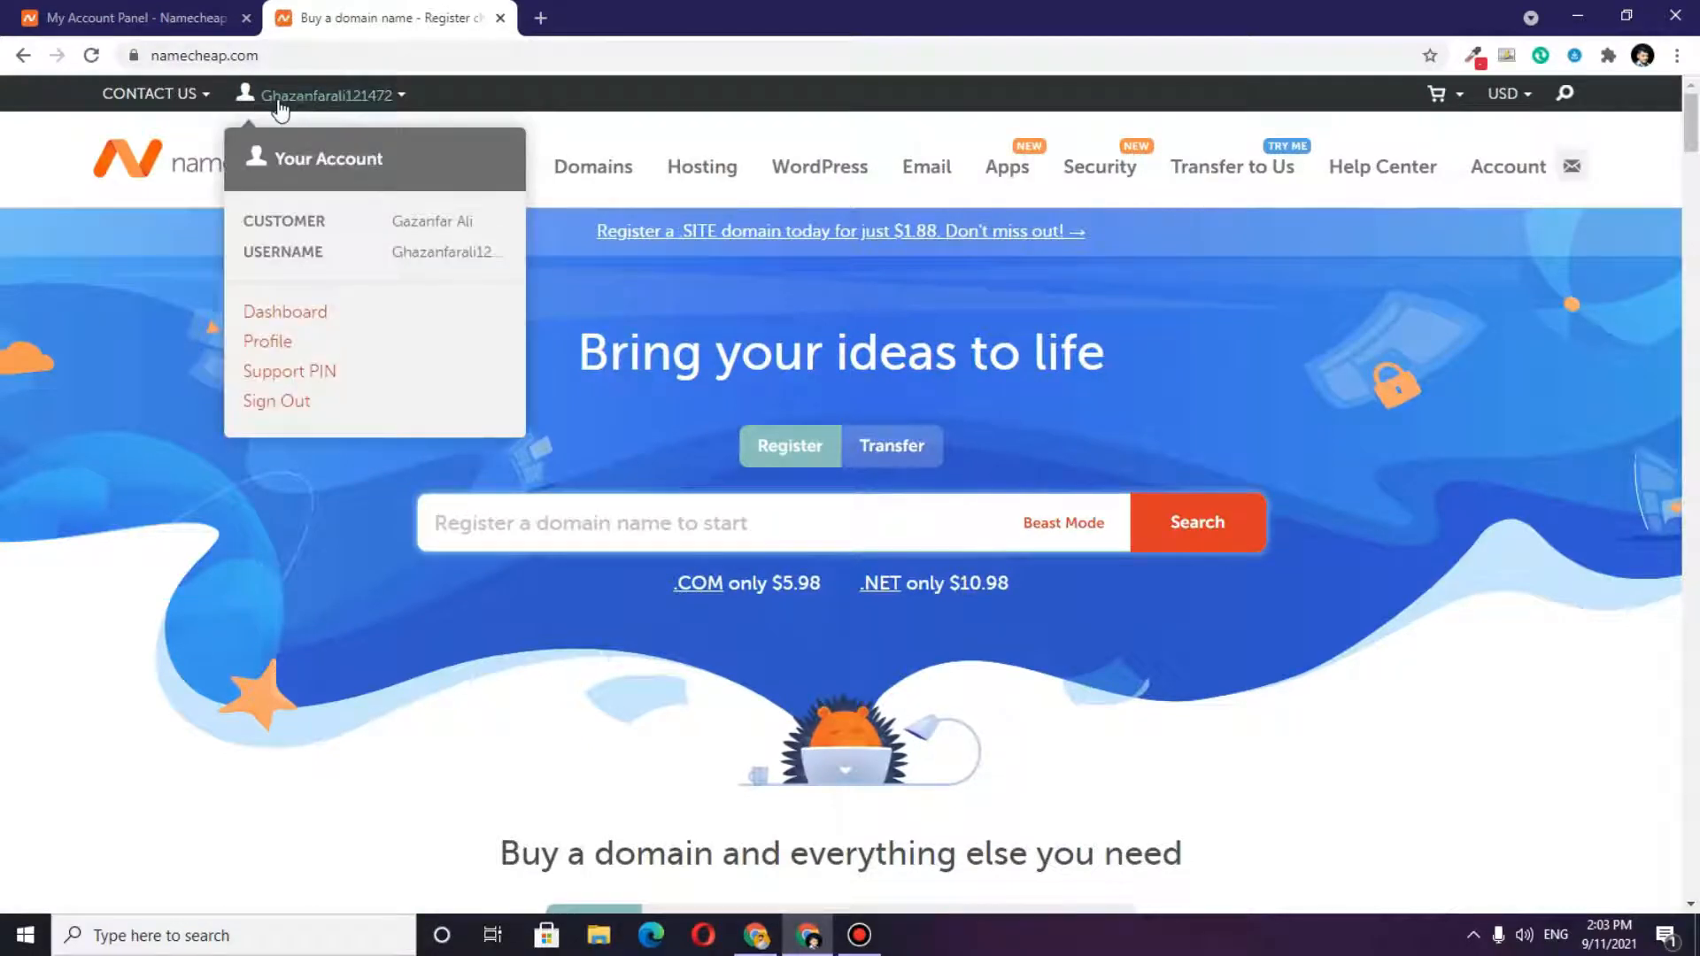
pyautogui.moveTo(333, 243)
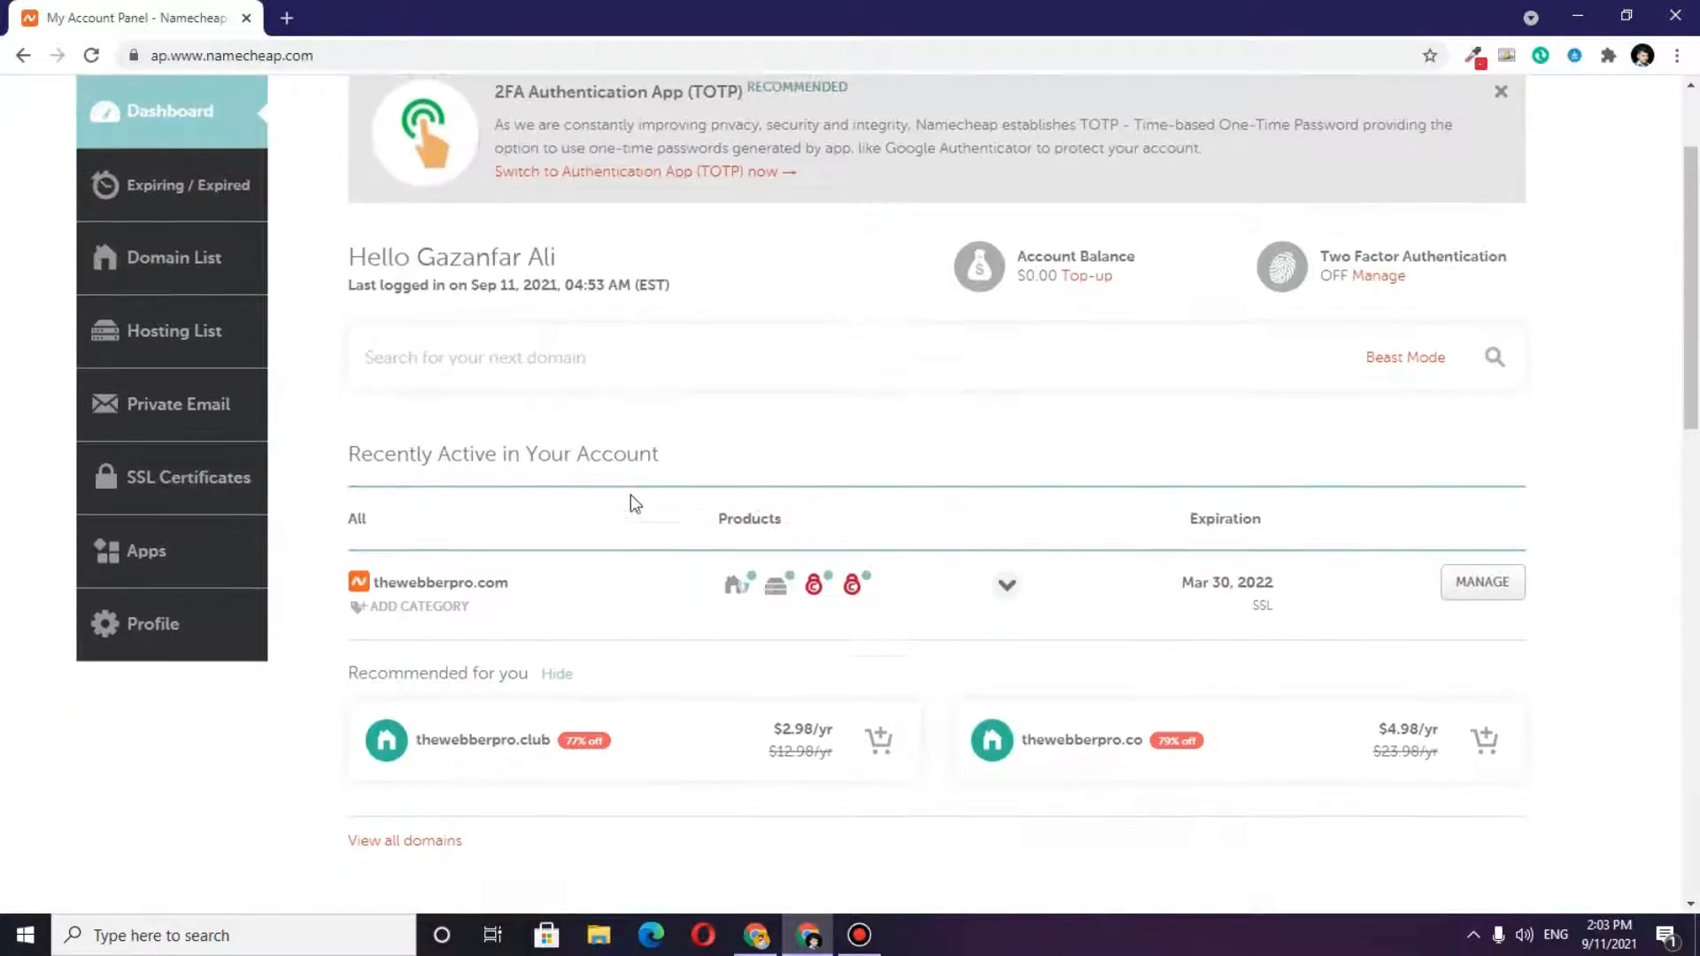
# - Scroll the Namecheap dashboard to the thewebberpro.com Stellar Plus hosting product
pyautogui.scroll(3)
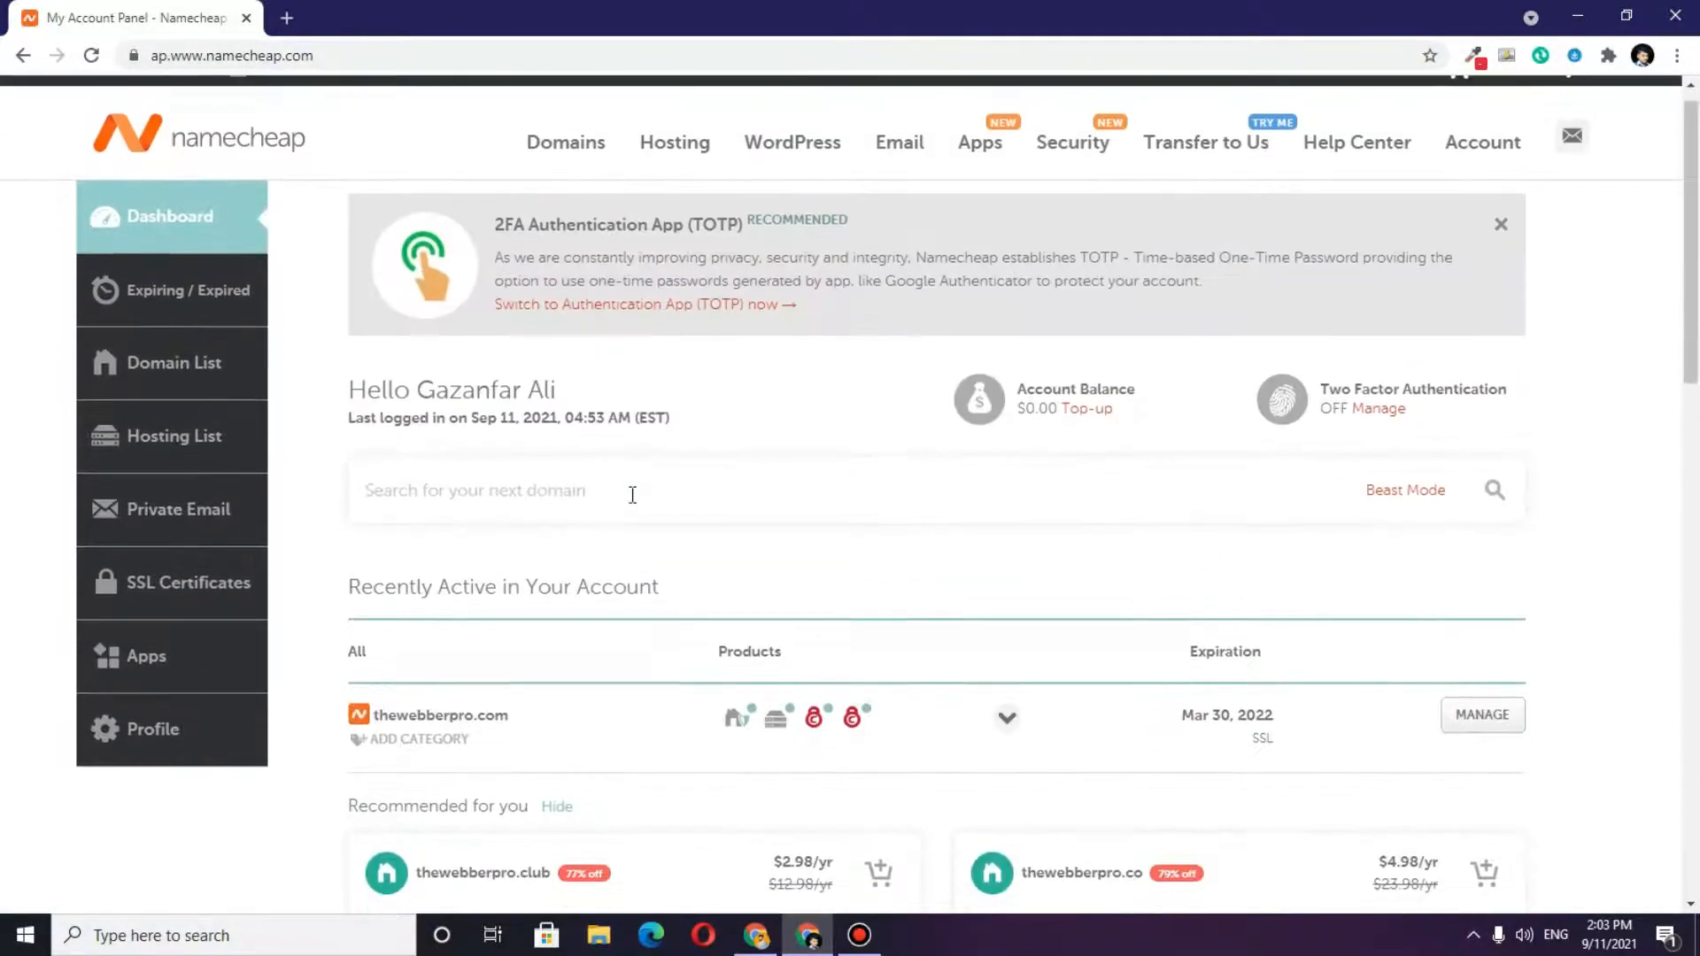
pyautogui.scroll(-3)
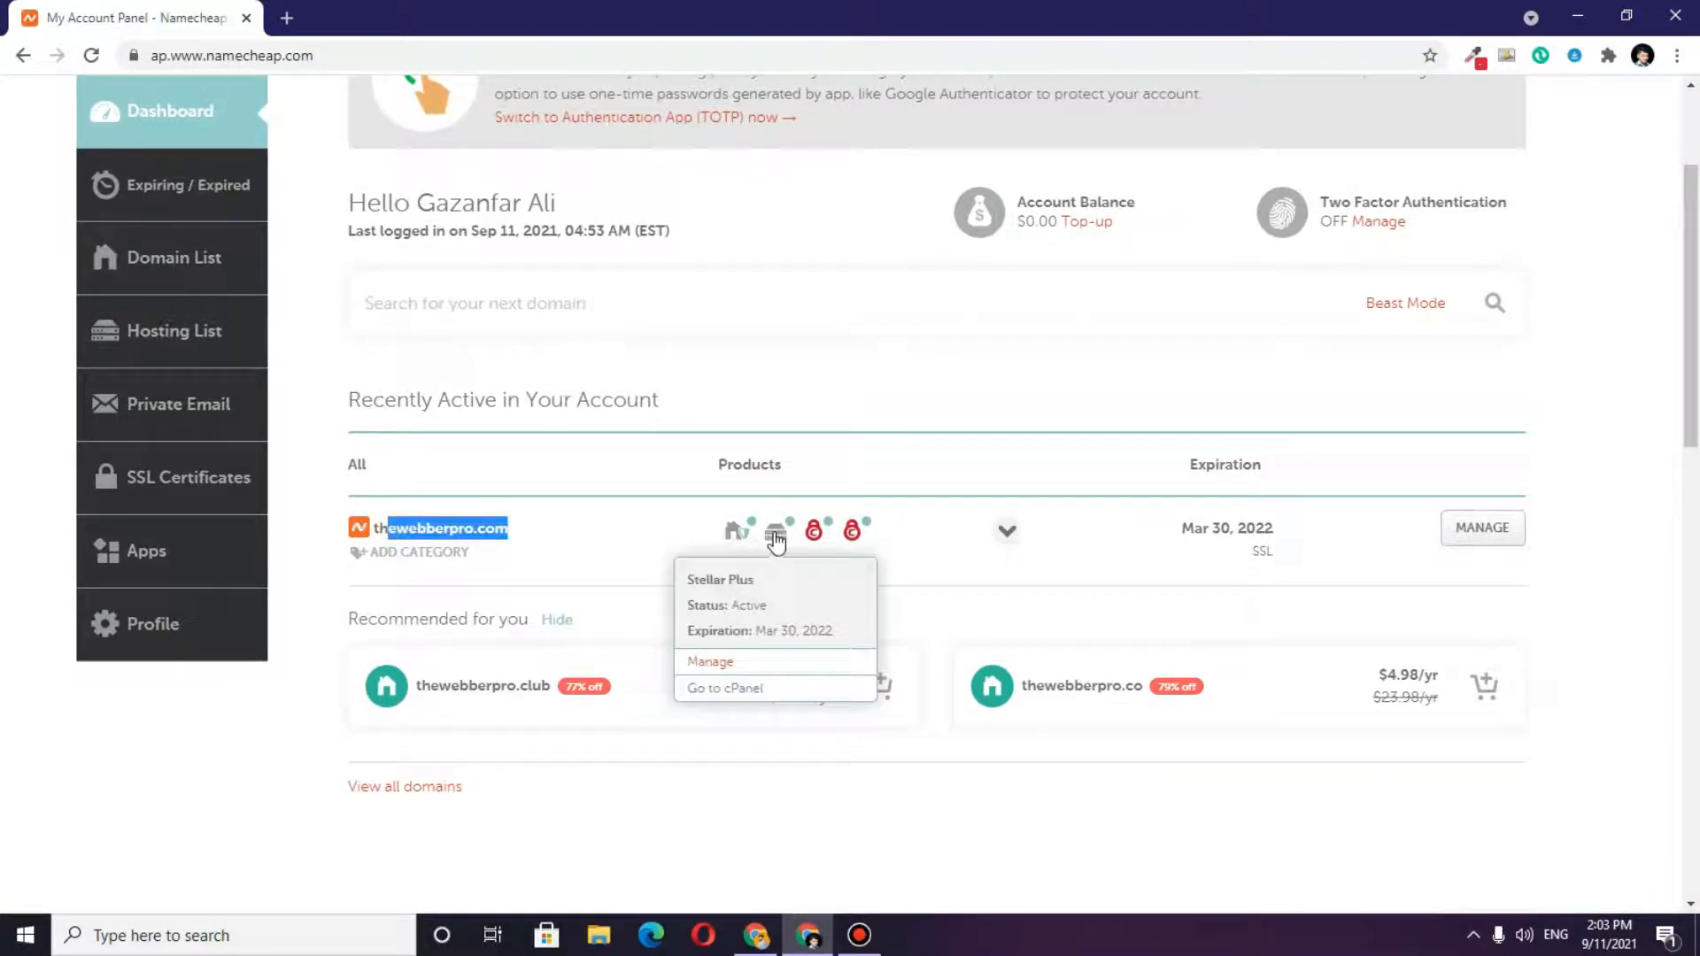
pyautogui.moveTo(811, 531)
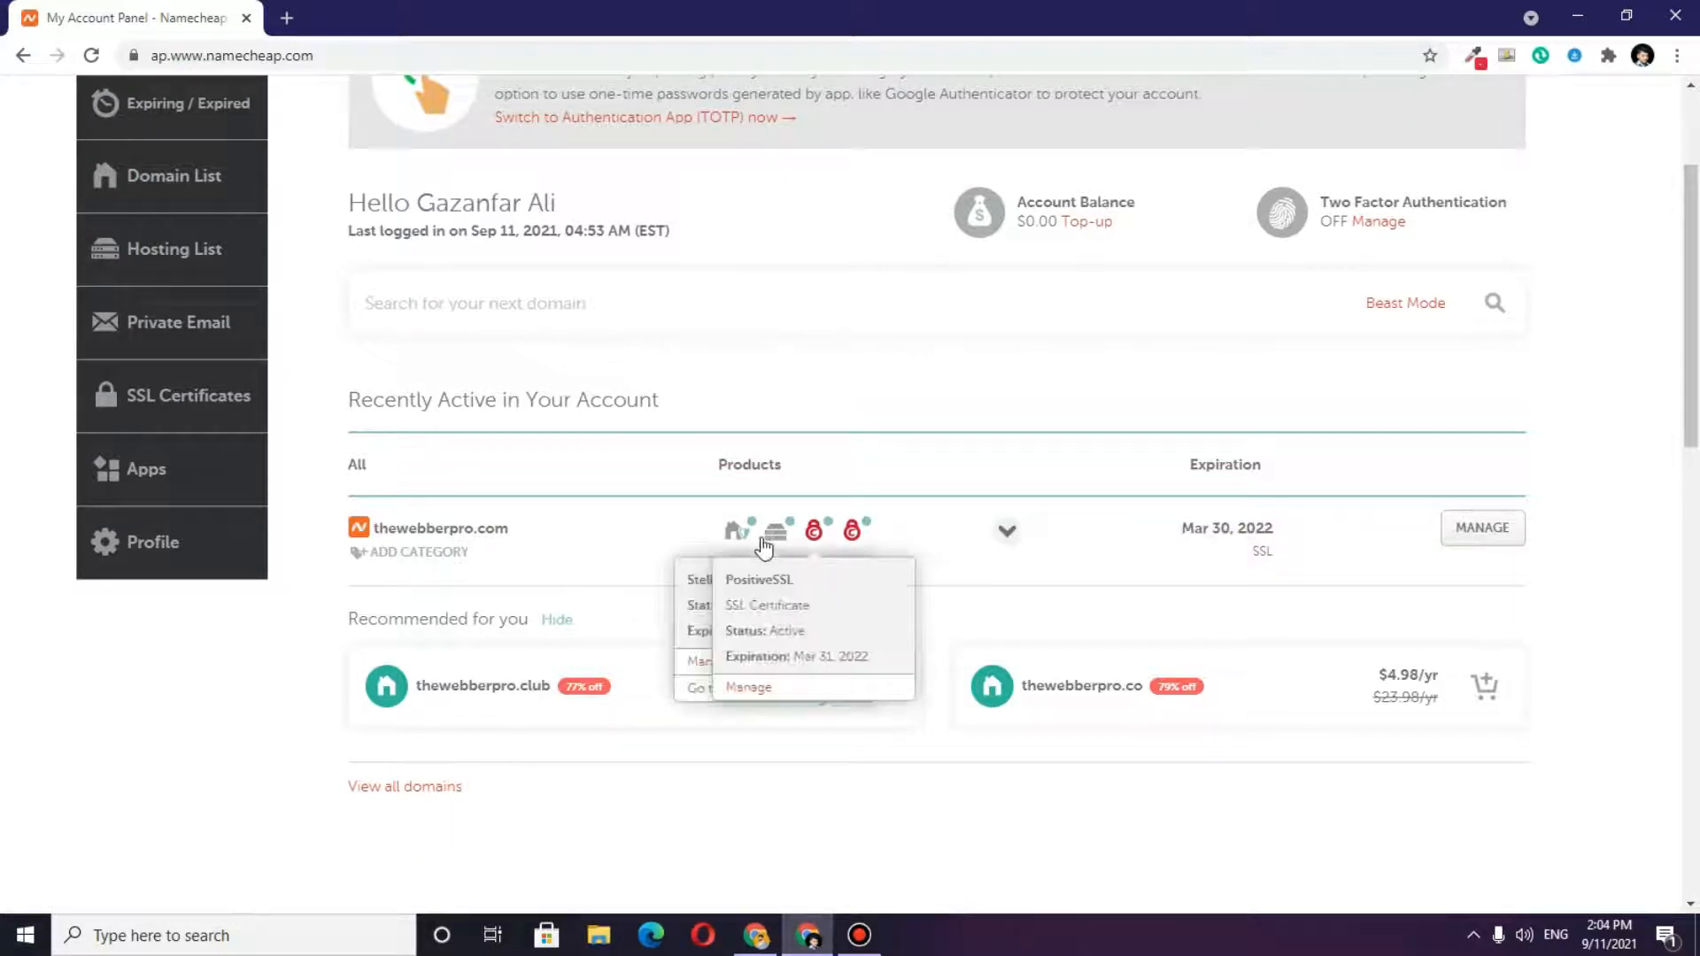
pyautogui.moveTo(774, 531)
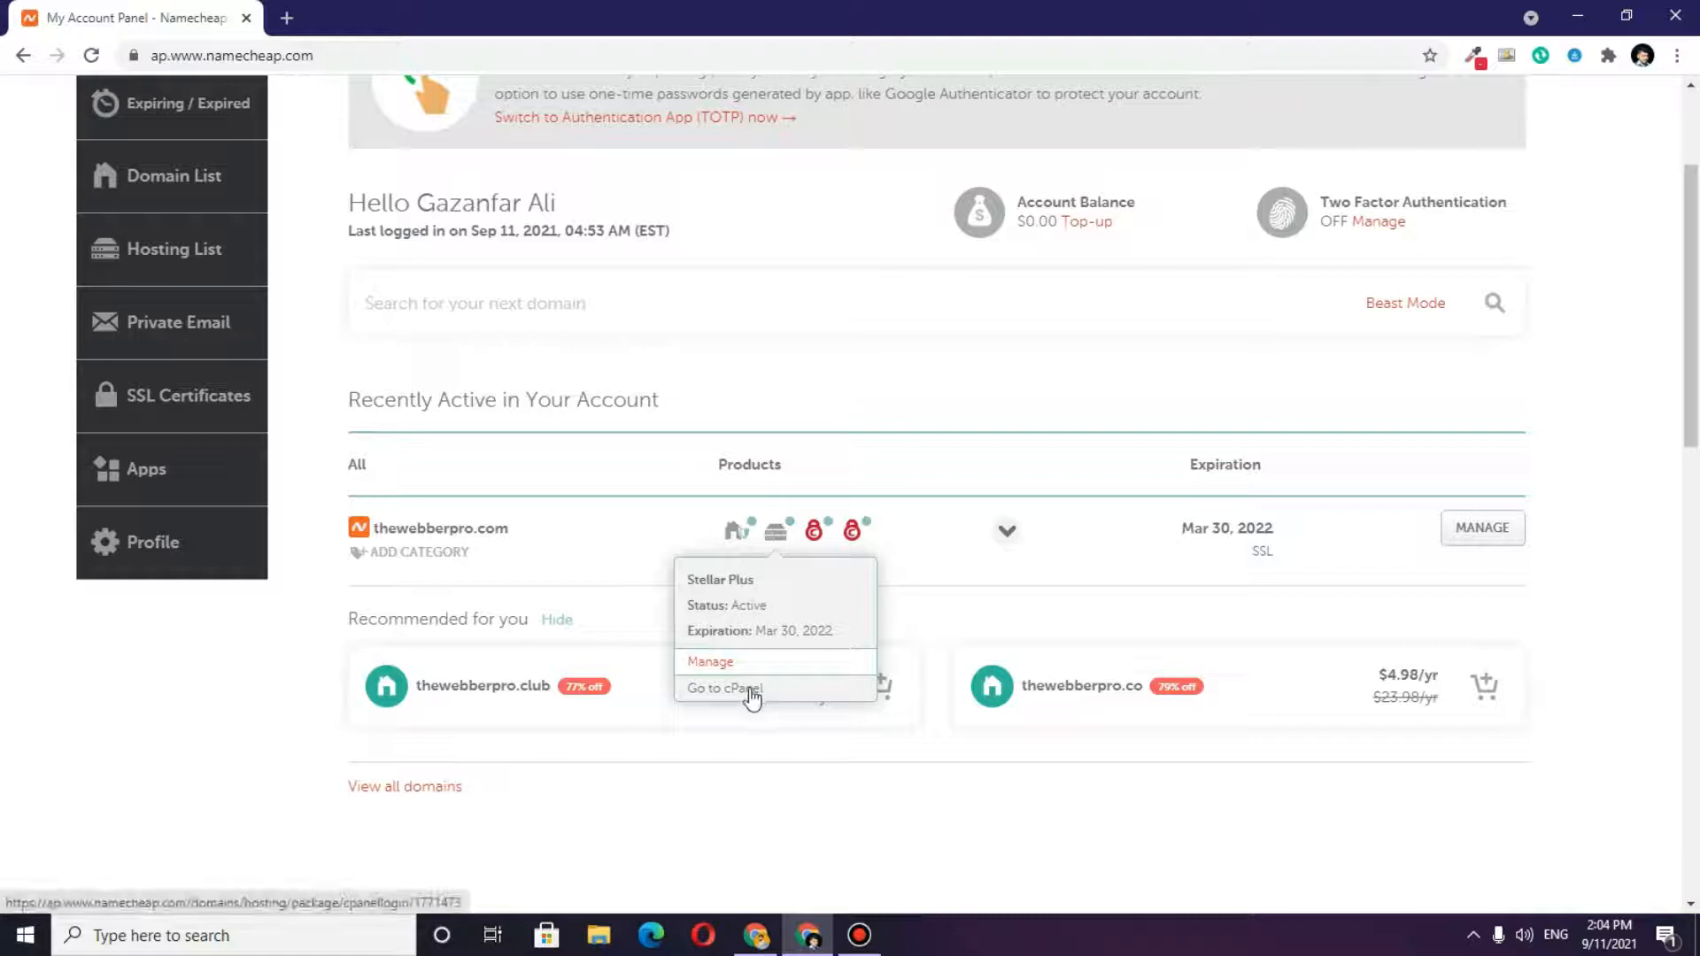
# - Launch cPanel for thewebberpro.com and scroll down to the Namecheap-exclusive tools
pyautogui.click(722, 689)
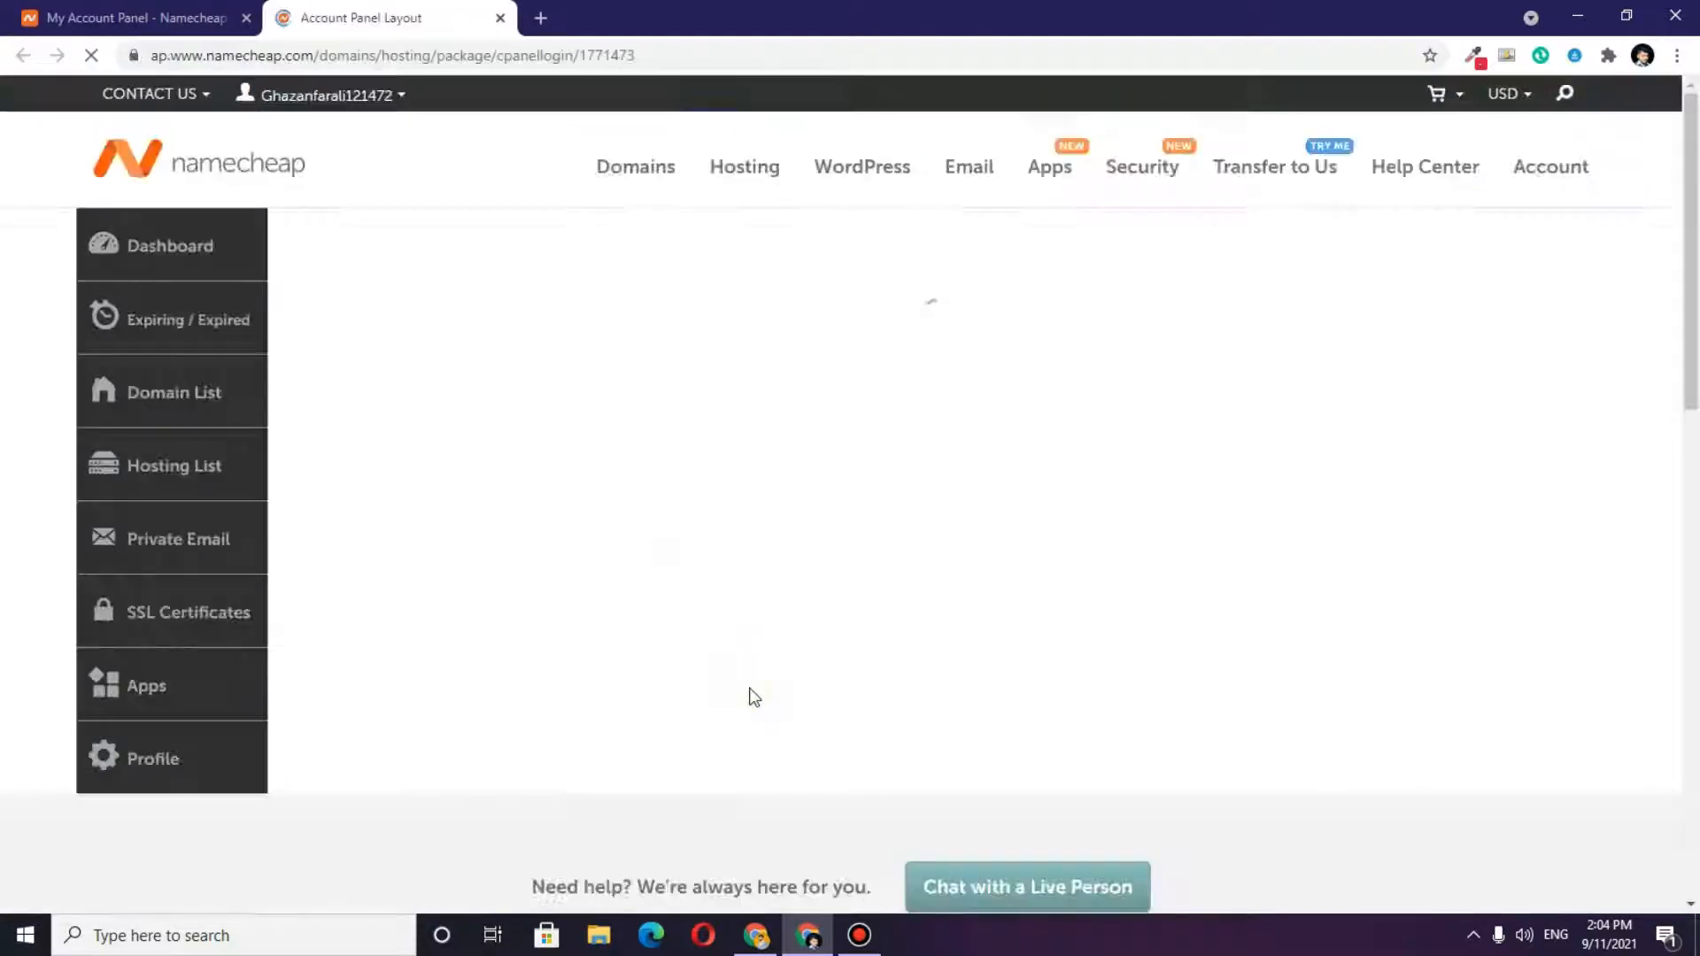
pyautogui.click(174, 392)
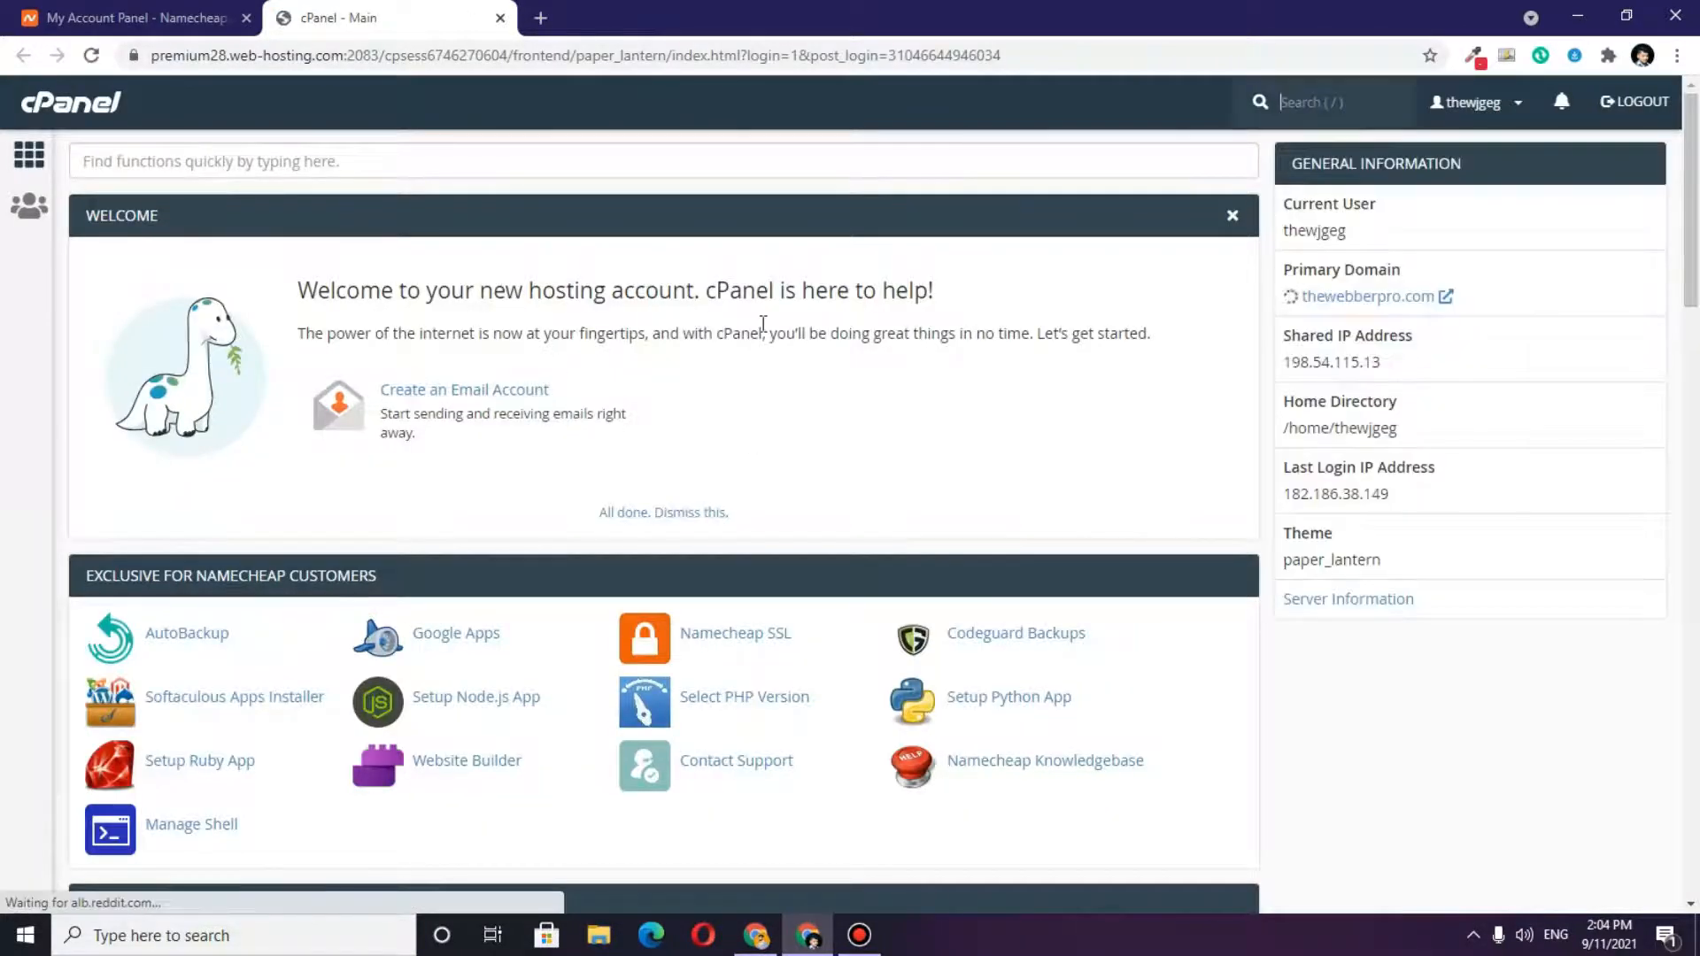
pyautogui.scroll(-3)
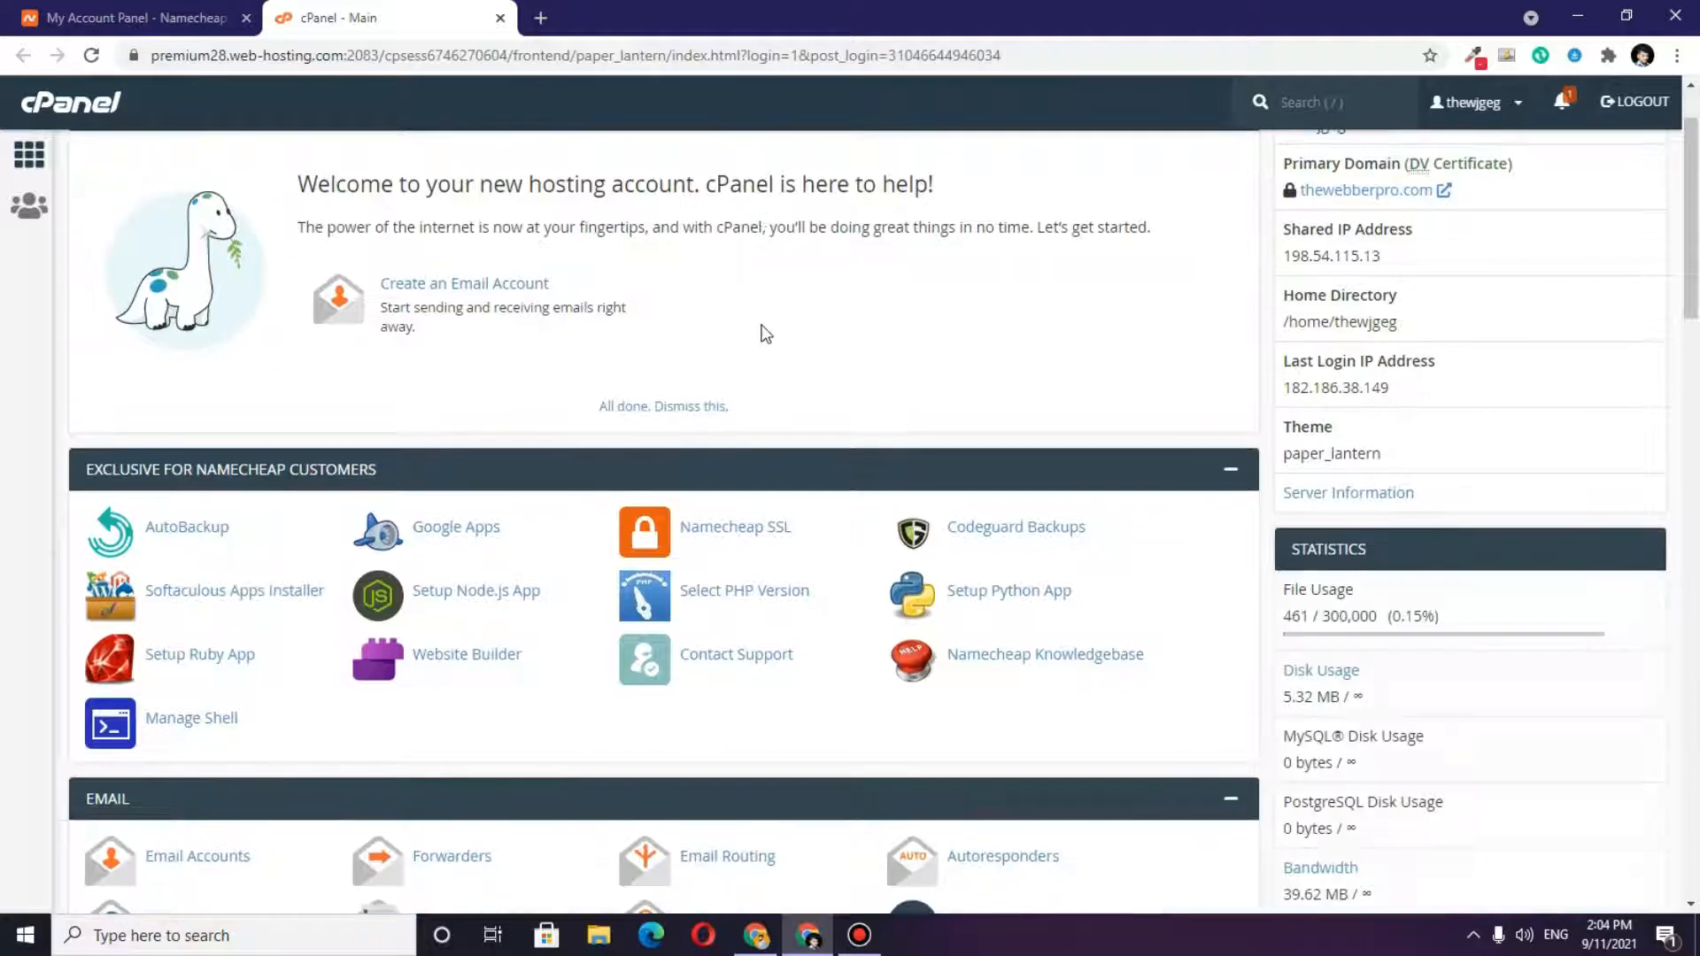
pyautogui.scroll(-3)
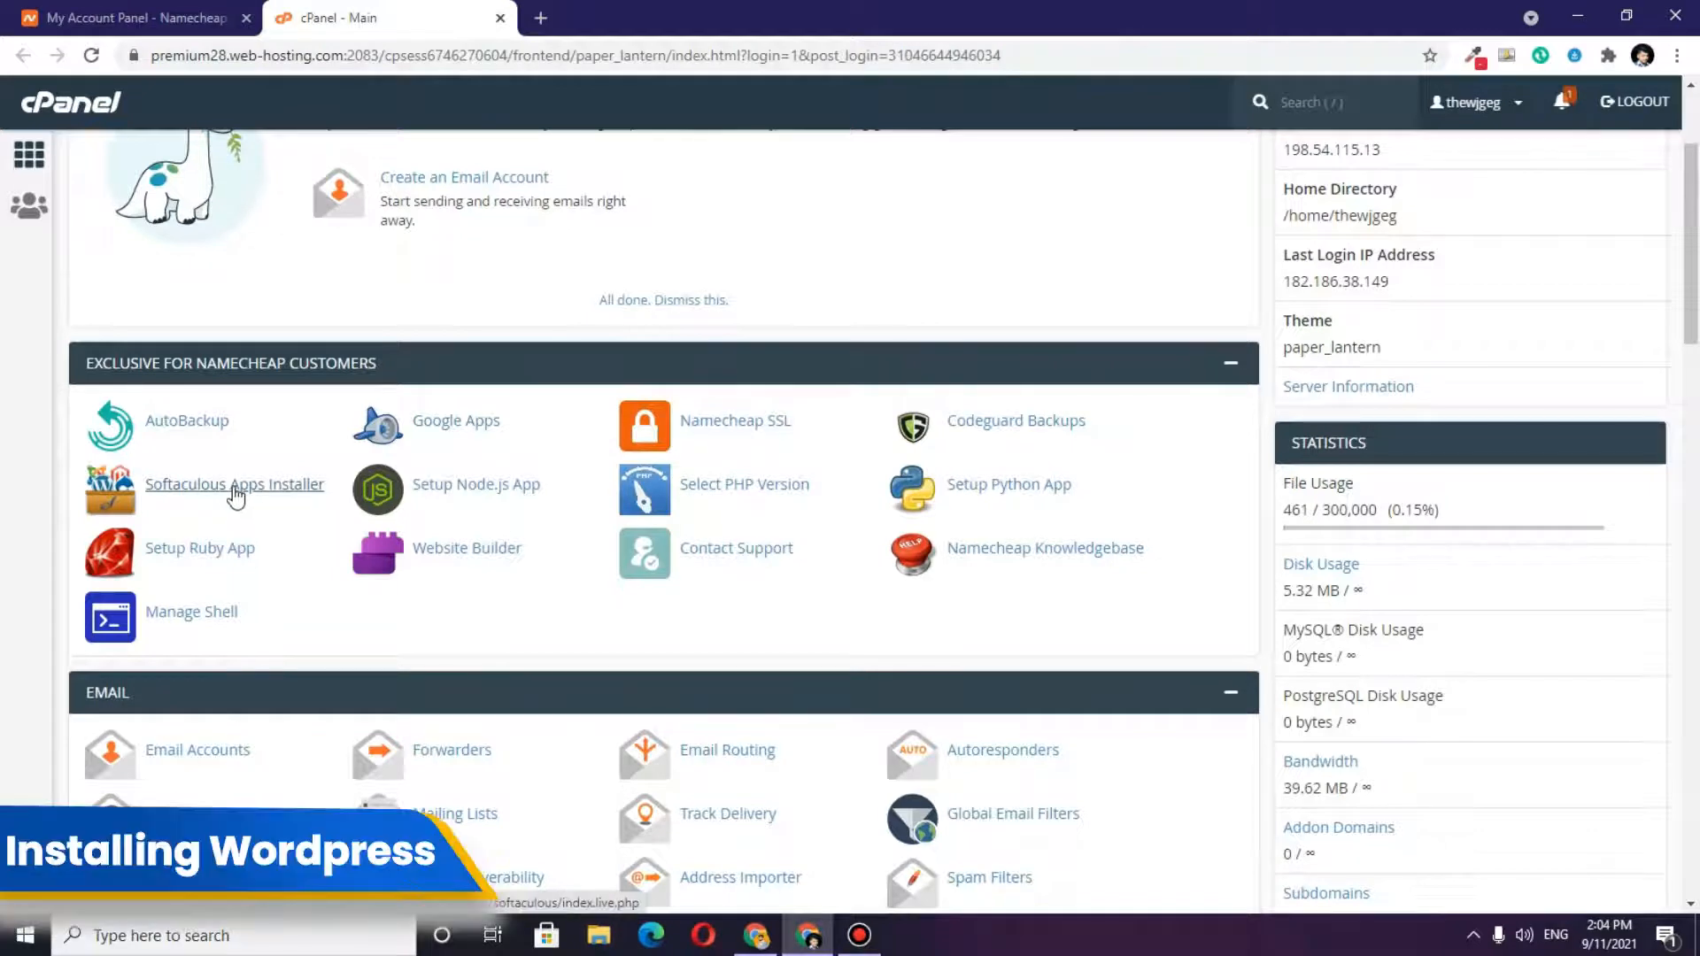
# - Open Softaculous Apps Installer and scroll through the WordPress 5.8.1 overview
pyautogui.click(234, 485)
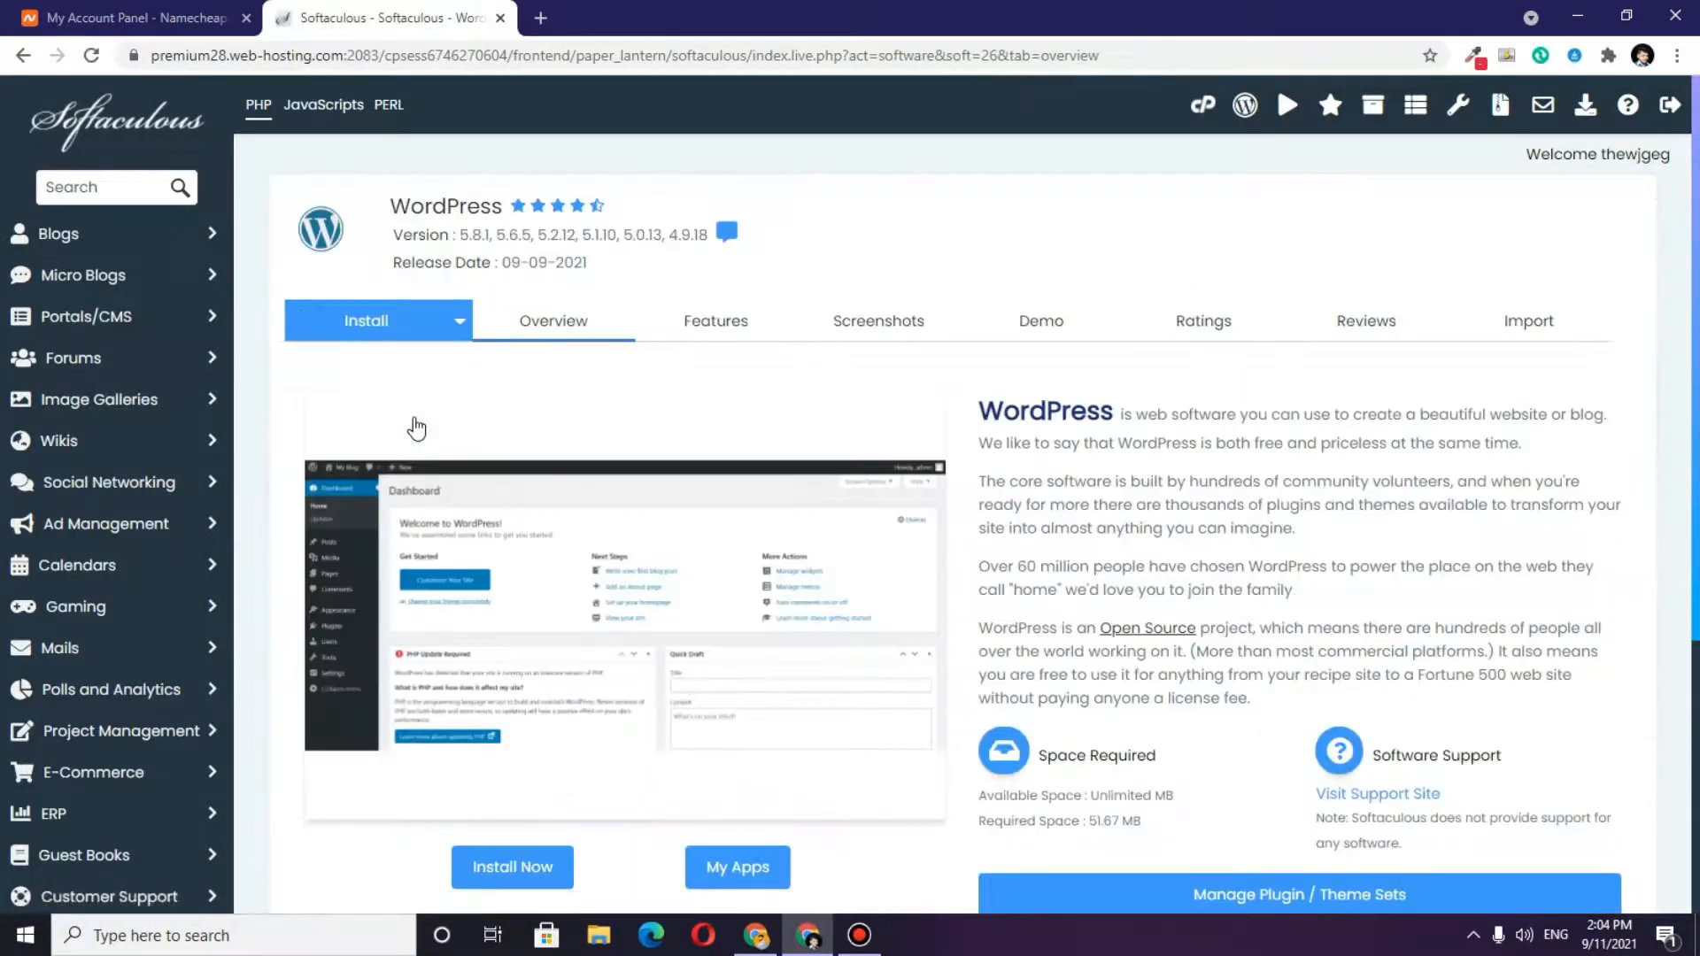
pyautogui.scroll(-3)
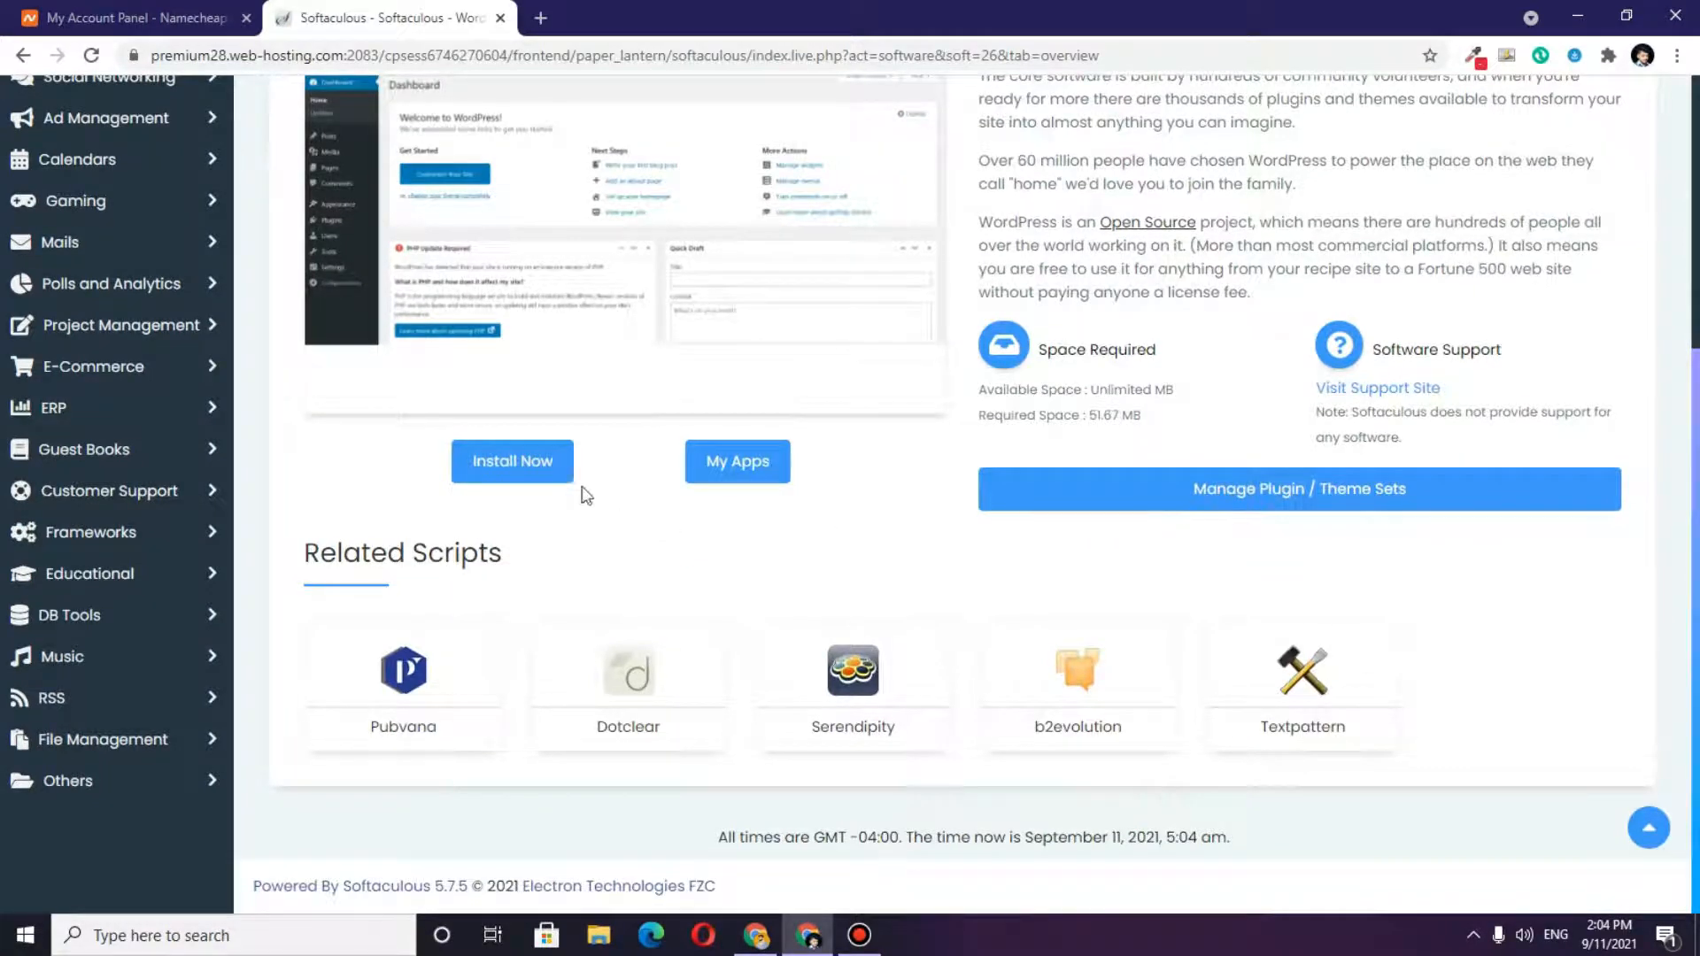
# - Start a new WordPress install and review the default admin username, email and site description
pyautogui.click(511, 461)
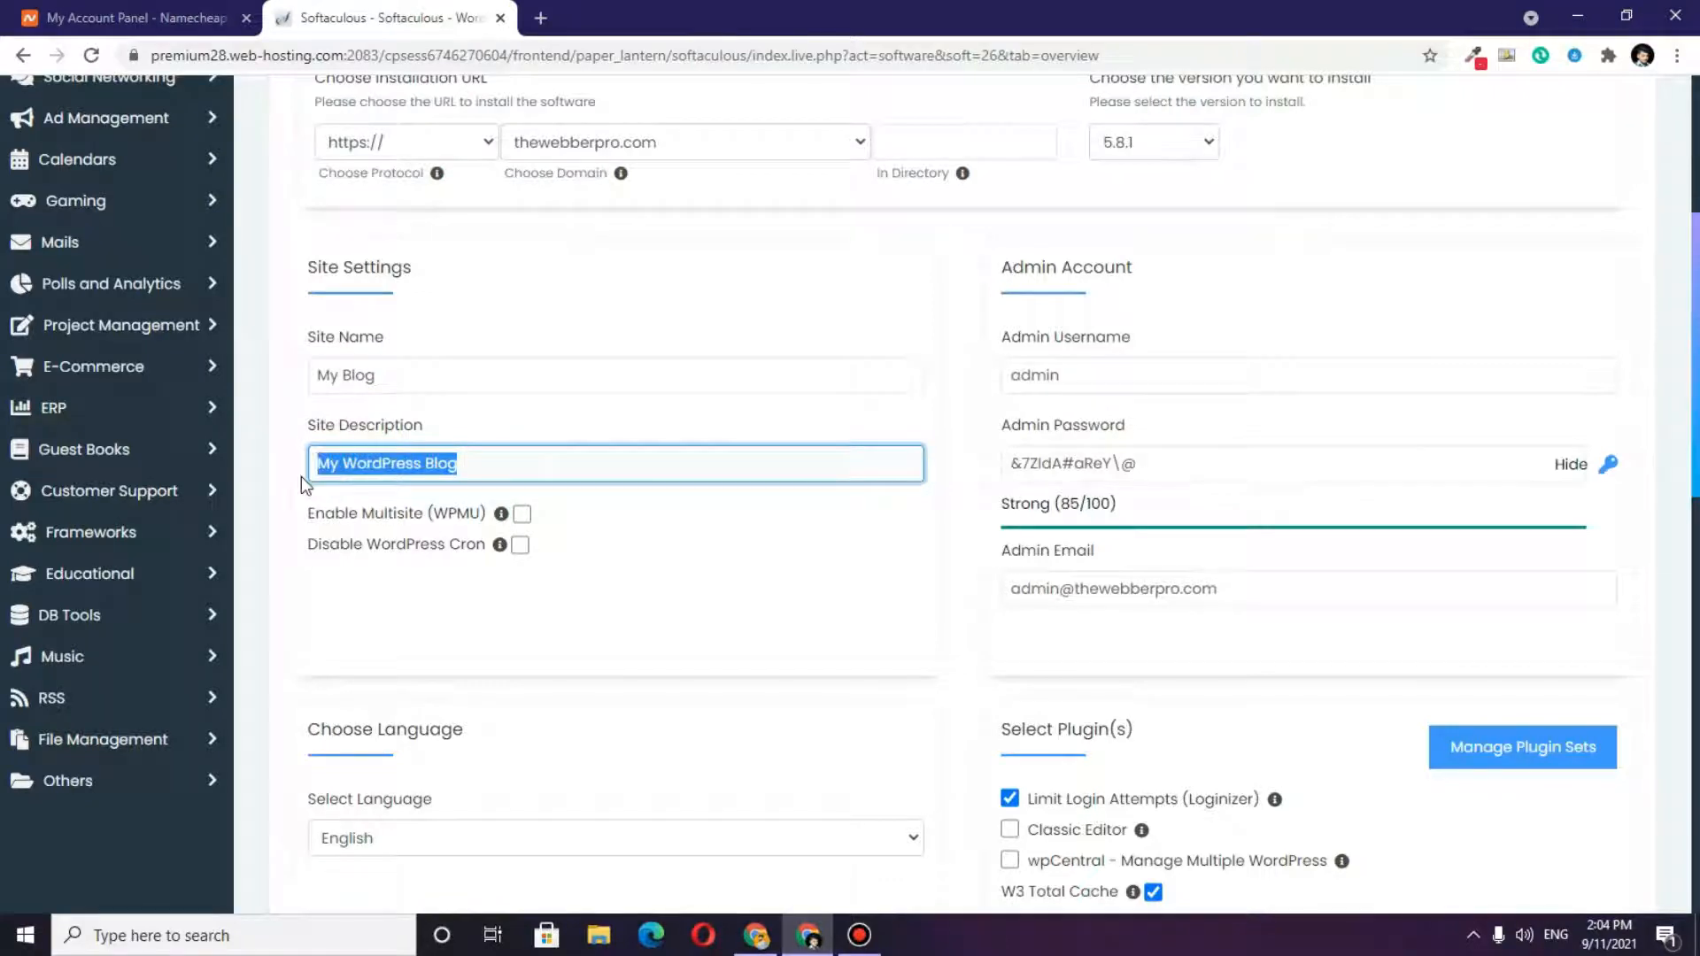
pyautogui.moveTo(416, 542)
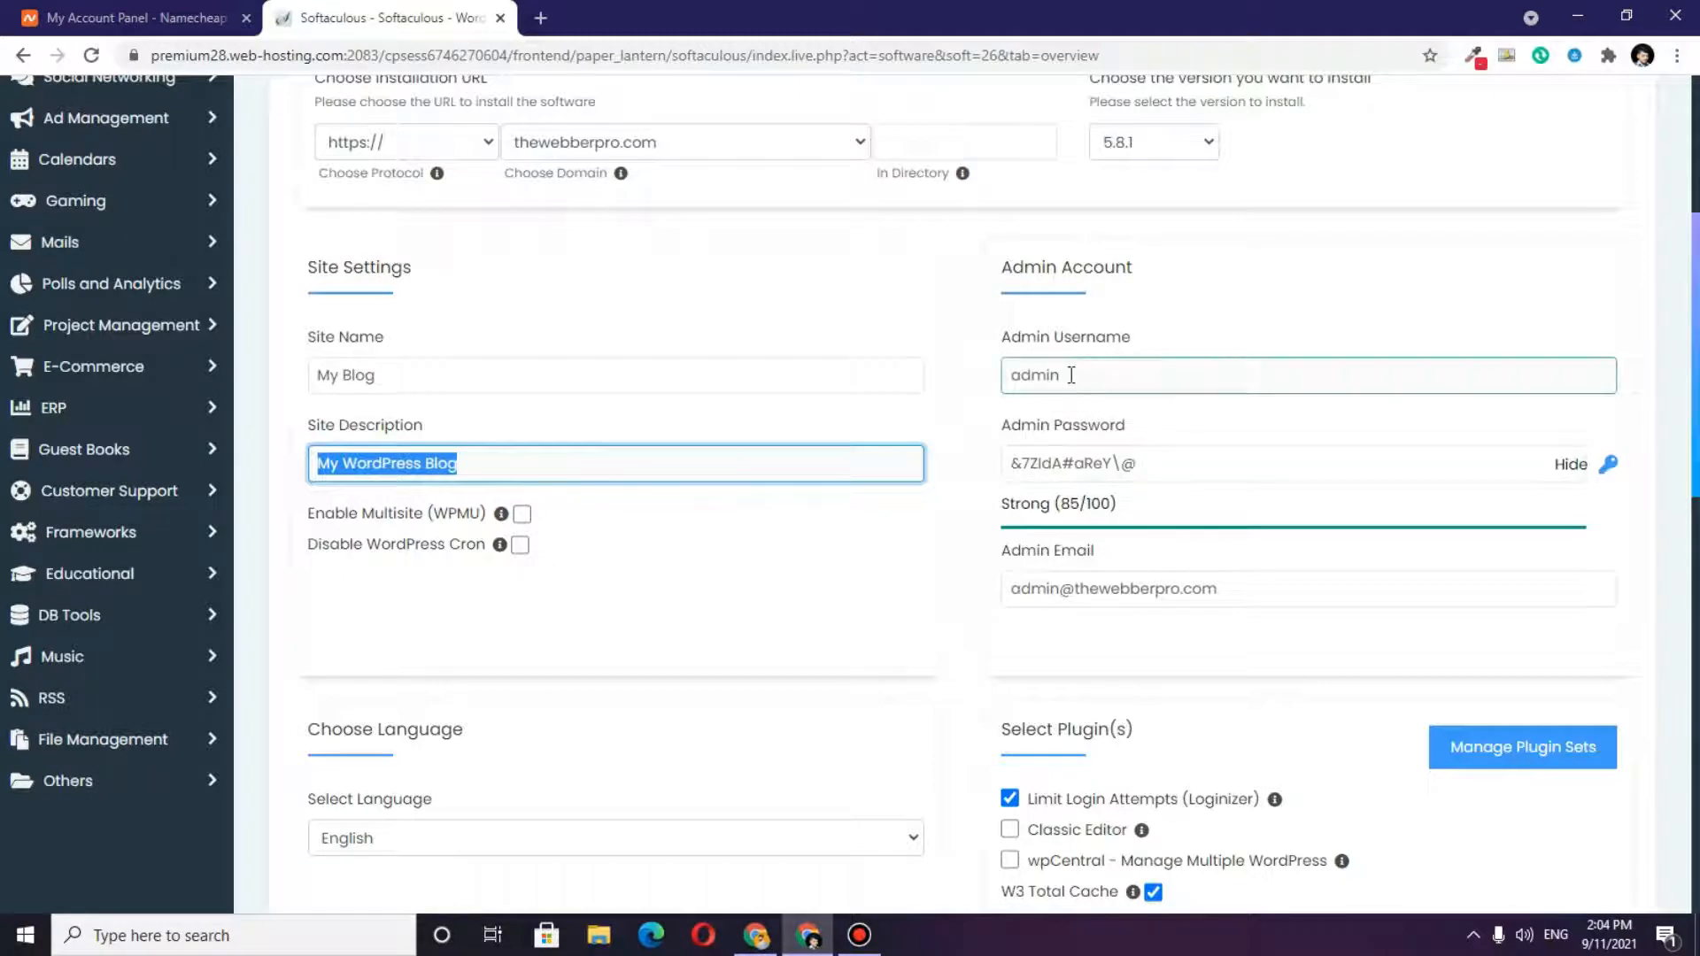
pyautogui.doubleClick(1033, 375)
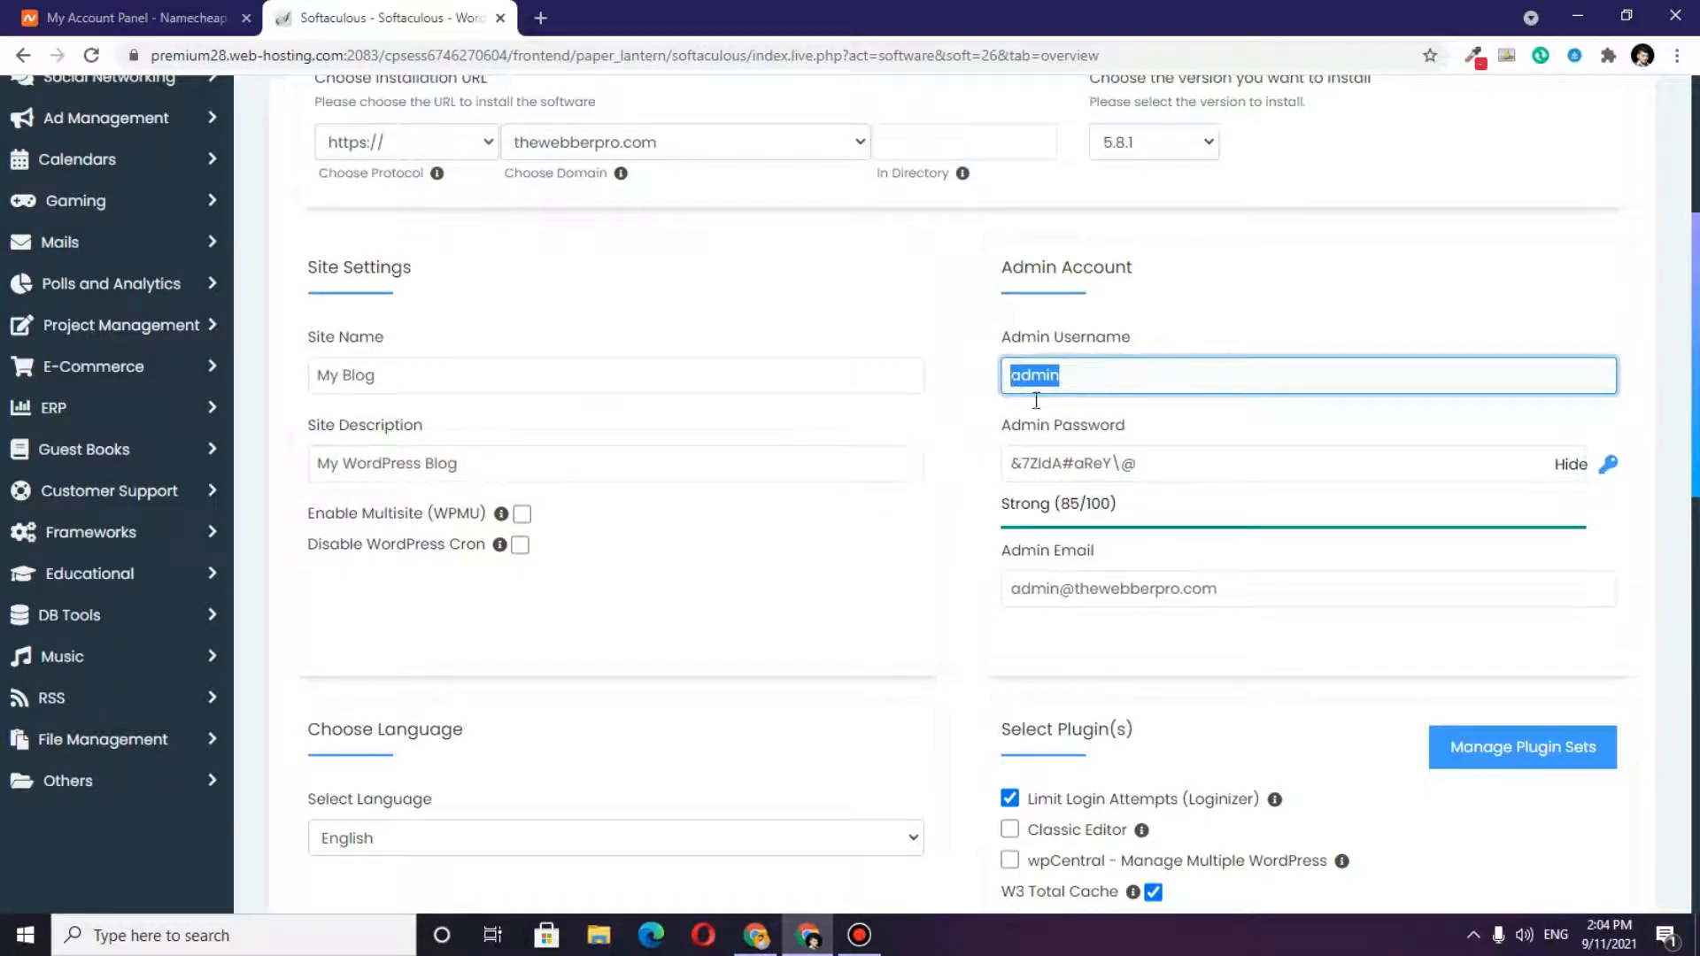
pyautogui.click(1149, 463)
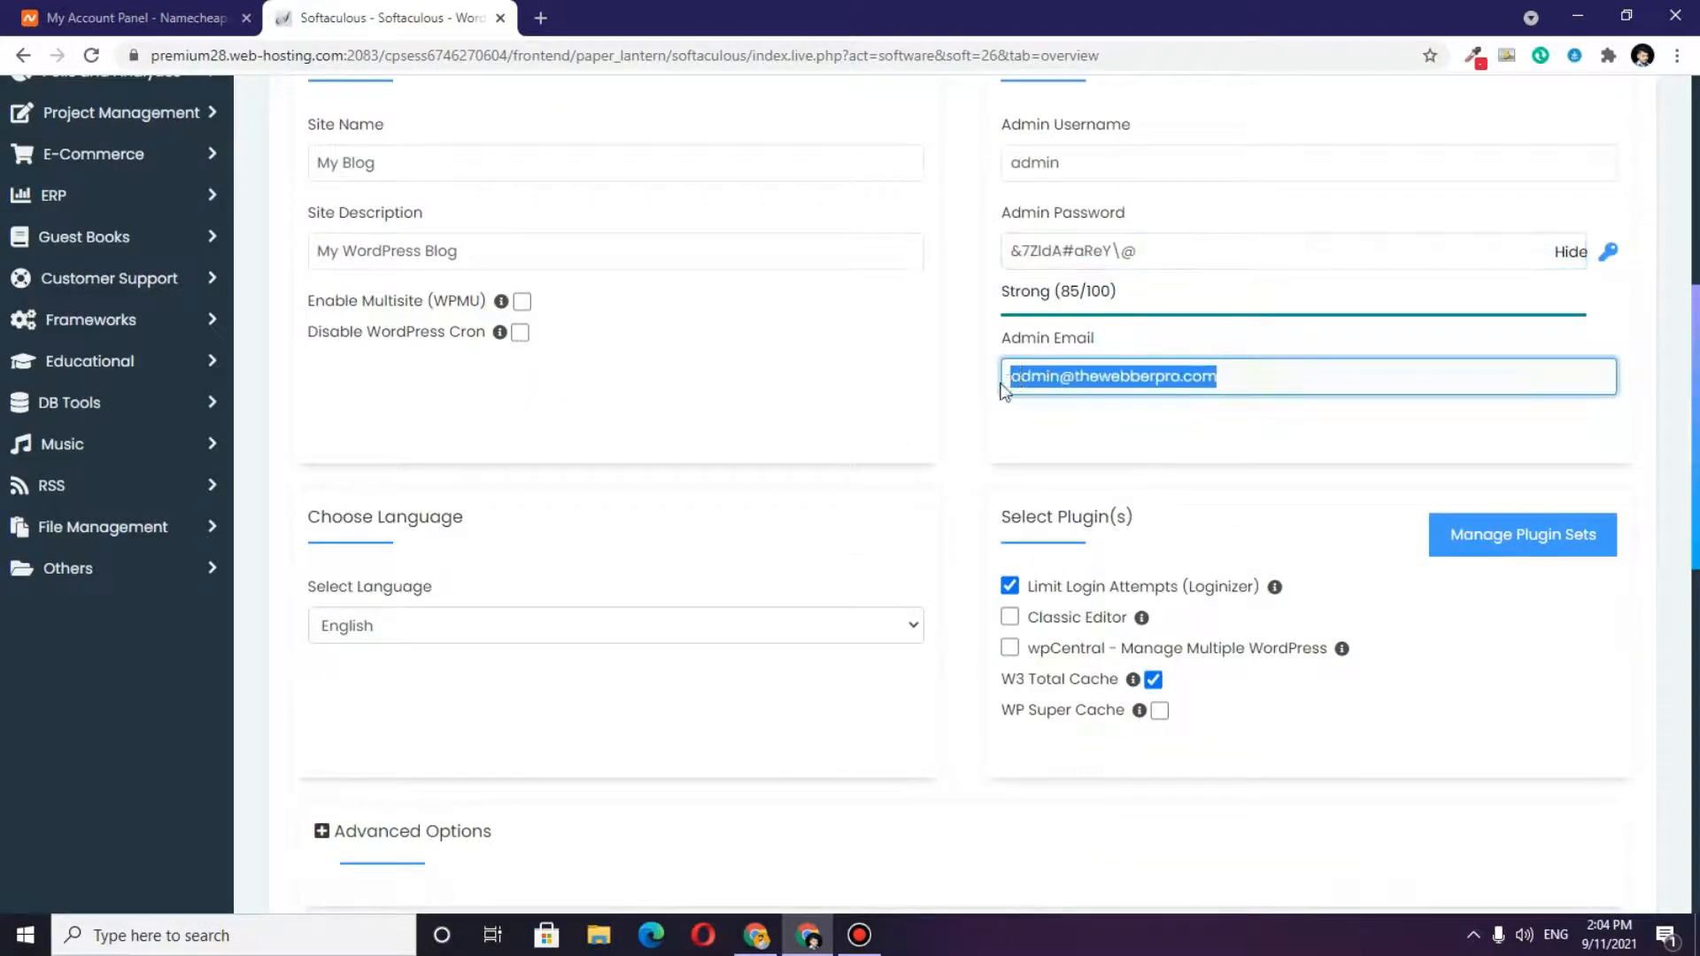
pyautogui.scroll(-3)
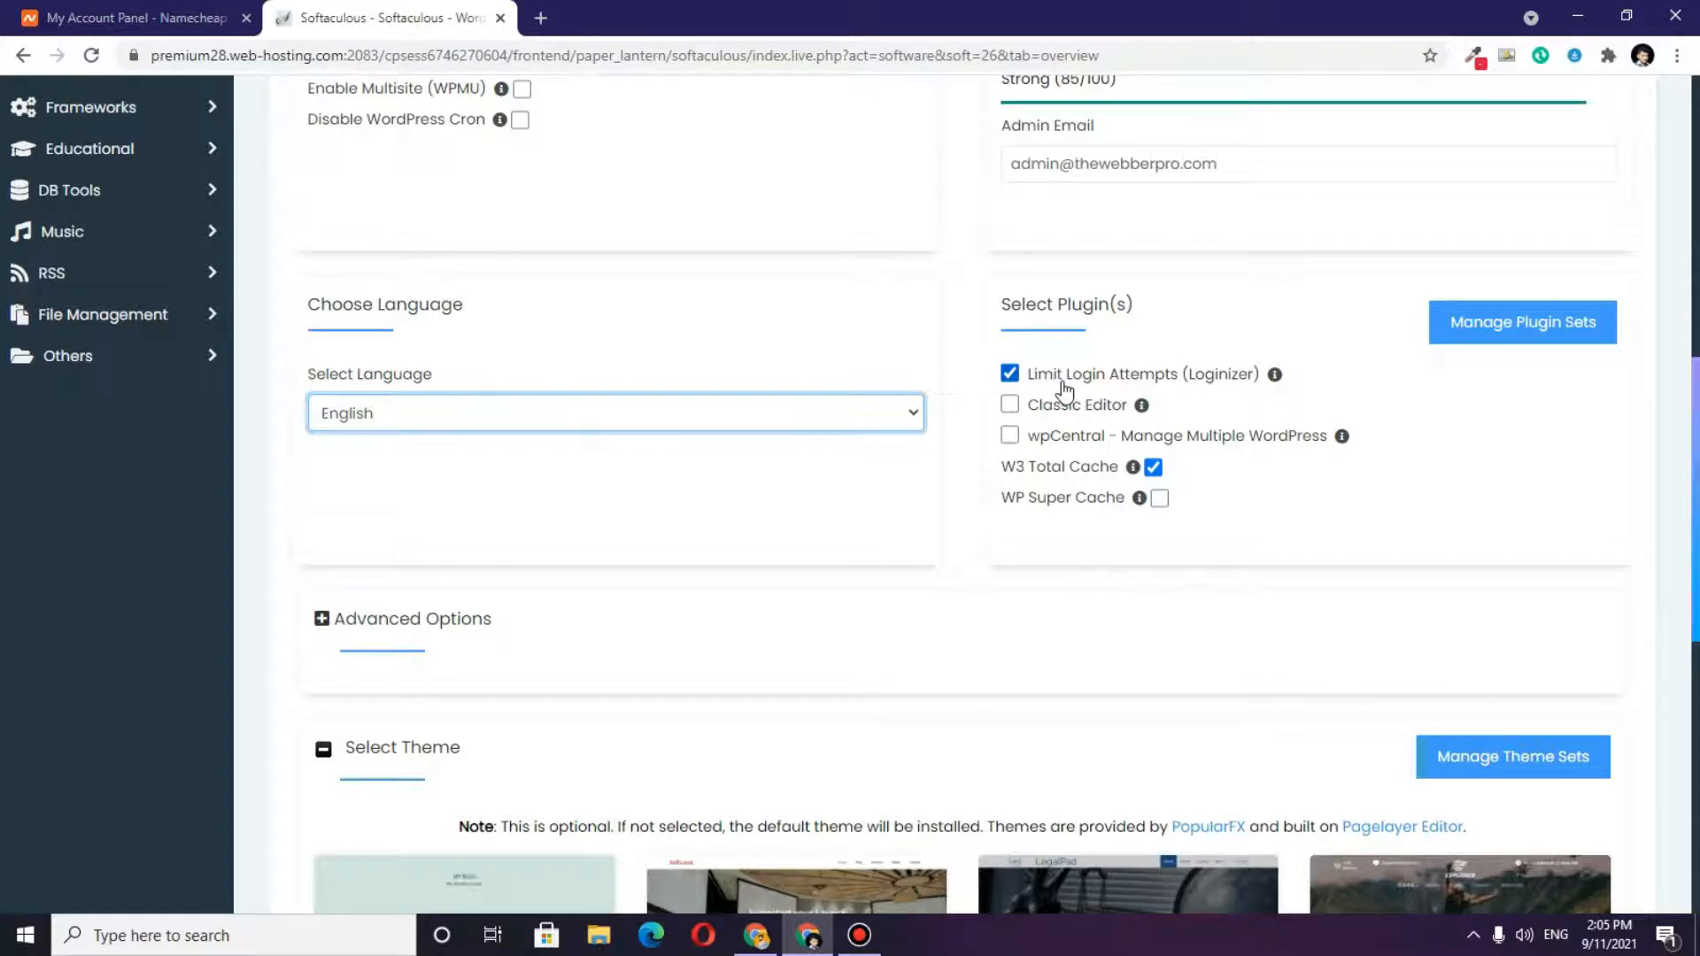
pyautogui.scroll(-3)
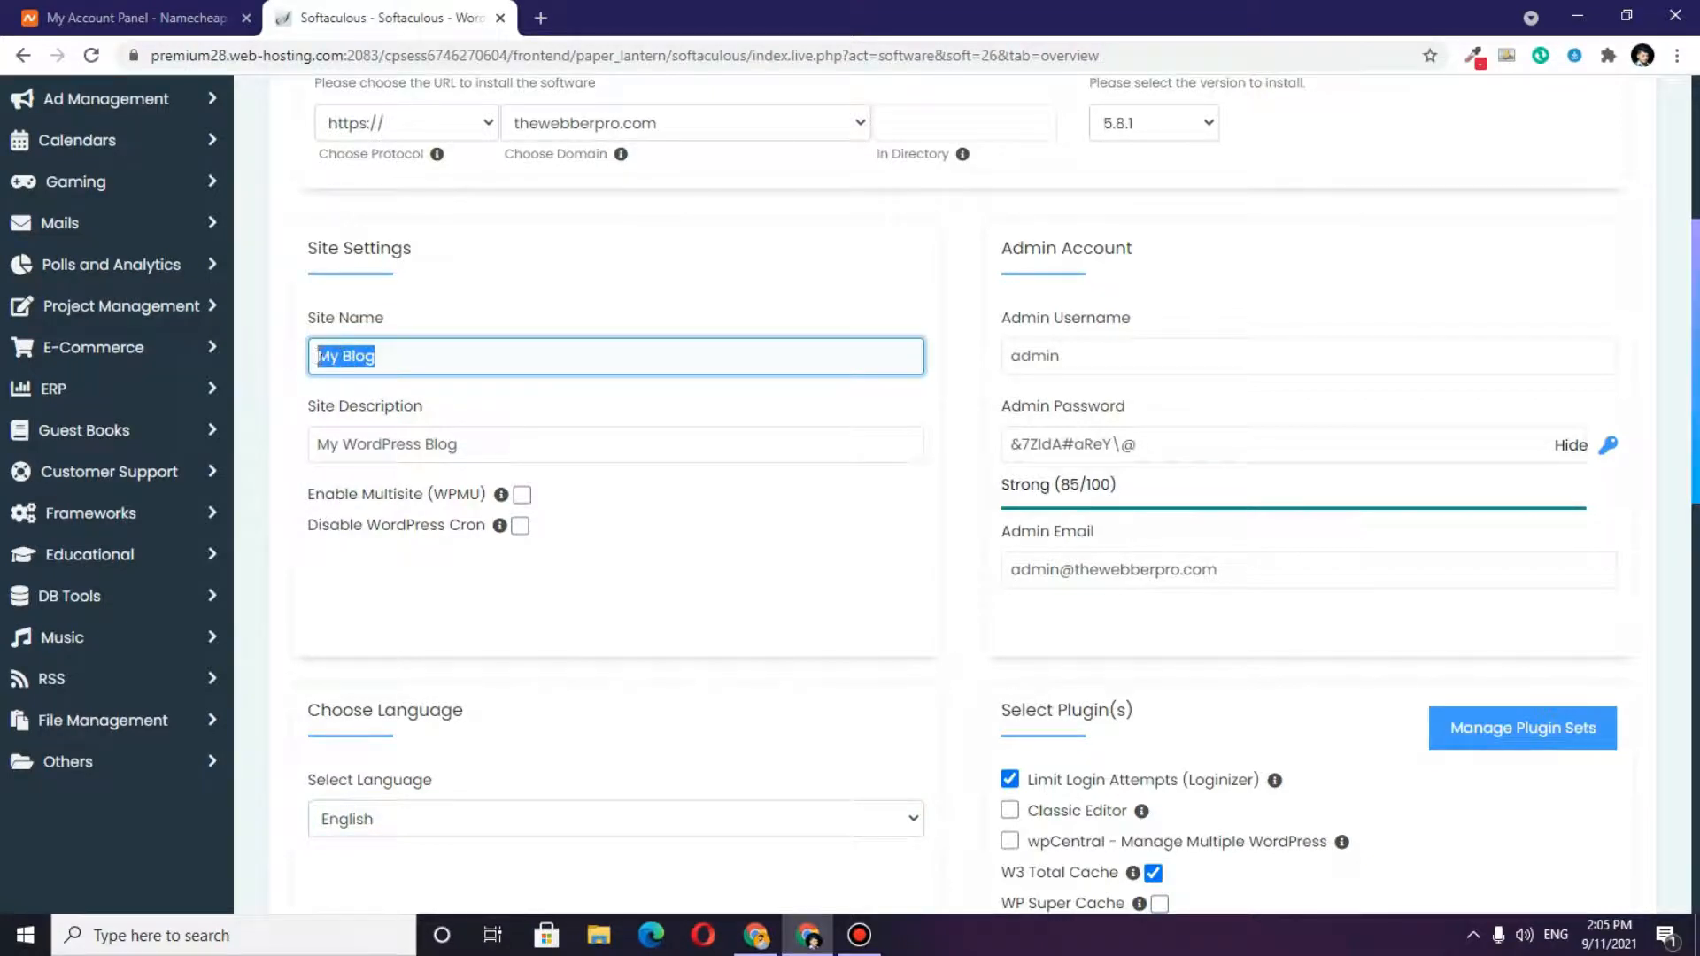
pyautogui.click(615, 444)
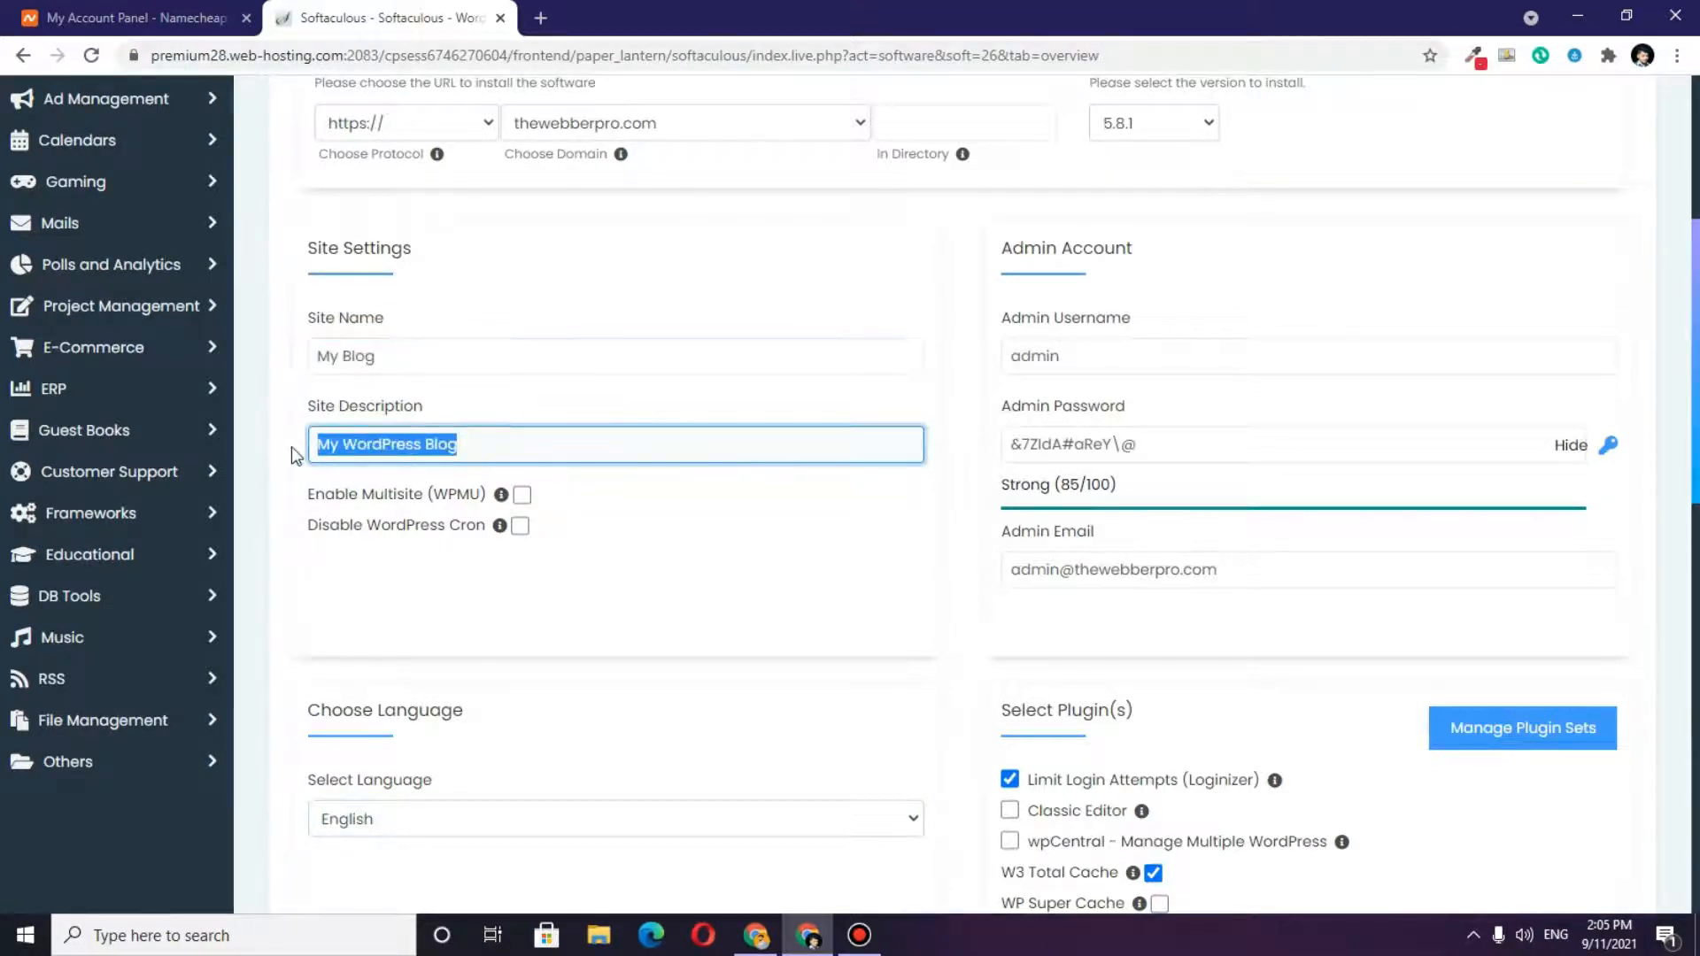
# - Select and hide the generated strong admin password, then untick Limit Login Attempts
pyautogui.click(1307, 356)
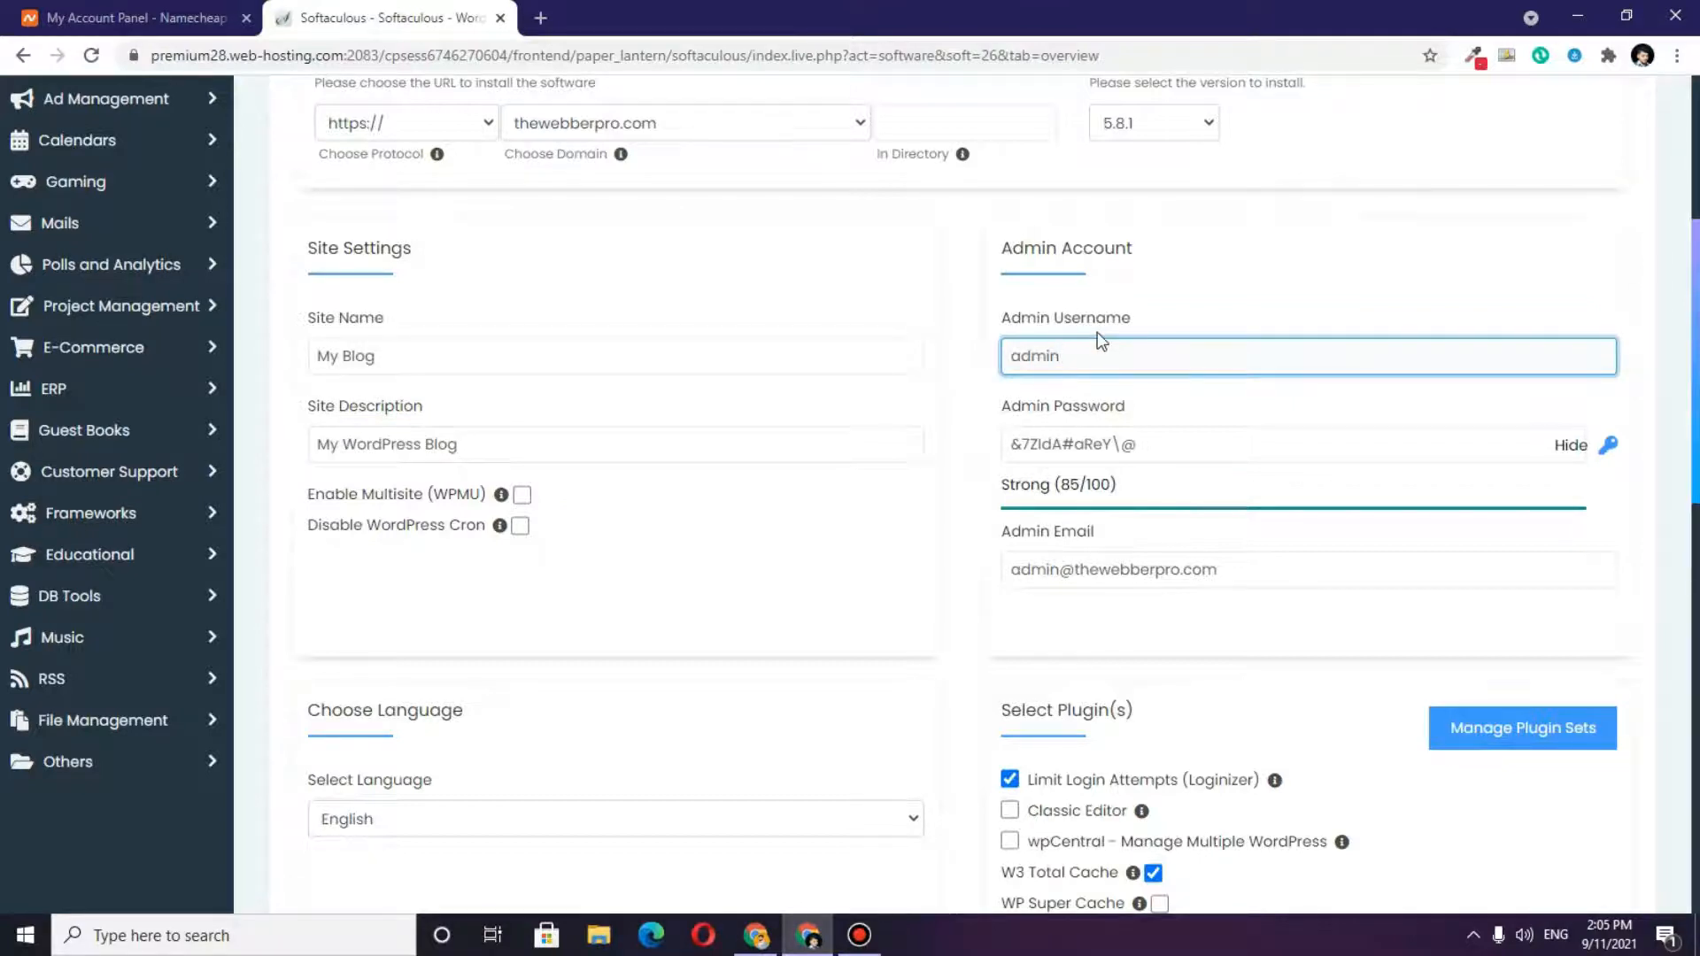
pyautogui.click(1160, 444)
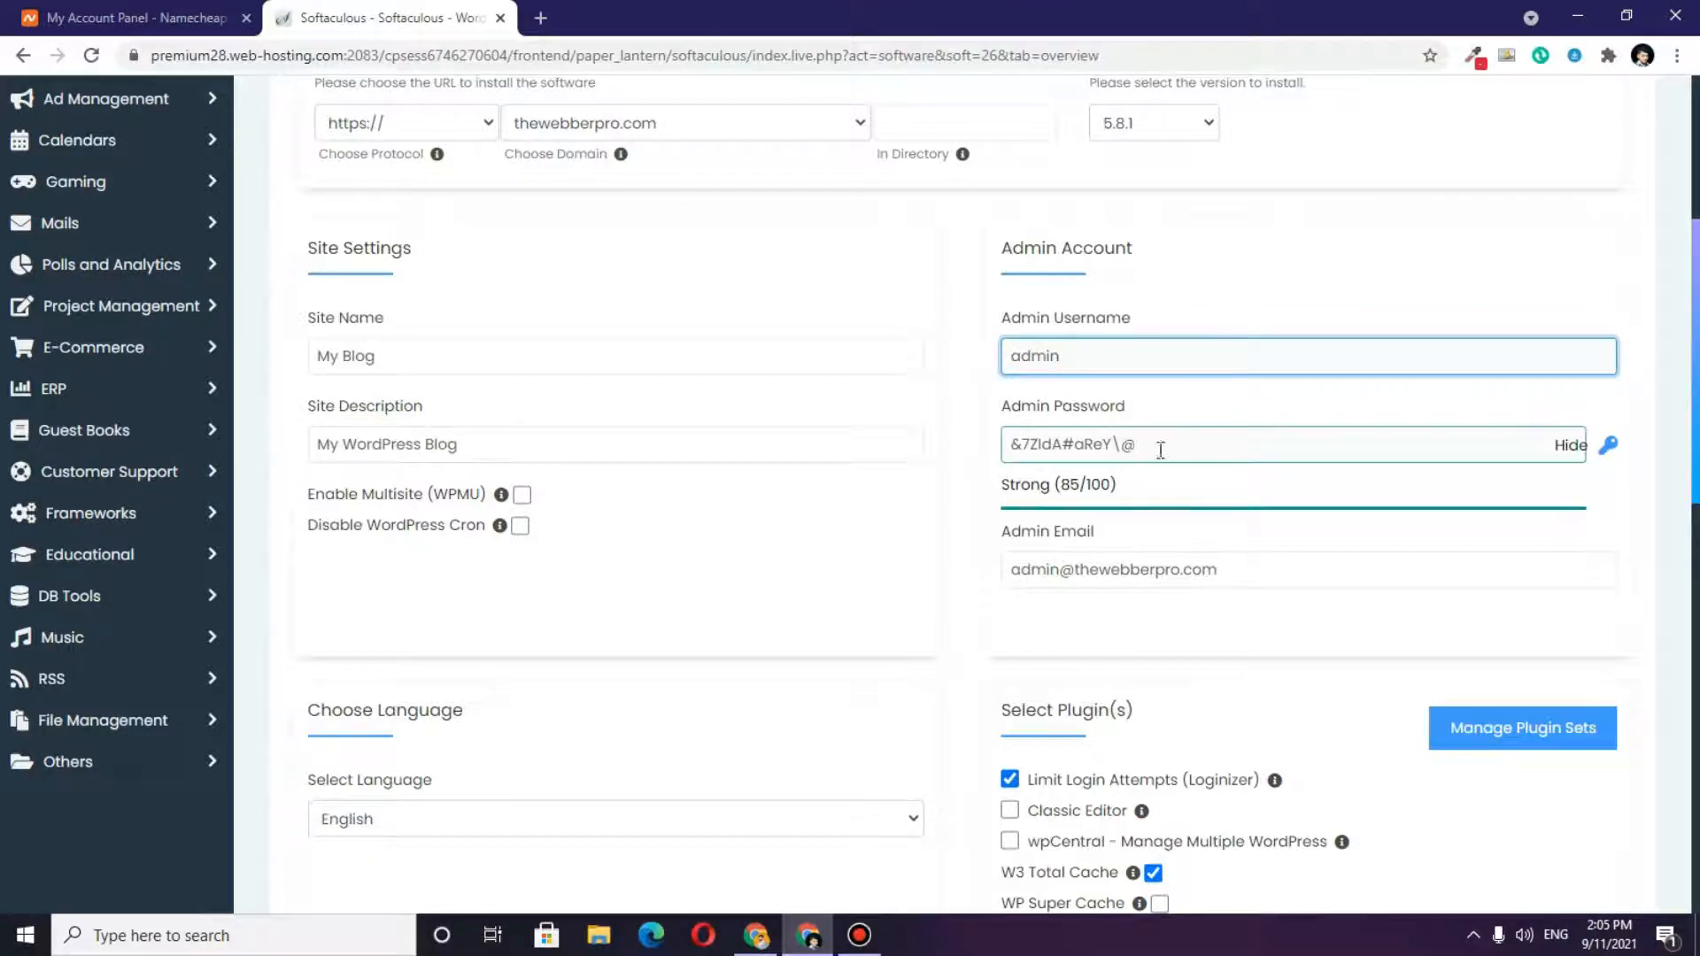
pyautogui.tripleClick(1073, 444)
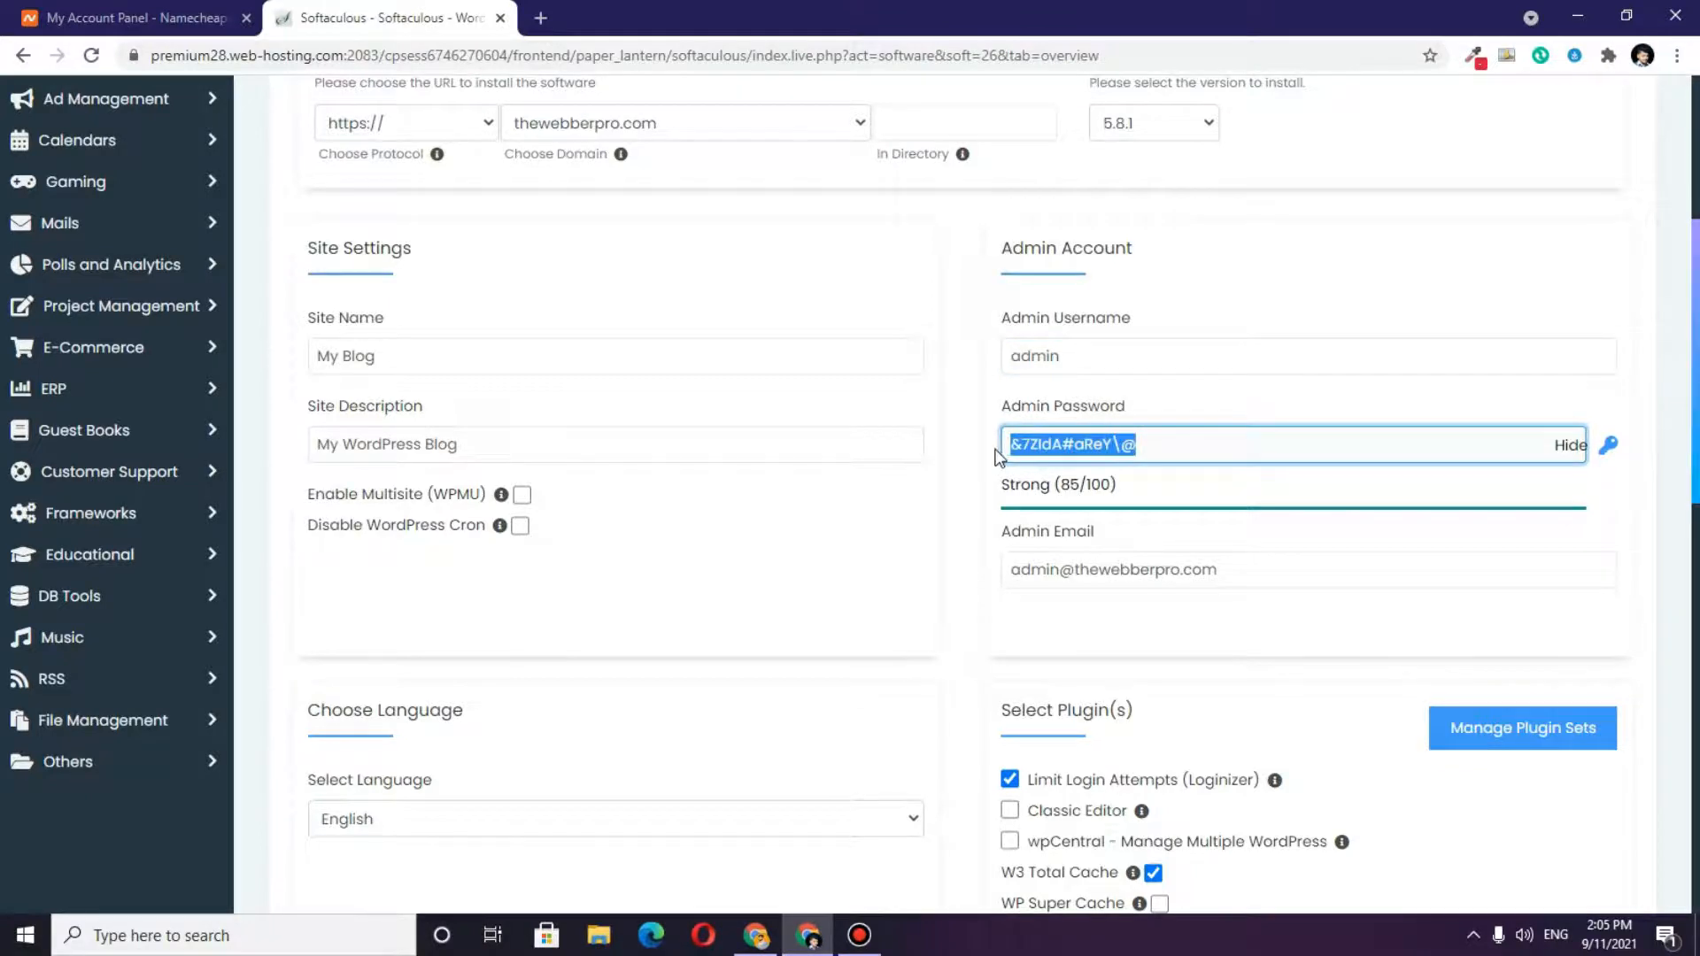
pyautogui.click(1569, 445)
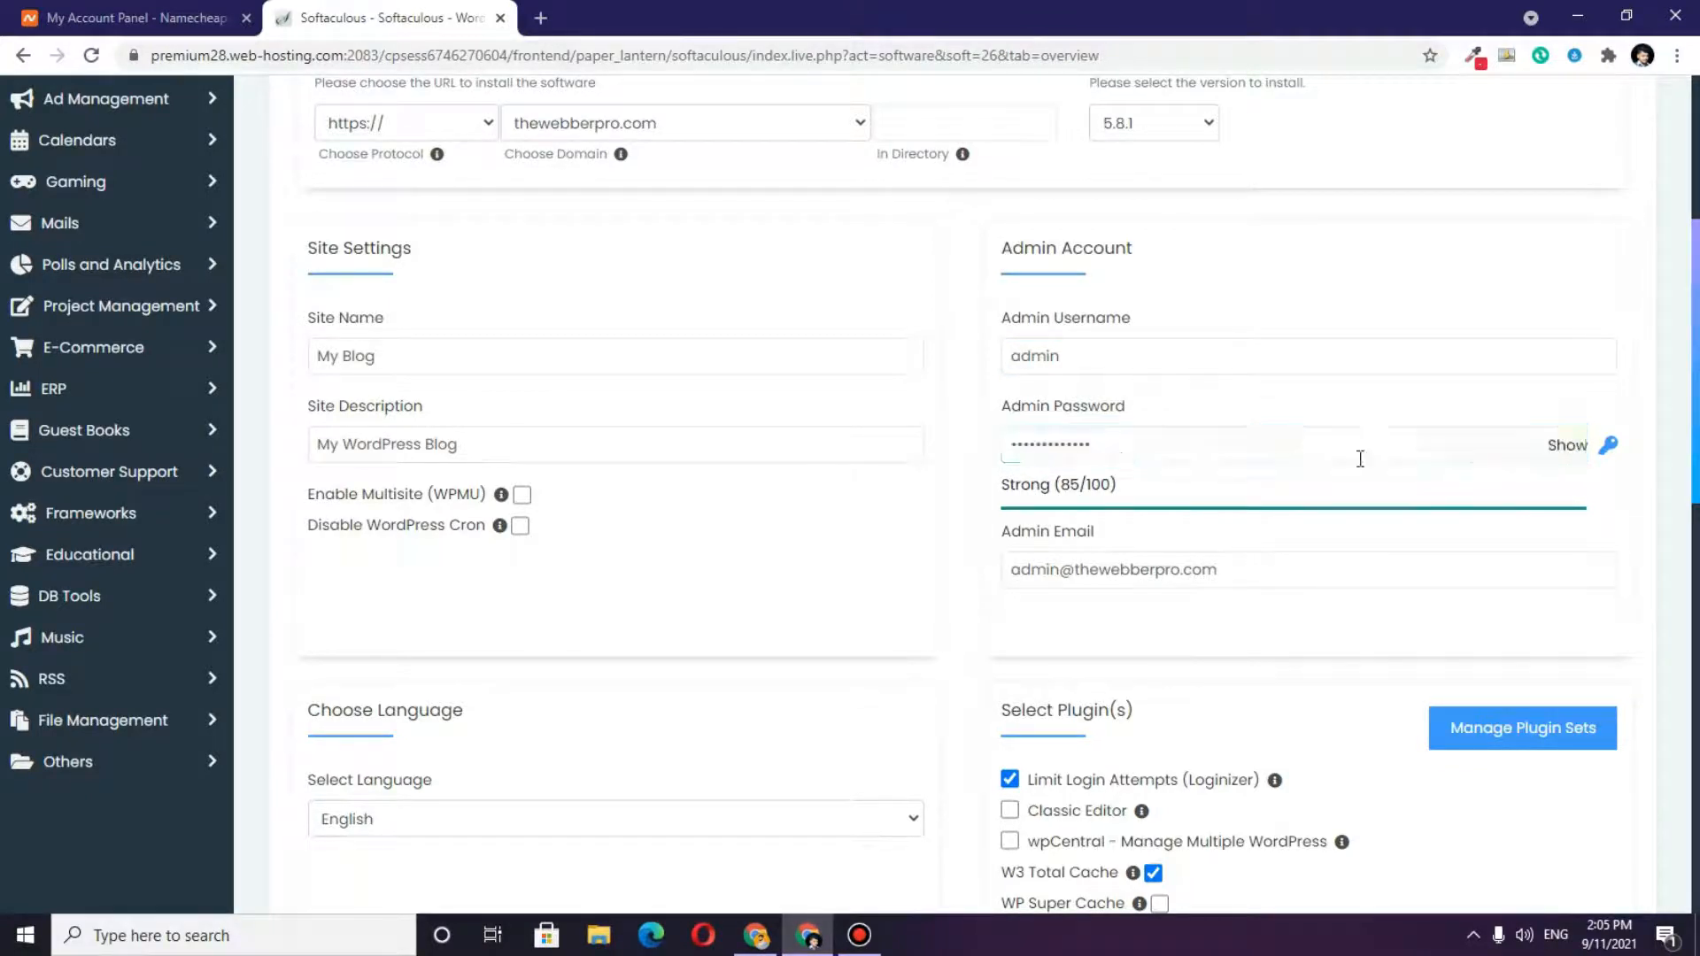
pyautogui.click(1290, 445)
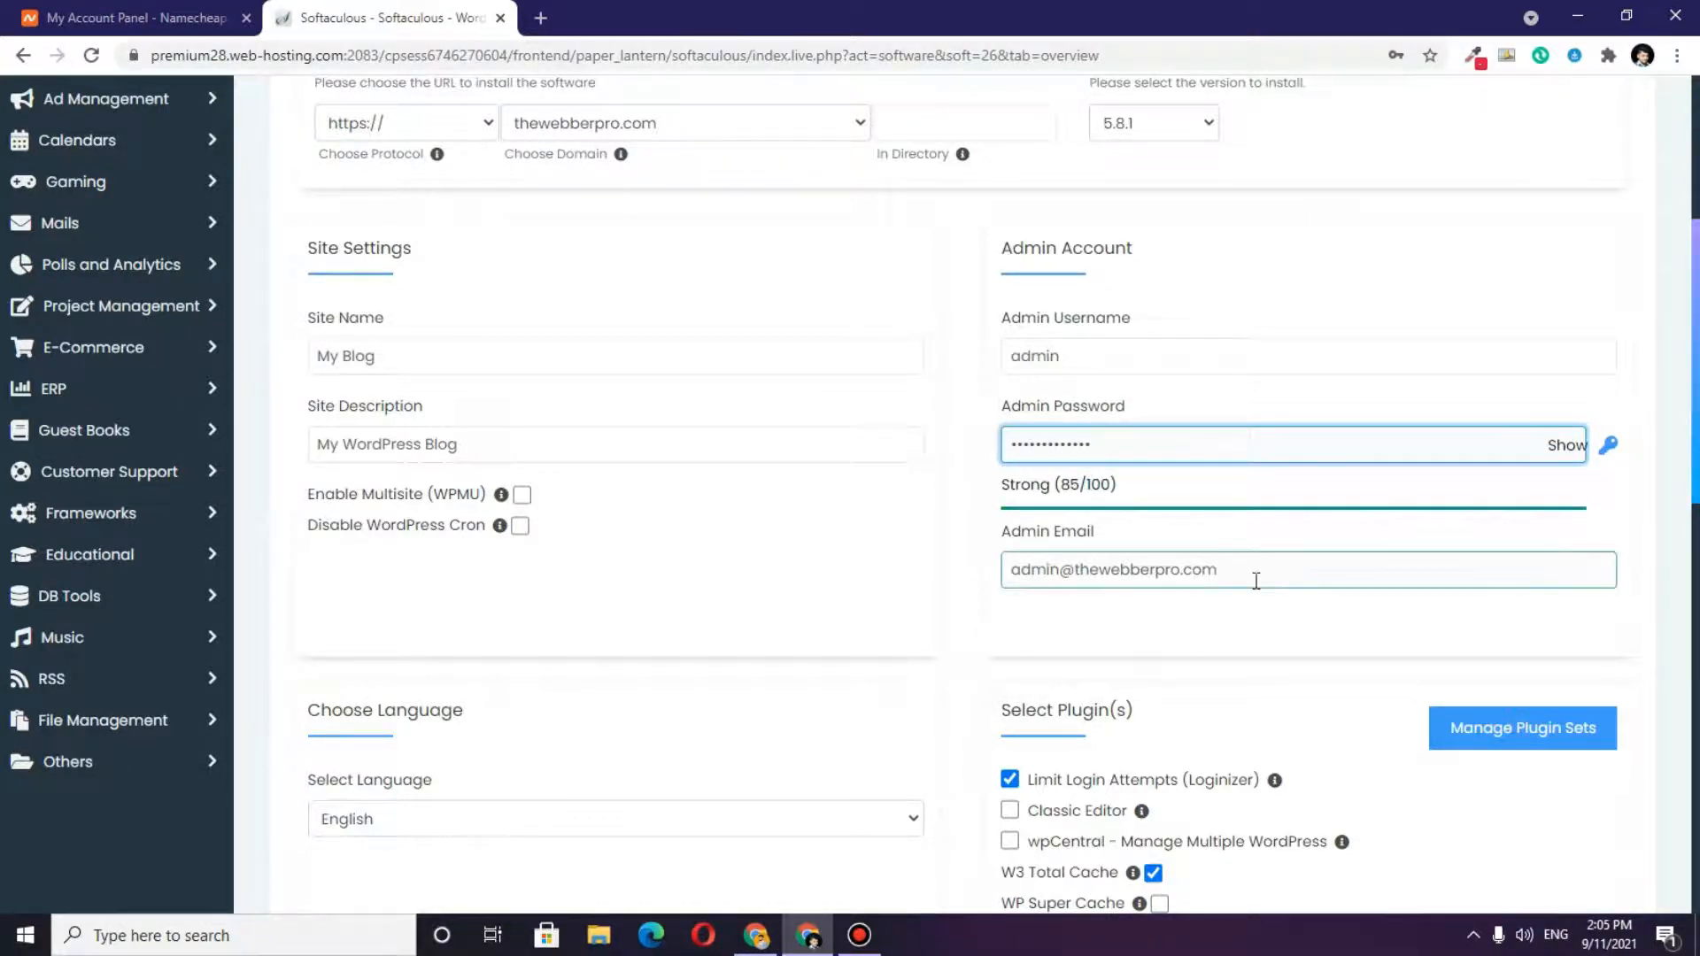
pyautogui.scroll(-3)
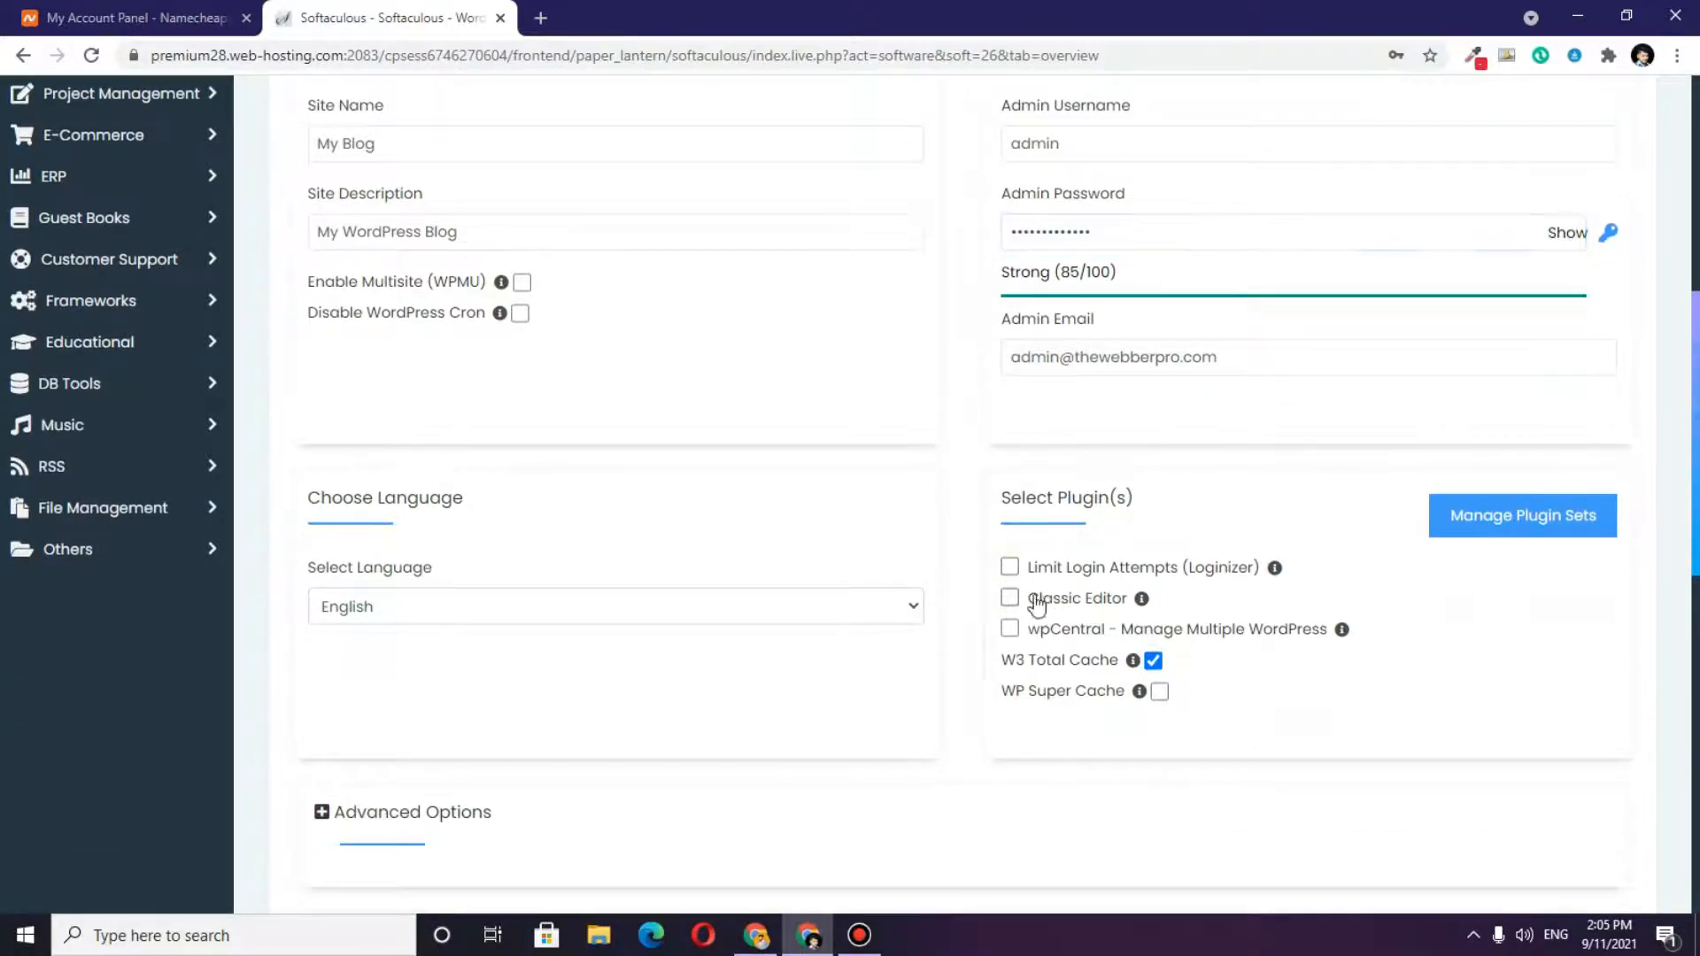
pyautogui.moveTo(1134, 658)
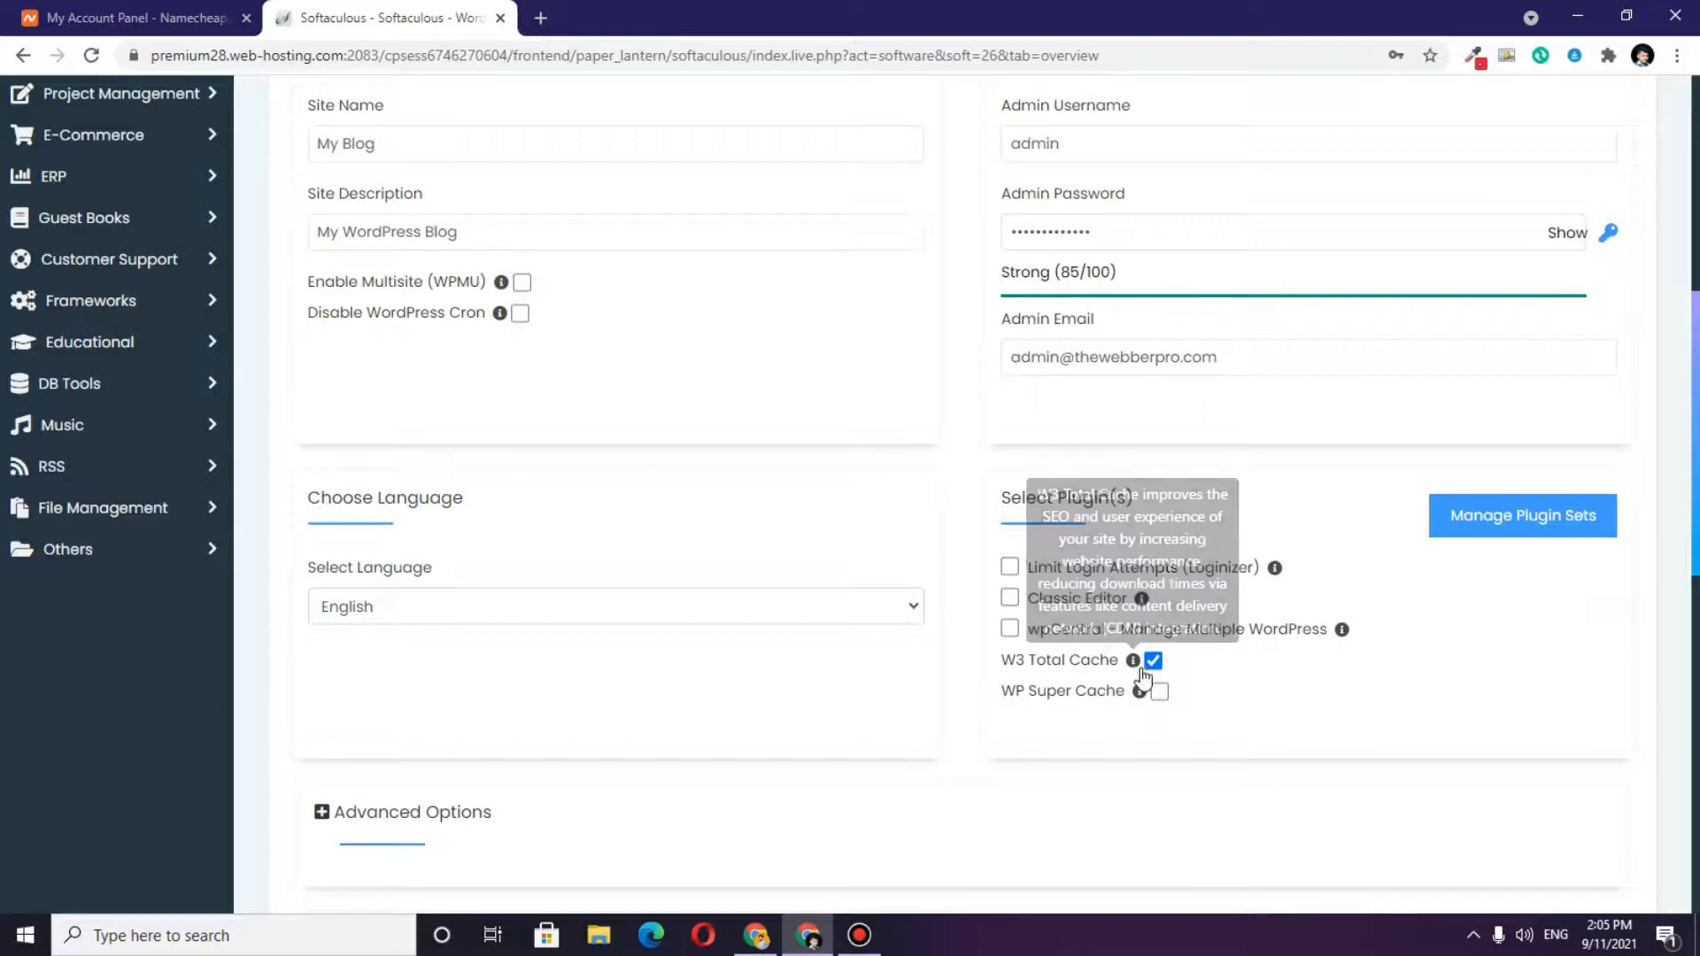
pyautogui.scroll(-3)
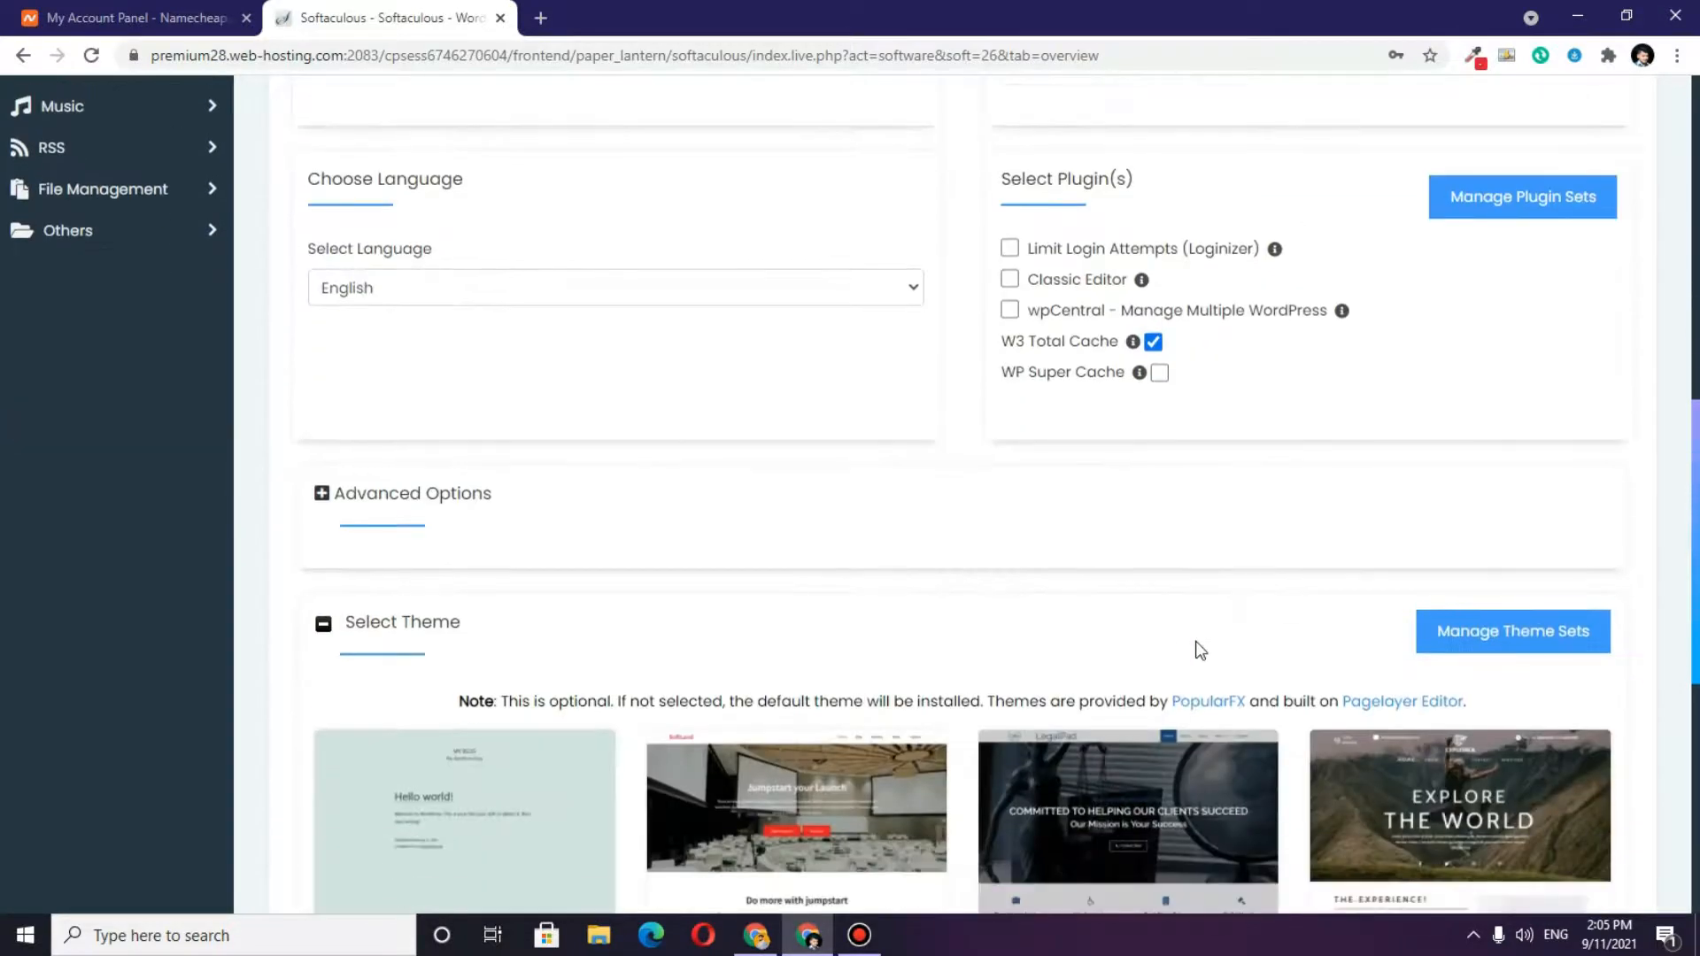
pyautogui.scroll(-3)
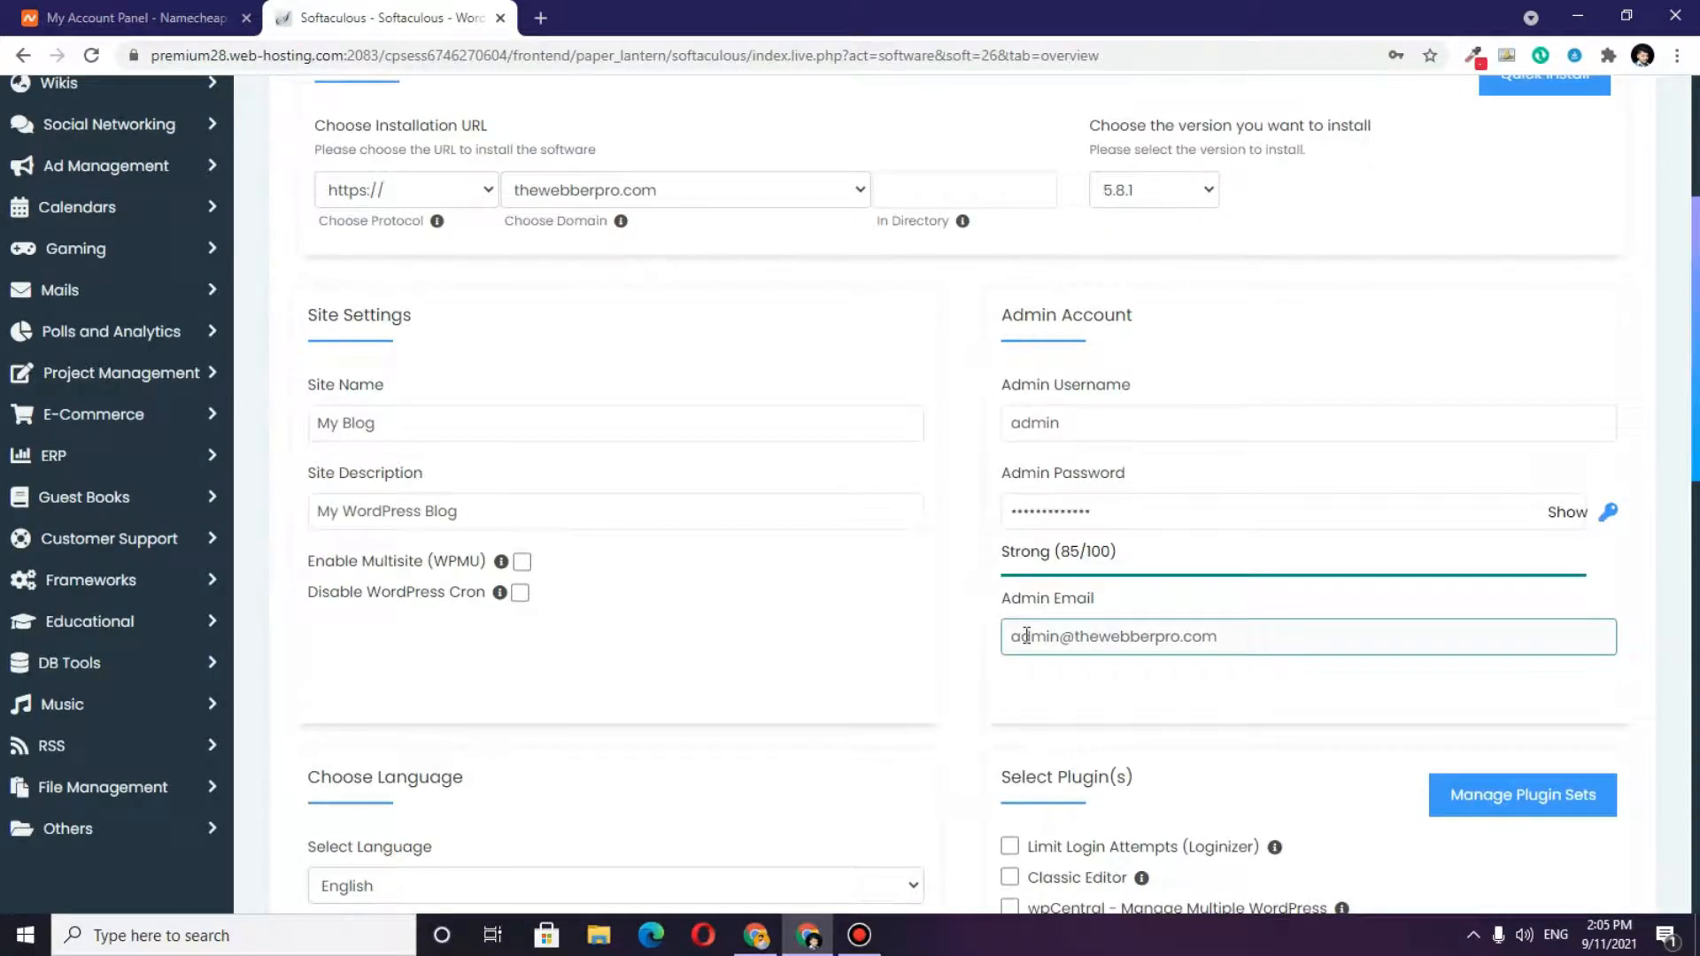
pyautogui.click(406, 189)
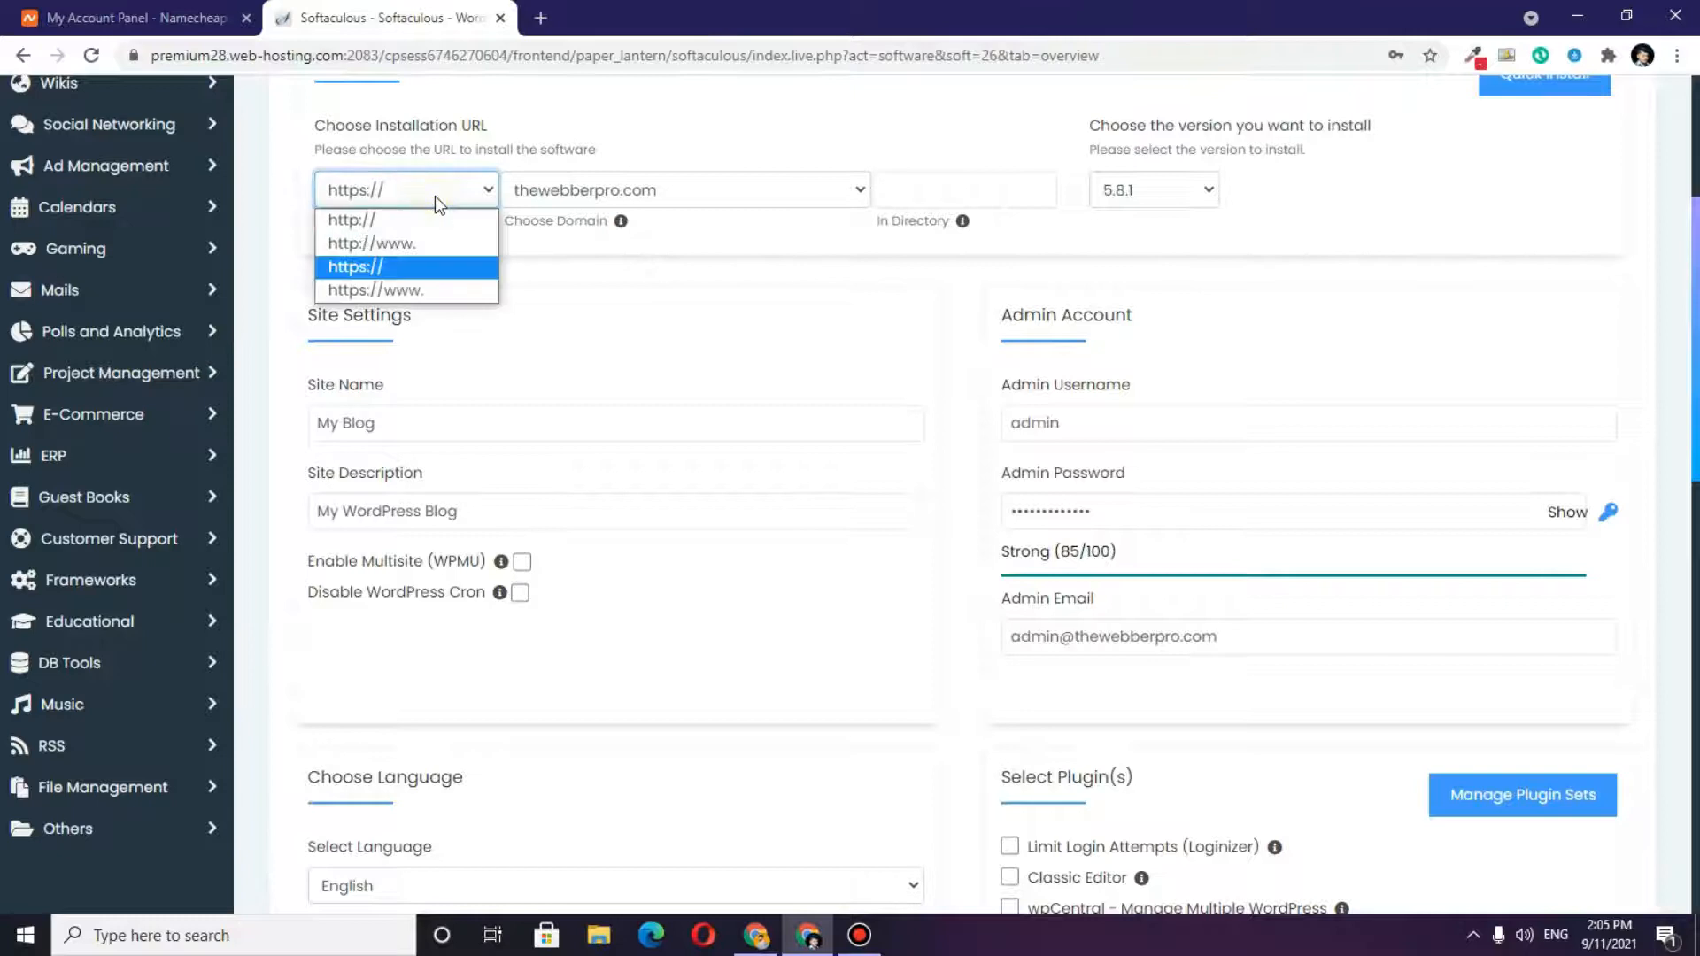
pyautogui.click(354, 267)
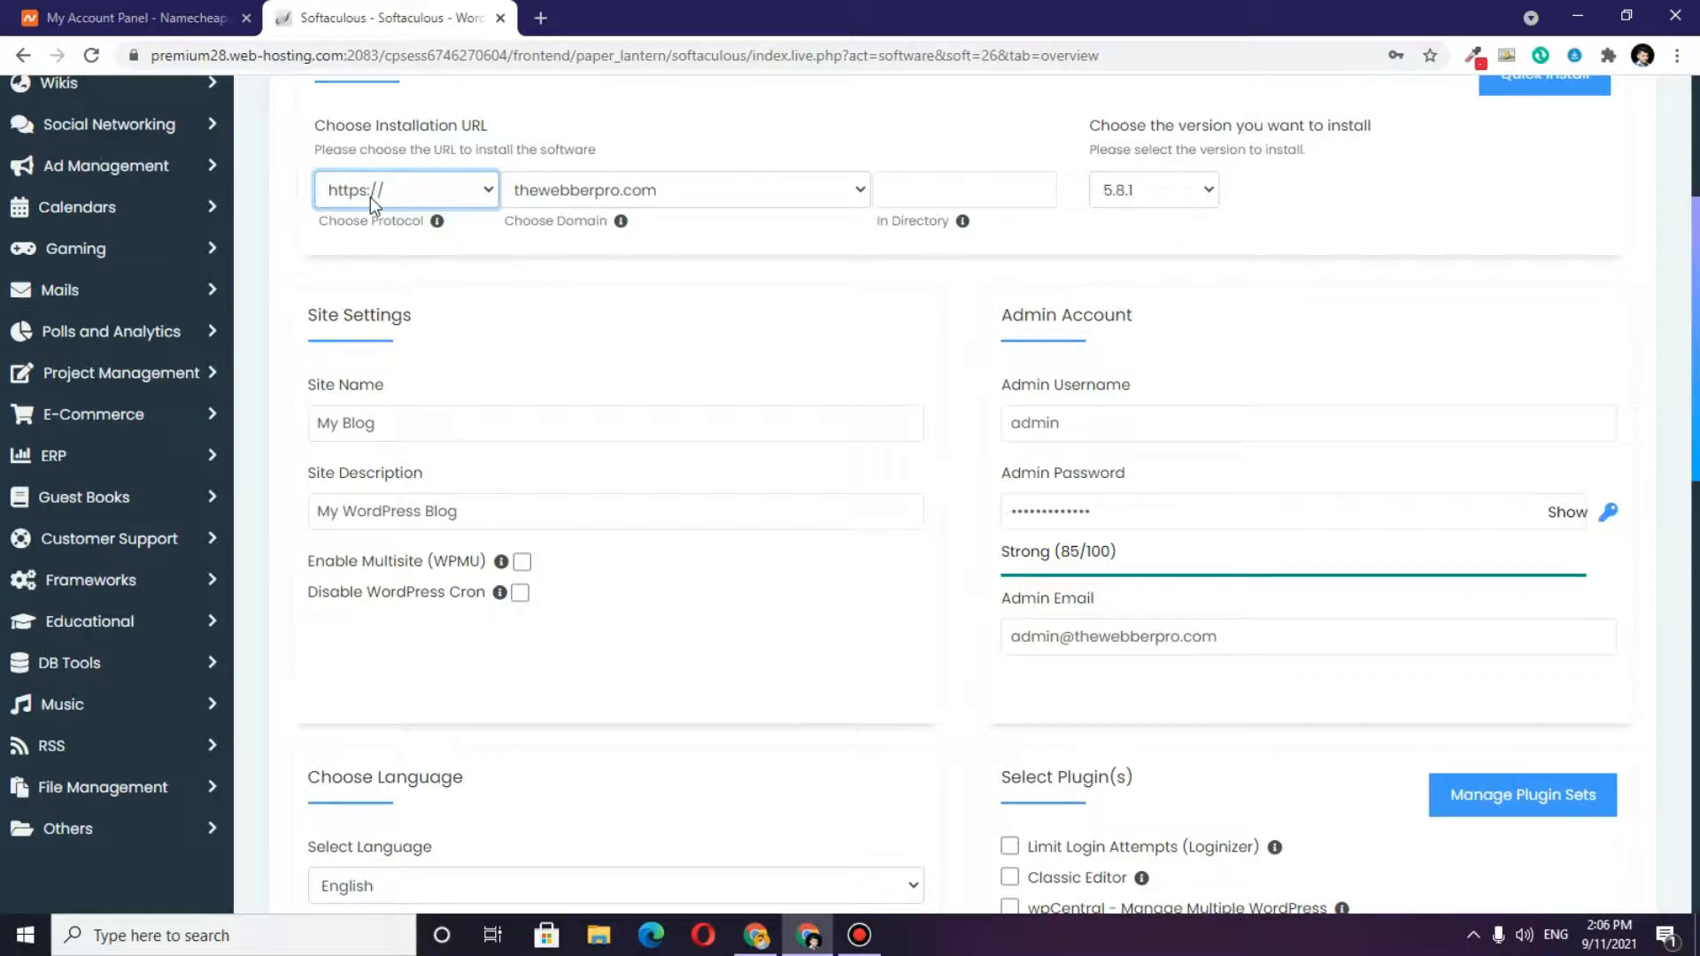
pyautogui.click(685, 190)
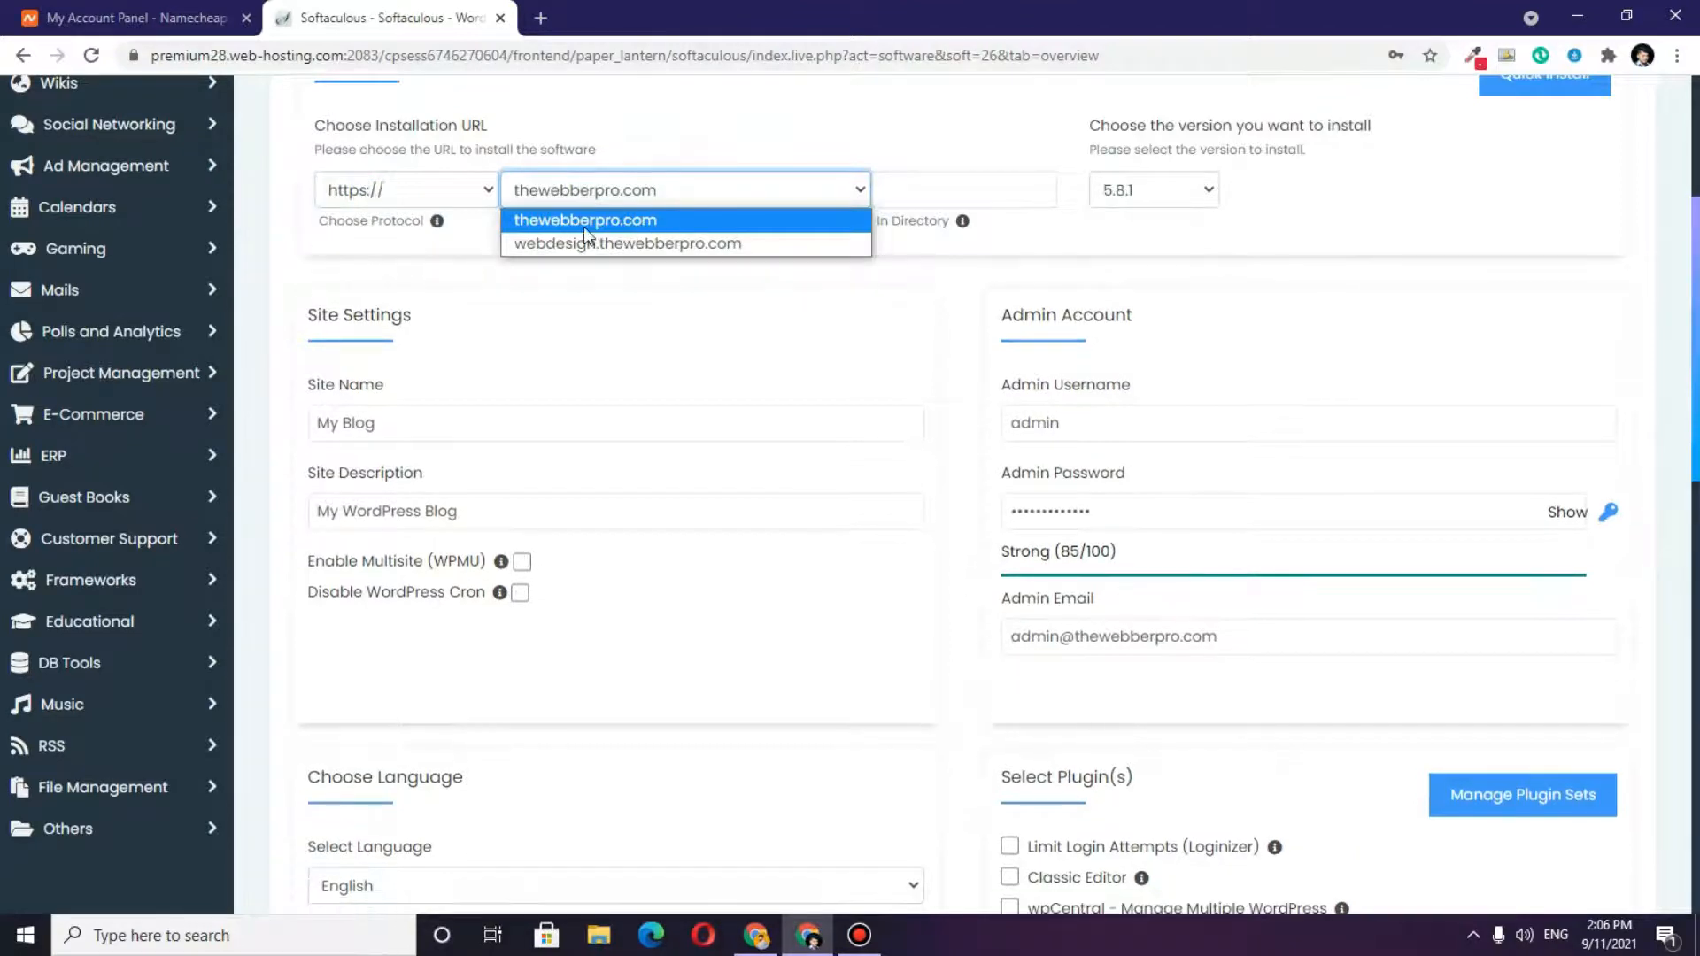
pyautogui.click(583, 218)
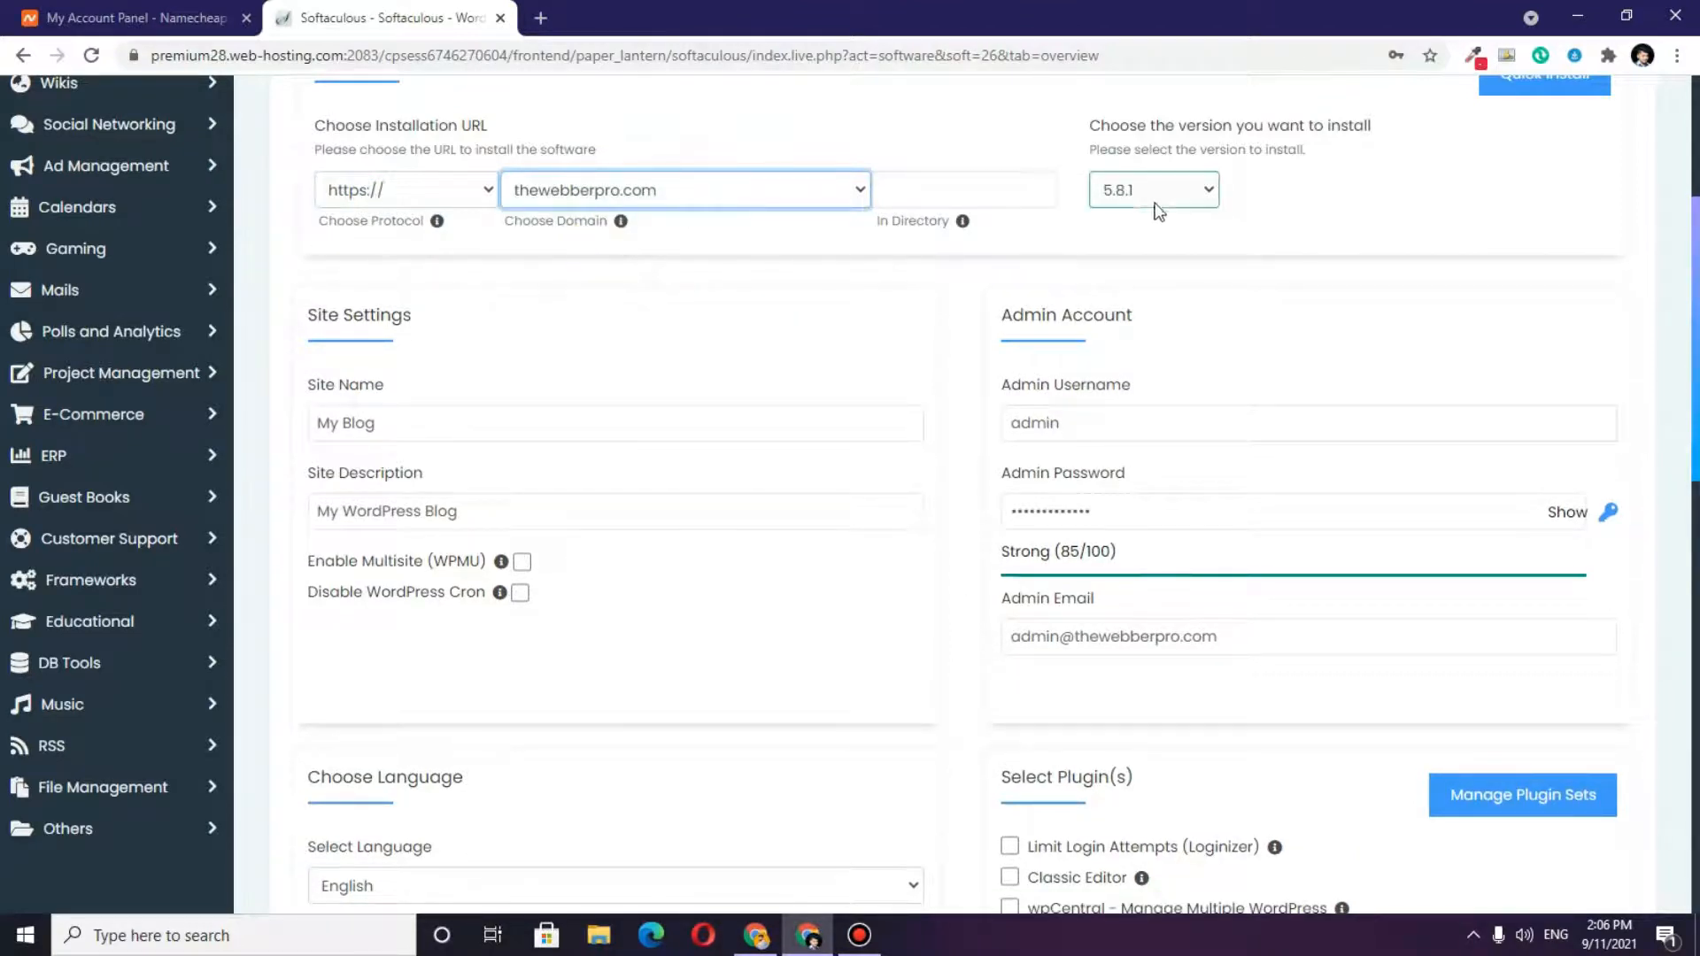
pyautogui.click(1152, 189)
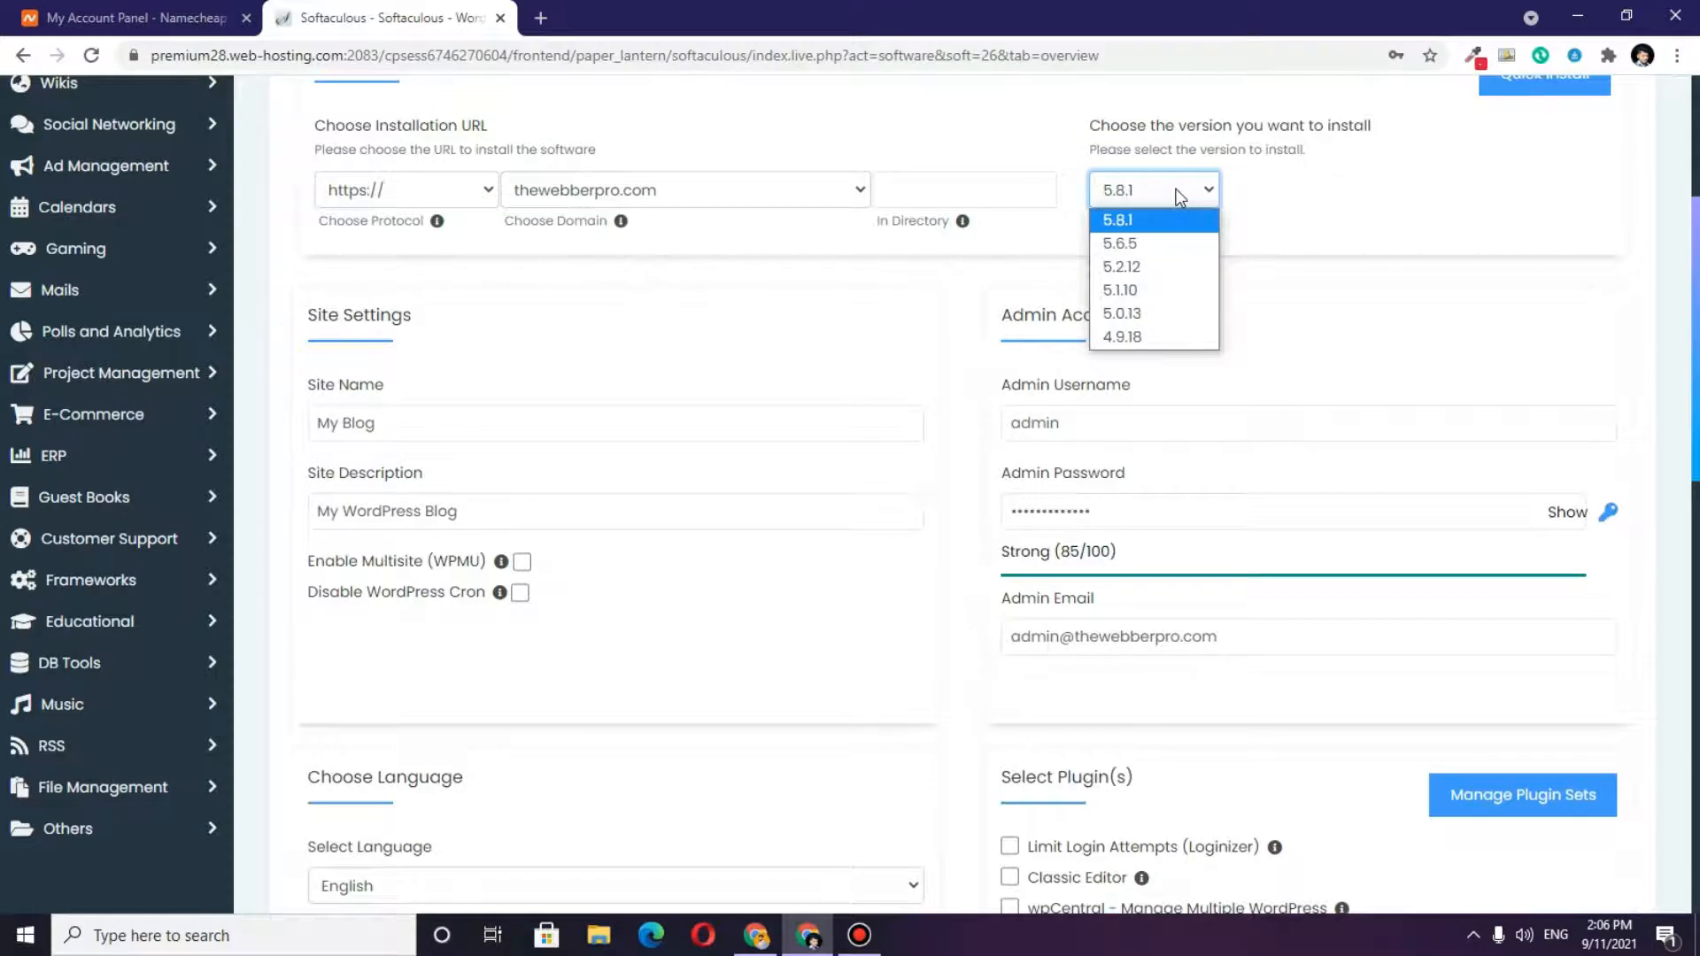
pyautogui.scroll(-3)
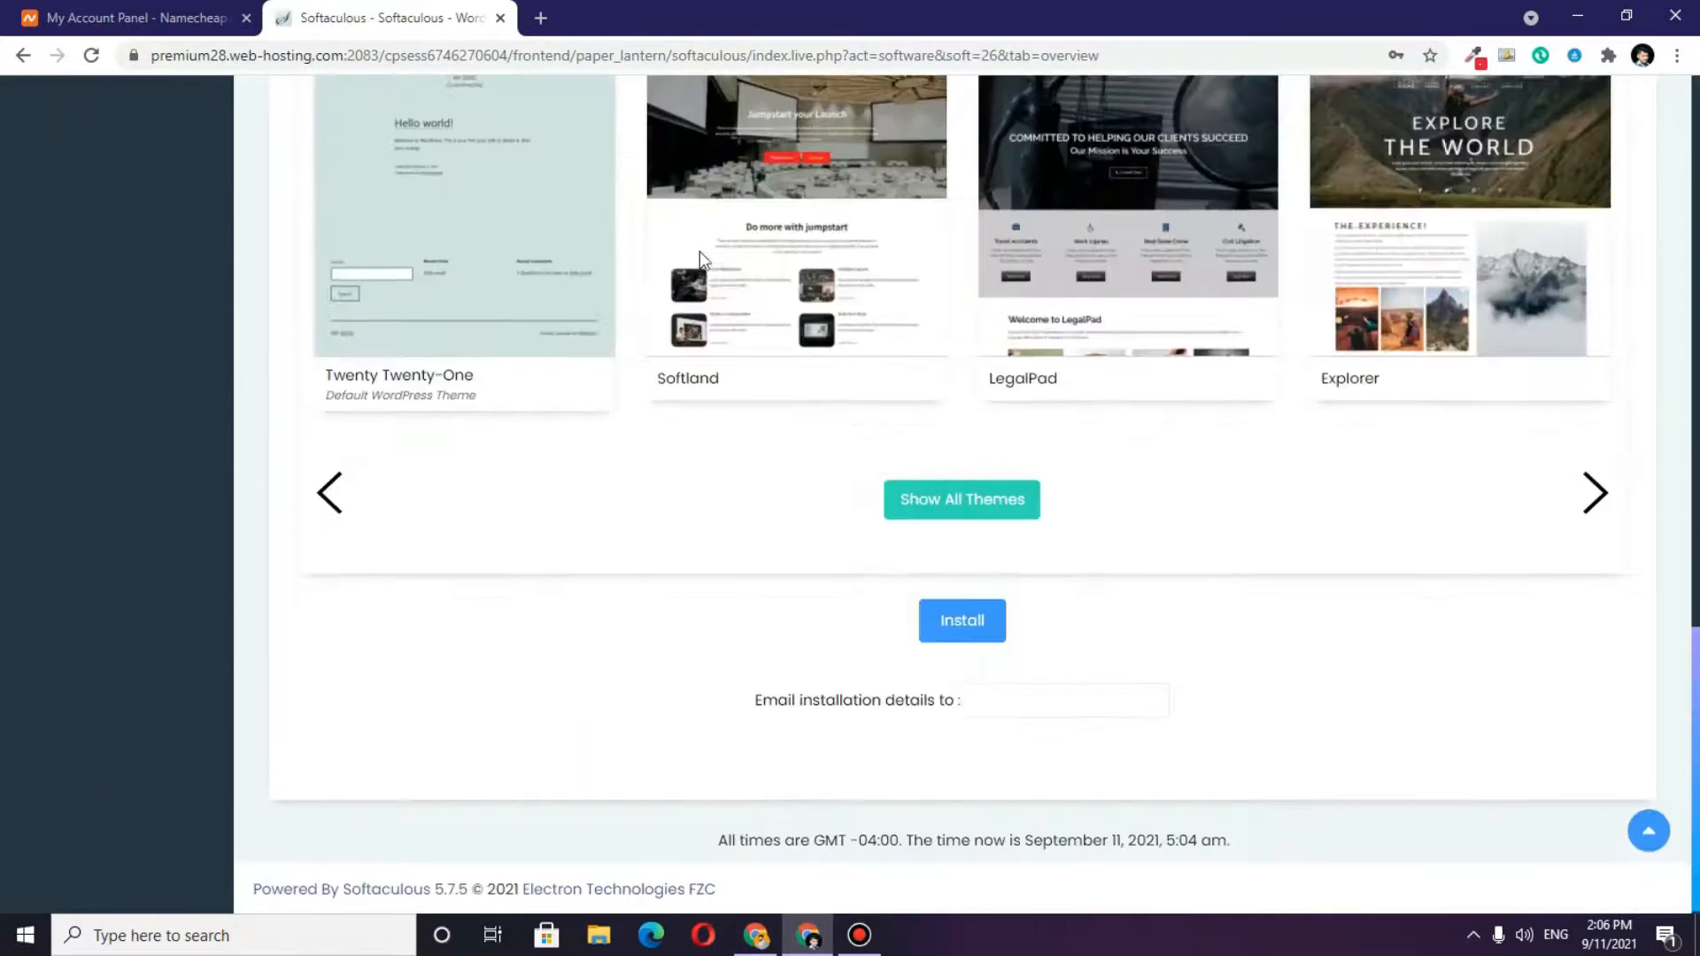
pyautogui.click(1064, 700)
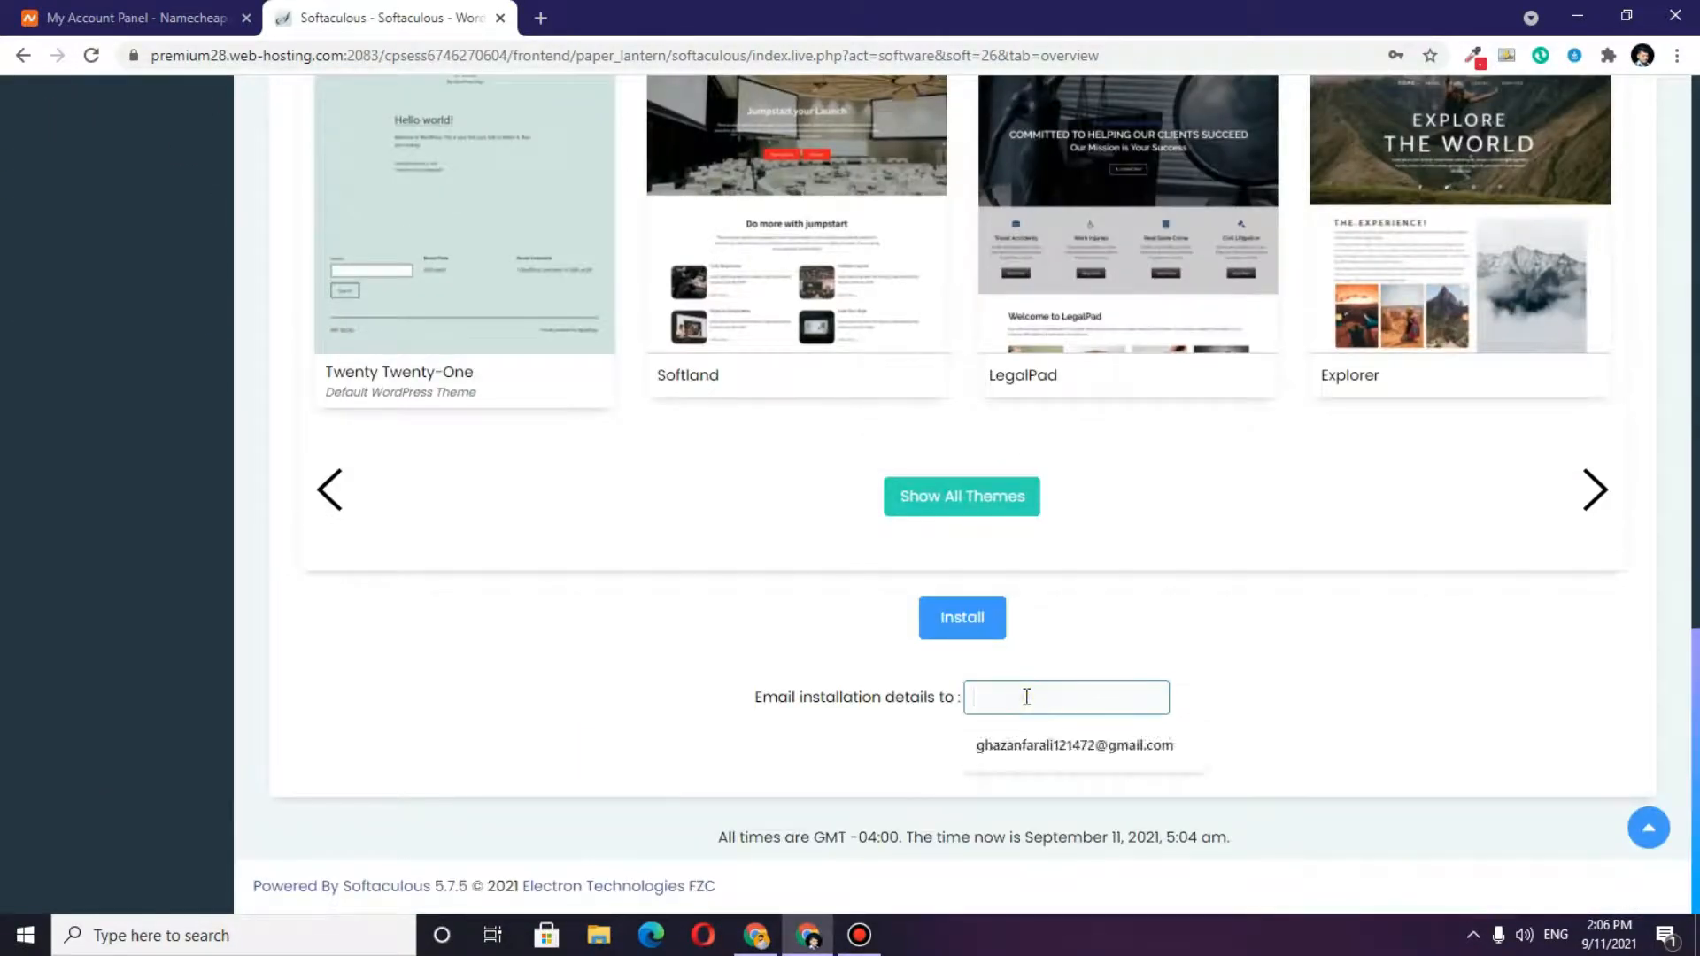
pyautogui.click(1073, 744)
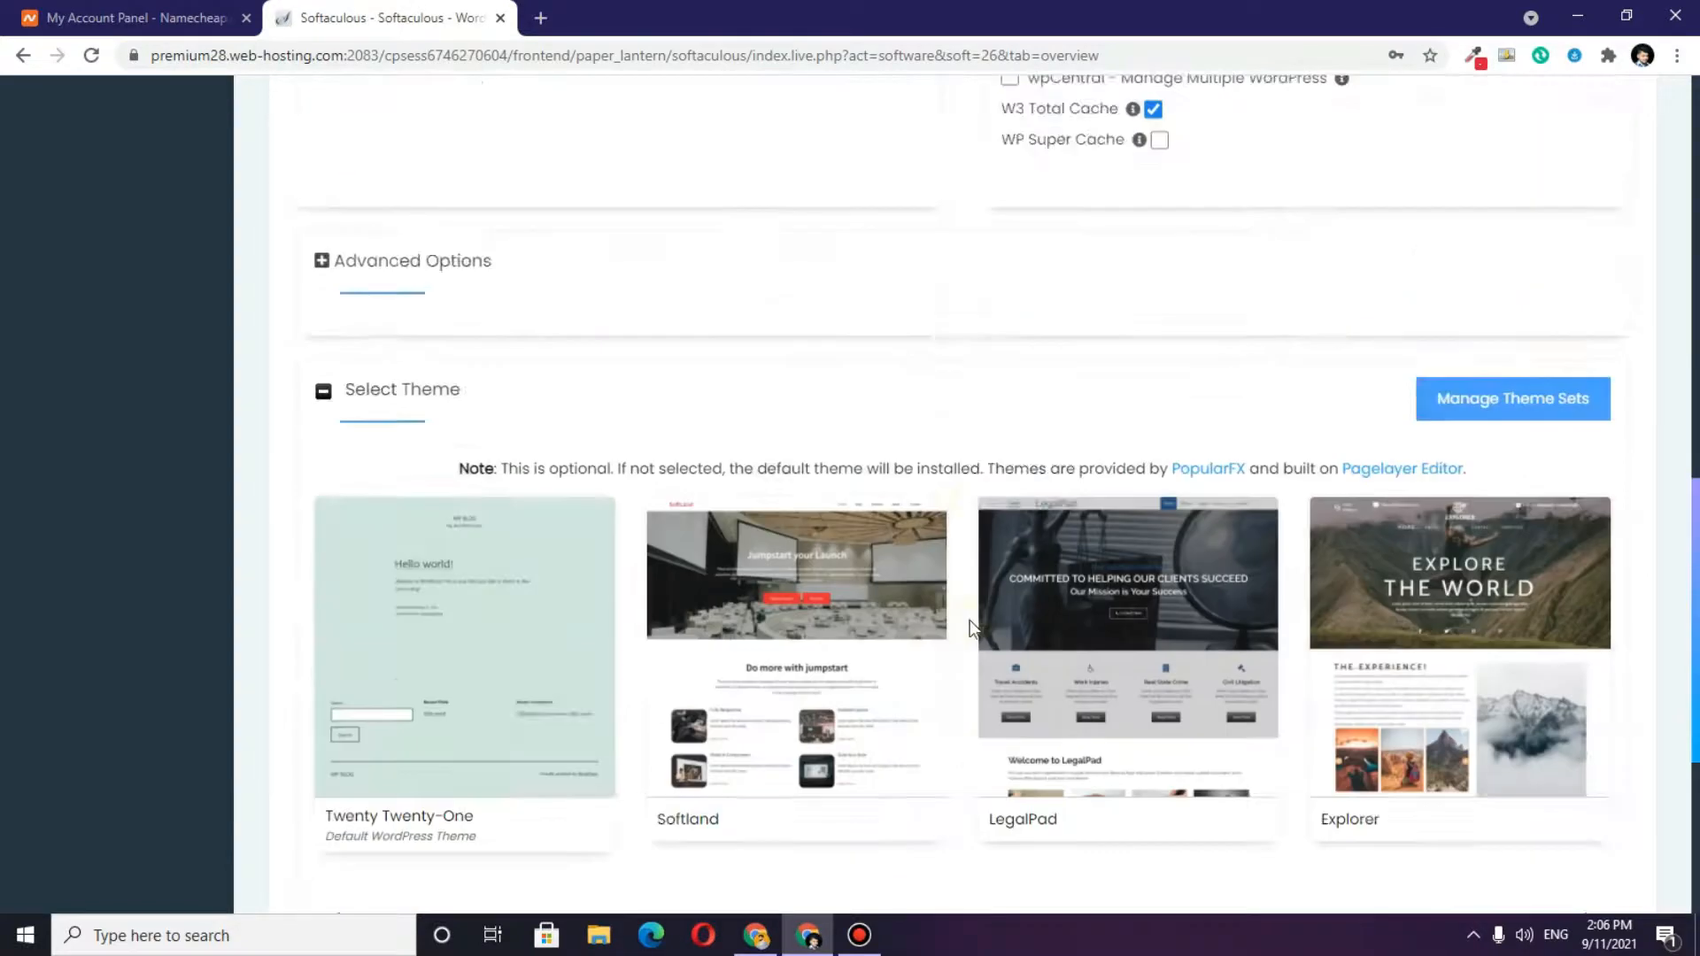
pyautogui.click(366, 319)
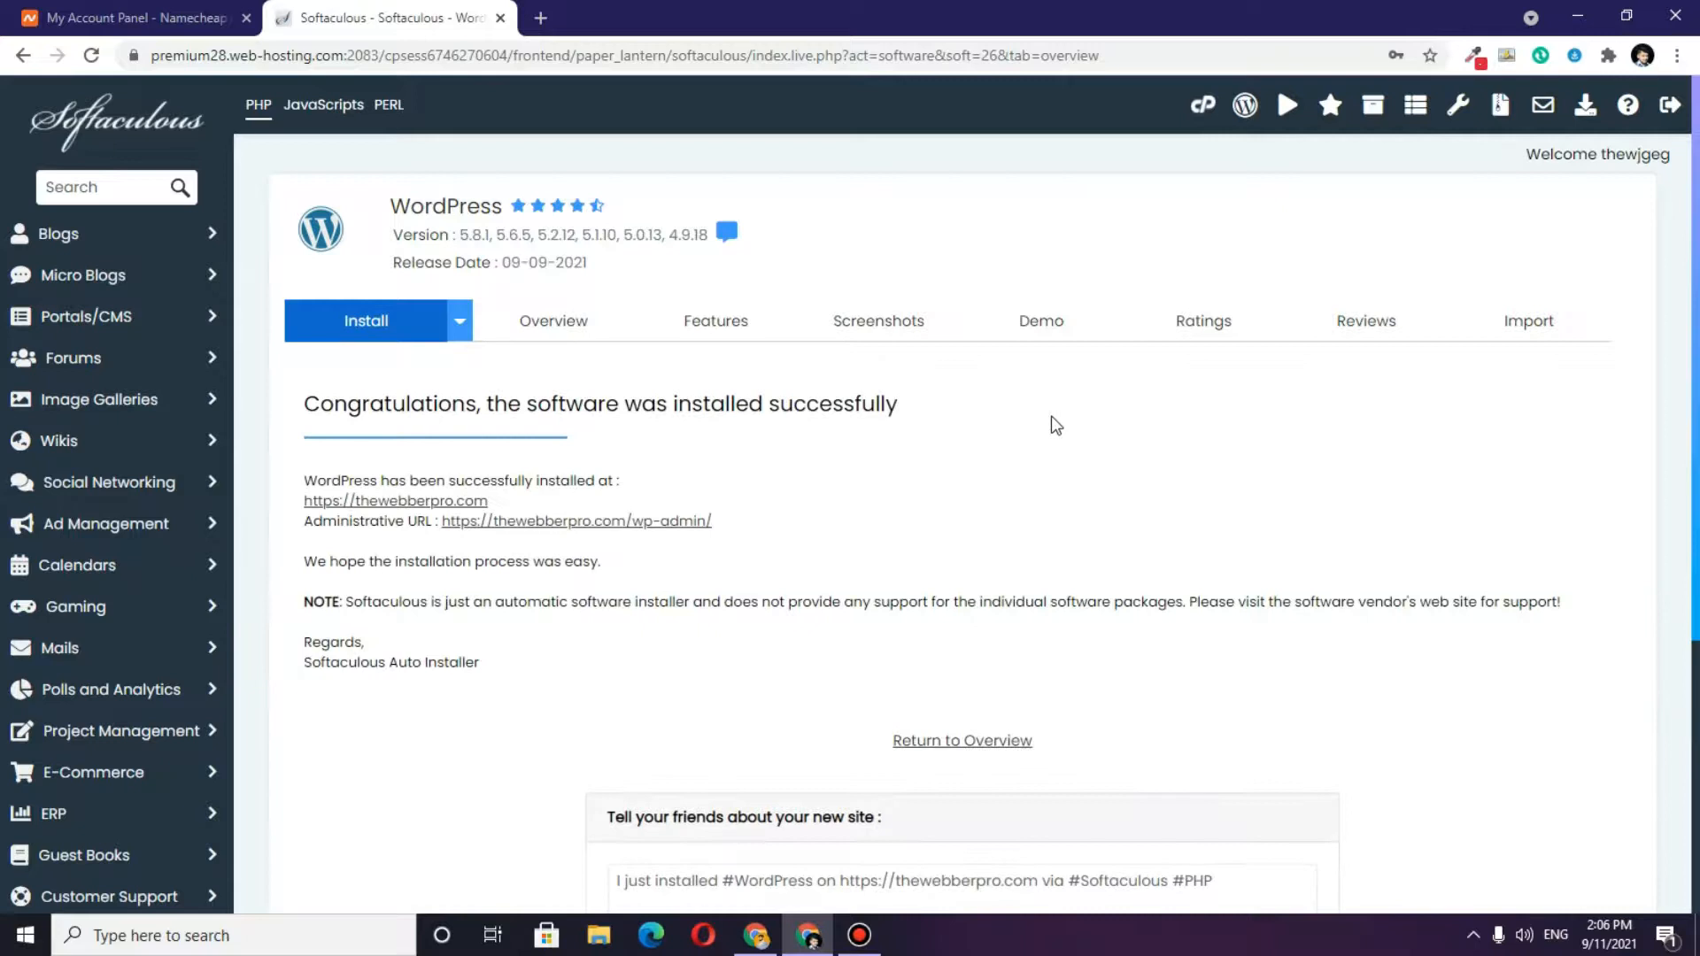
pyautogui.scroll(-3)
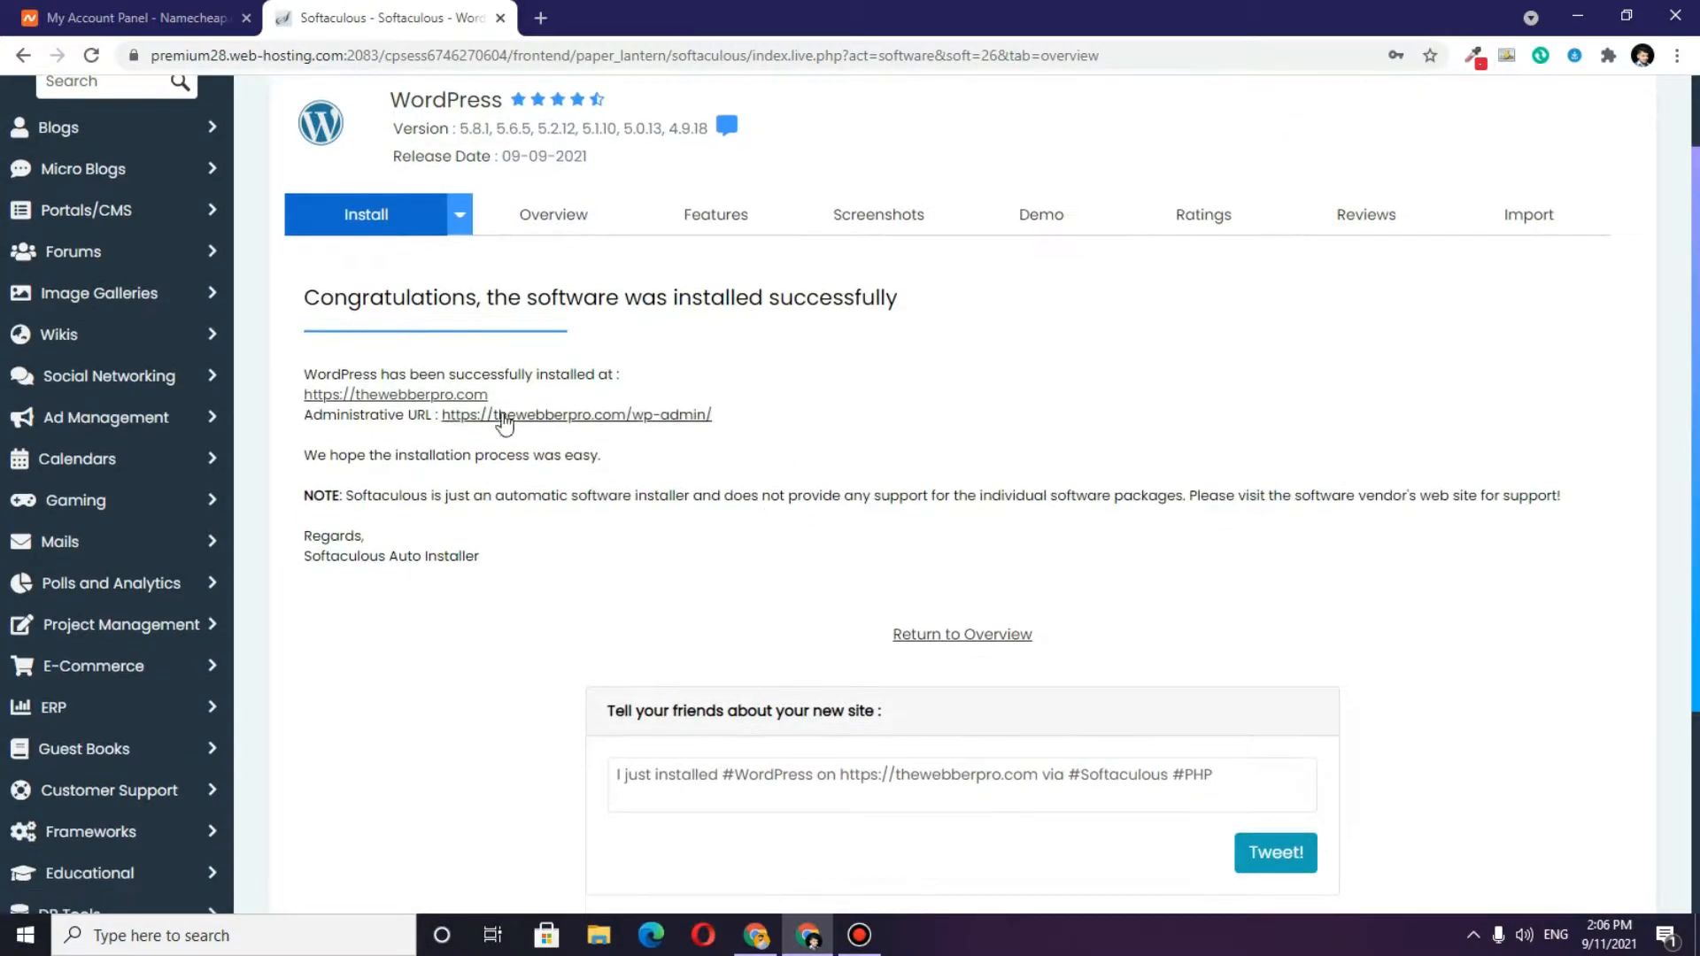
pyautogui.click(395, 393)
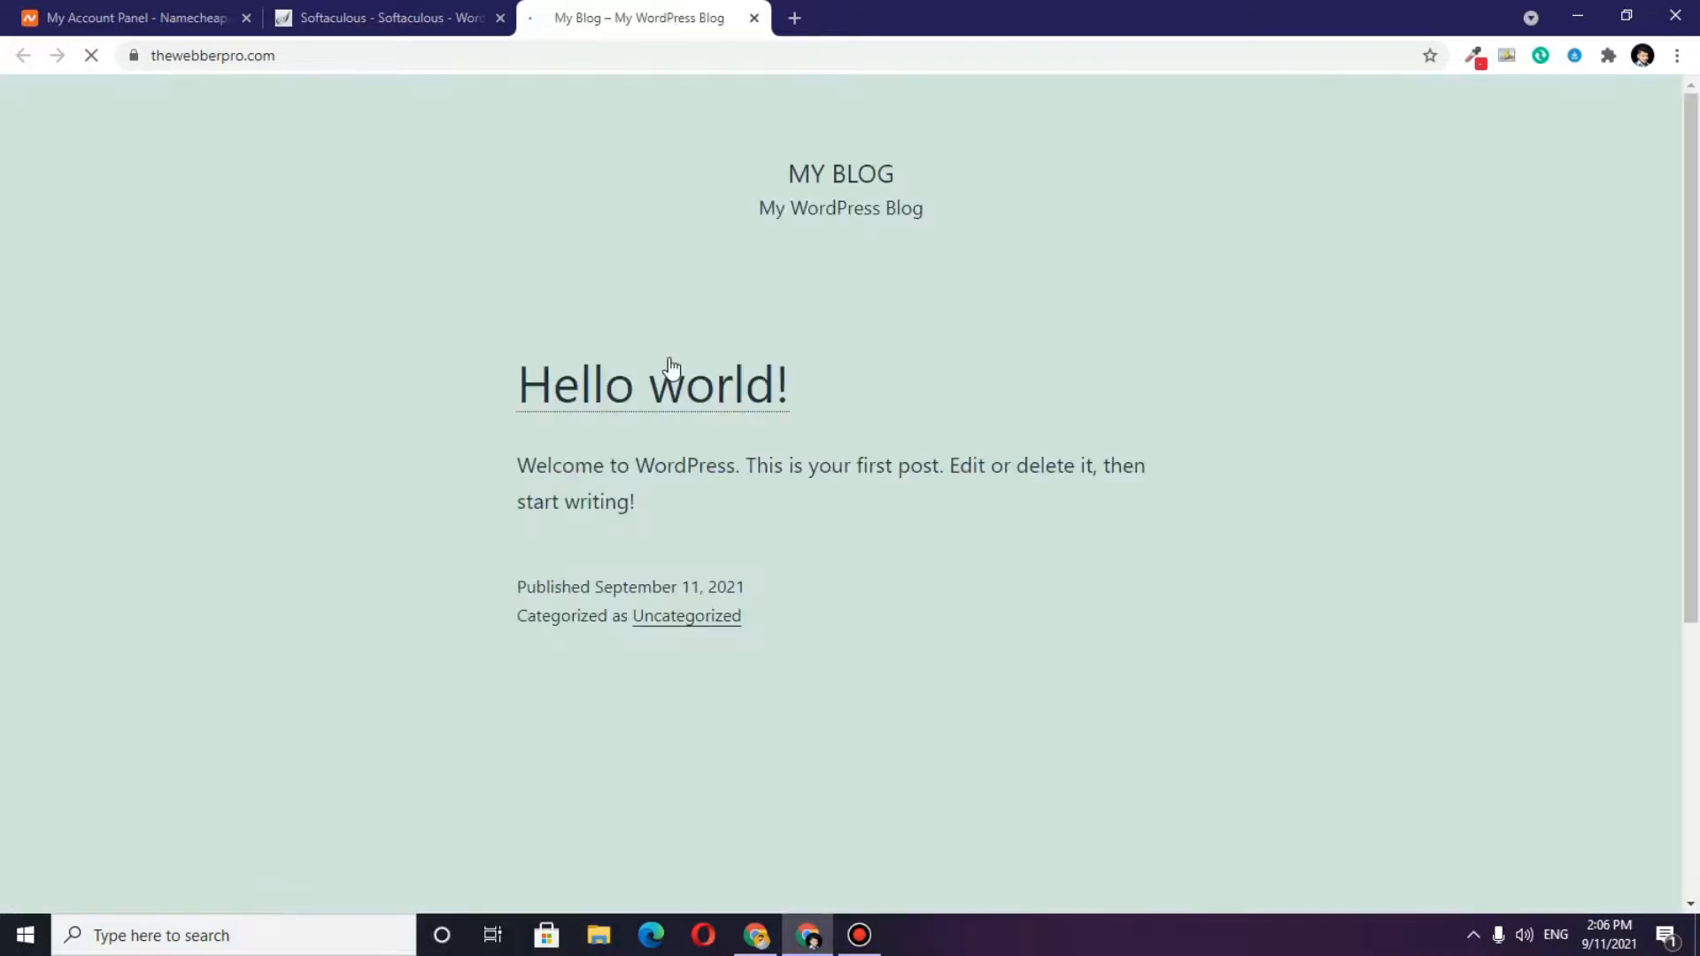
pyautogui.scroll(-3)
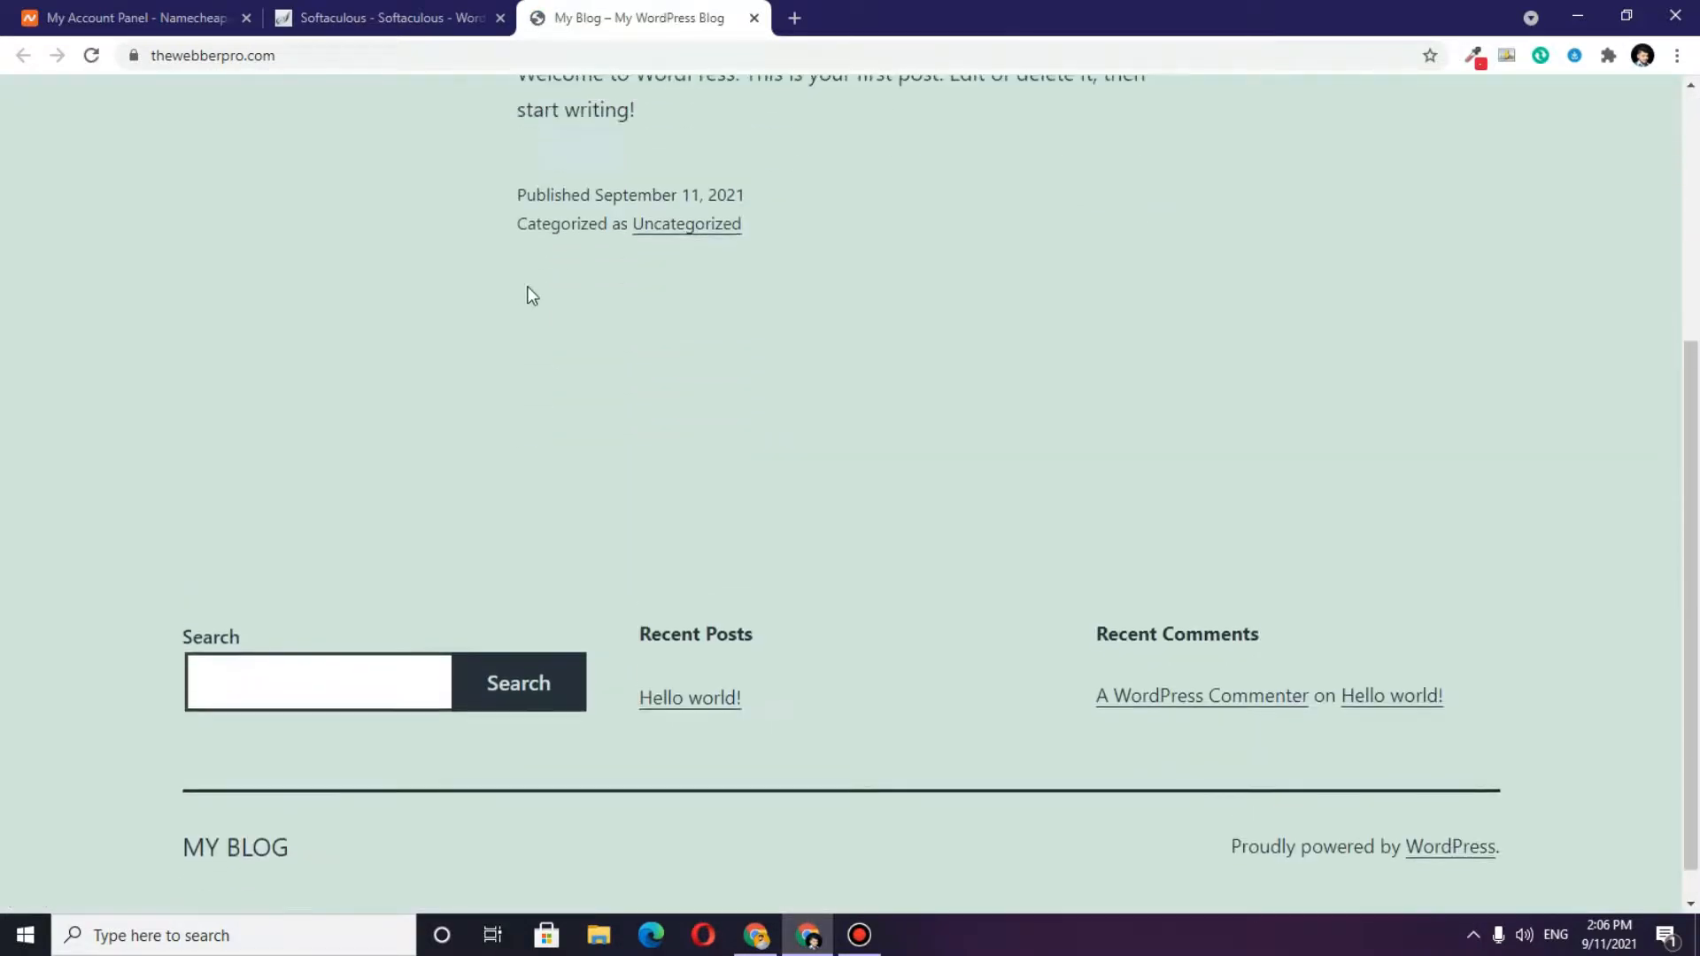
pyautogui.click(385, 17)
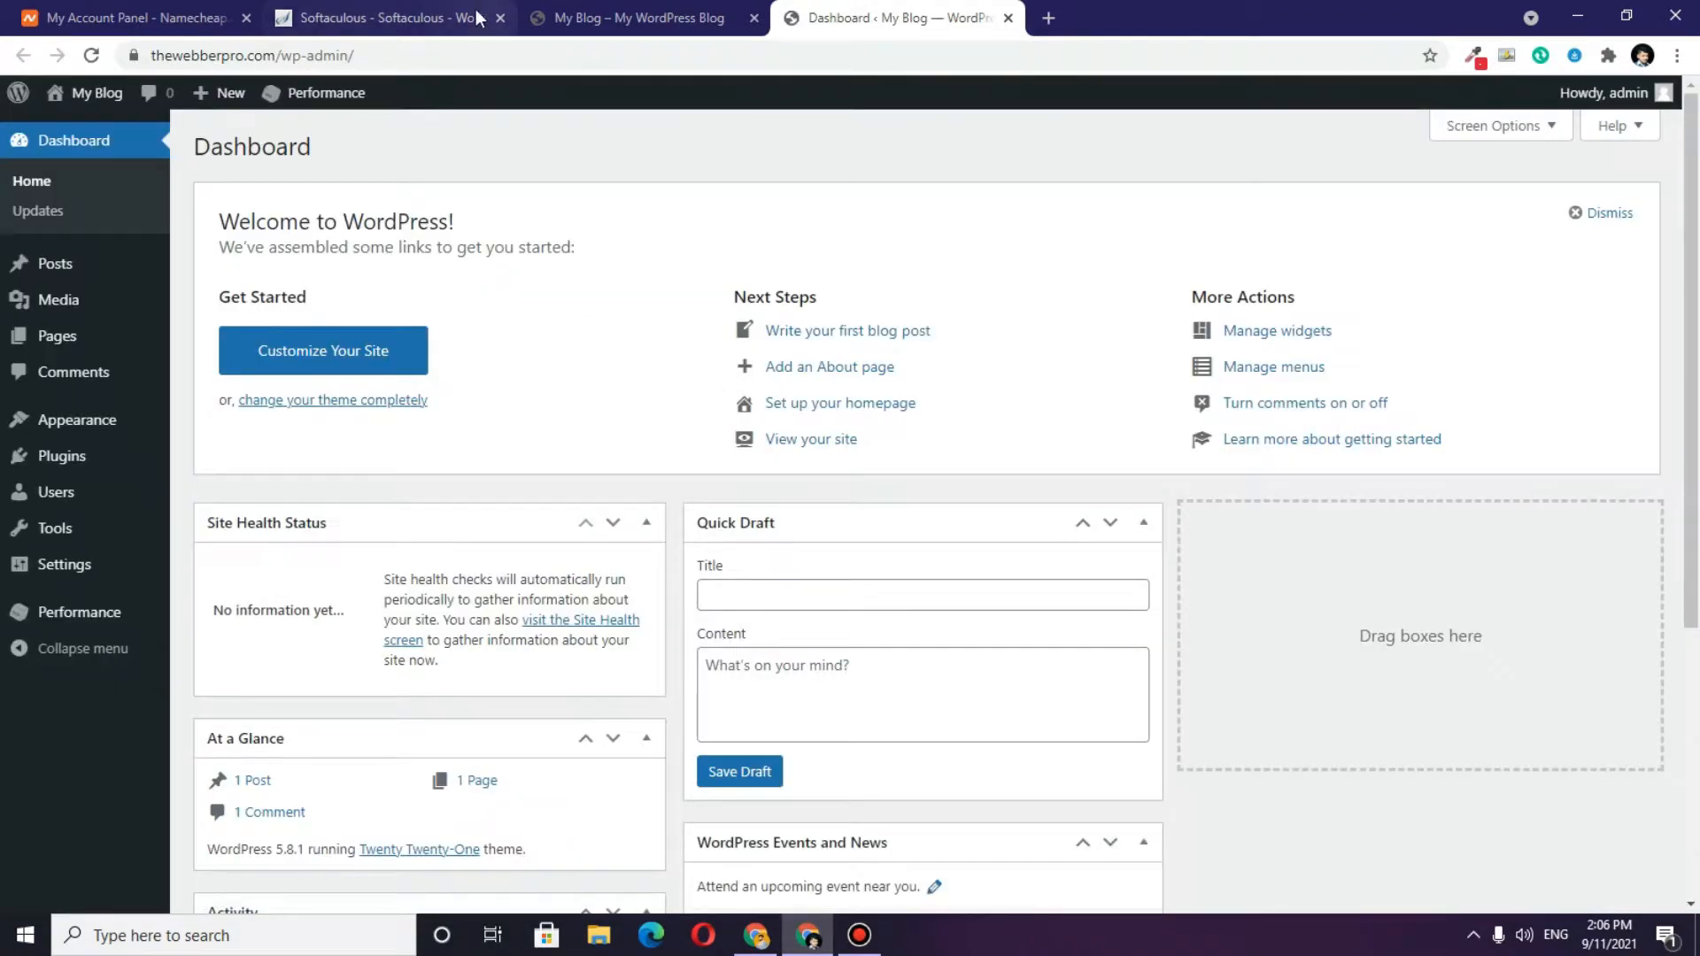
pyautogui.click(385, 18)
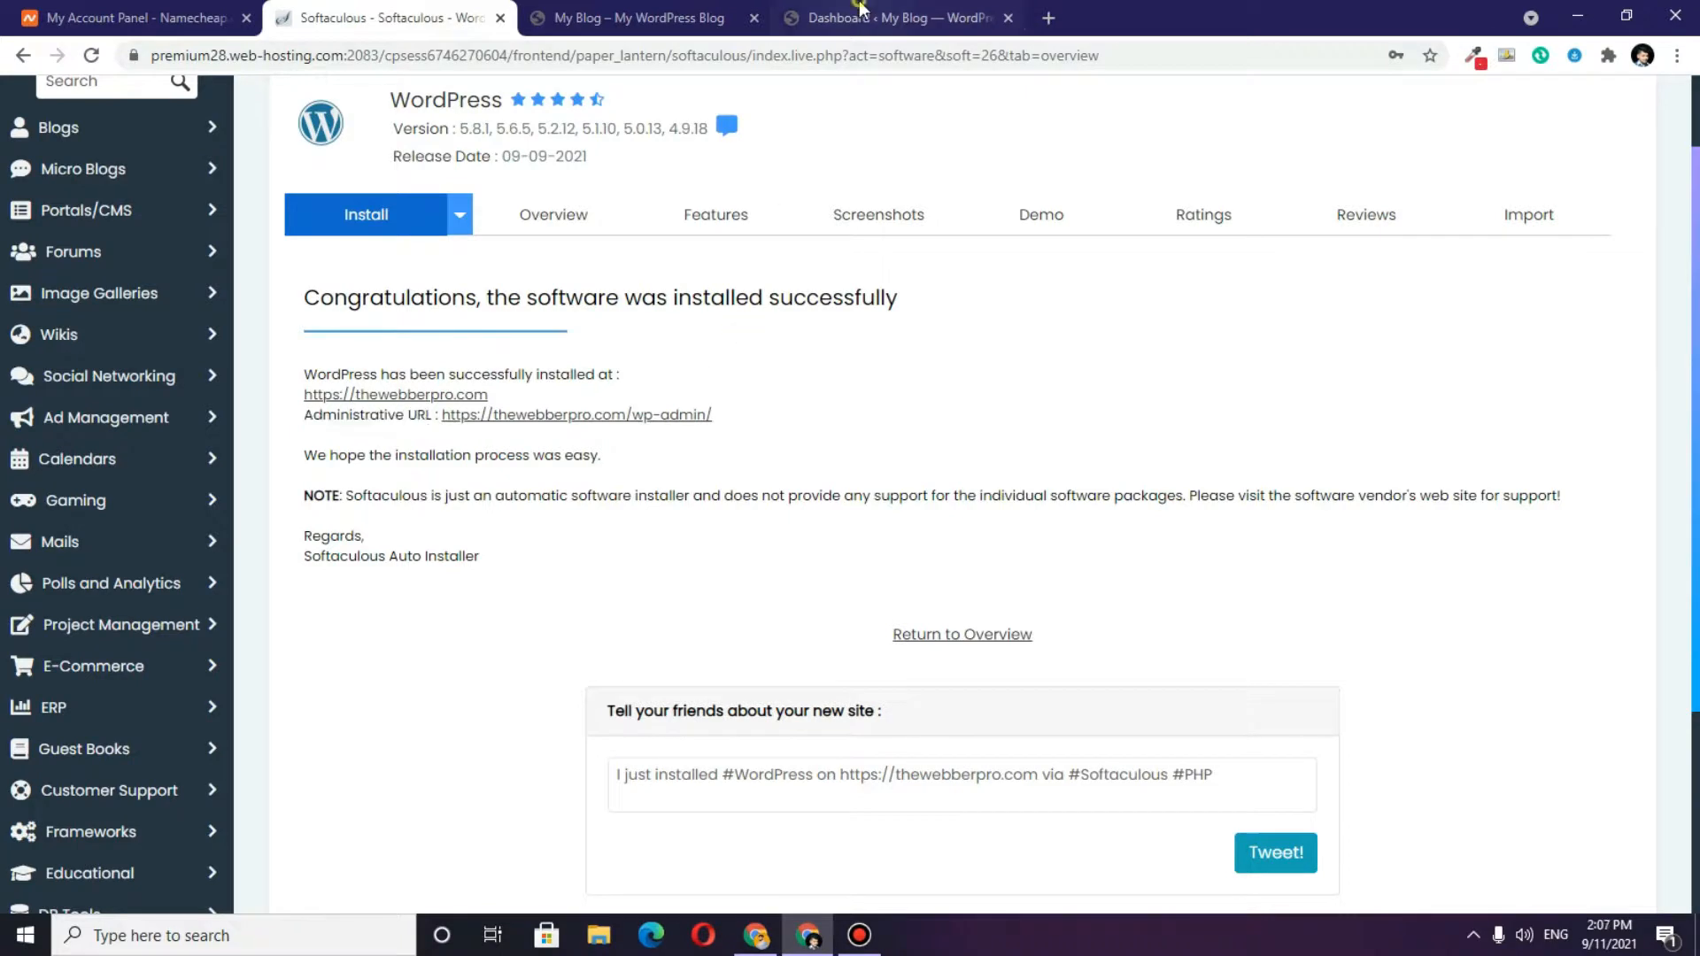
pyautogui.click(889, 18)
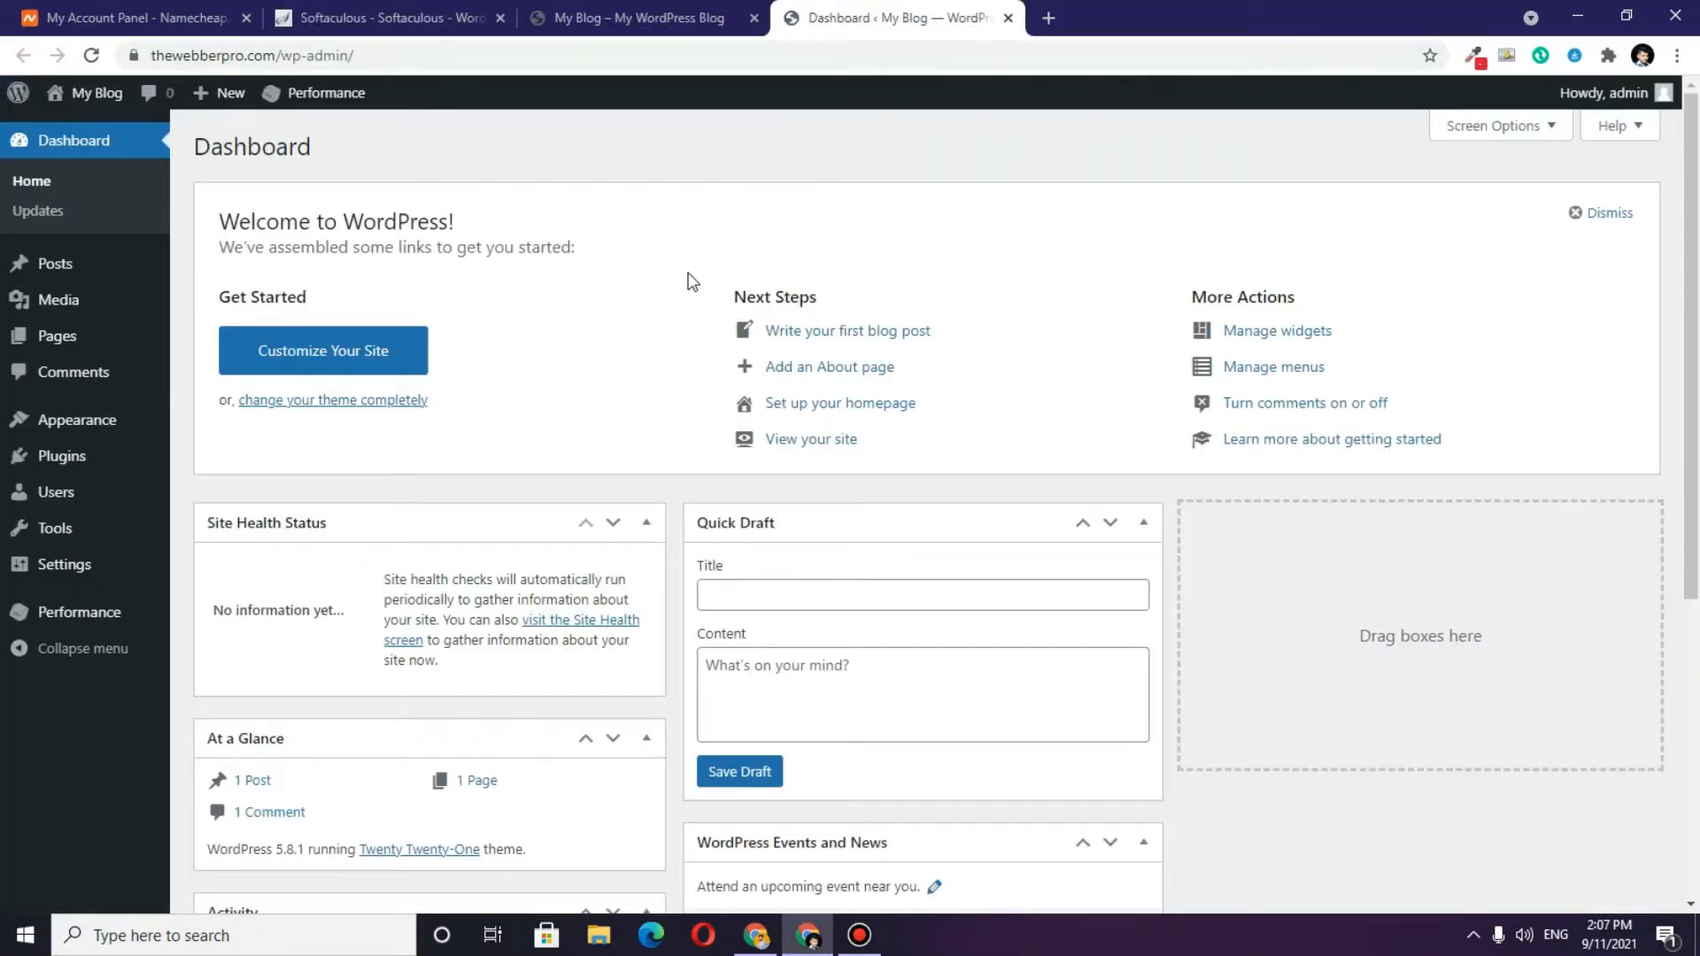
pyautogui.scroll(-3)
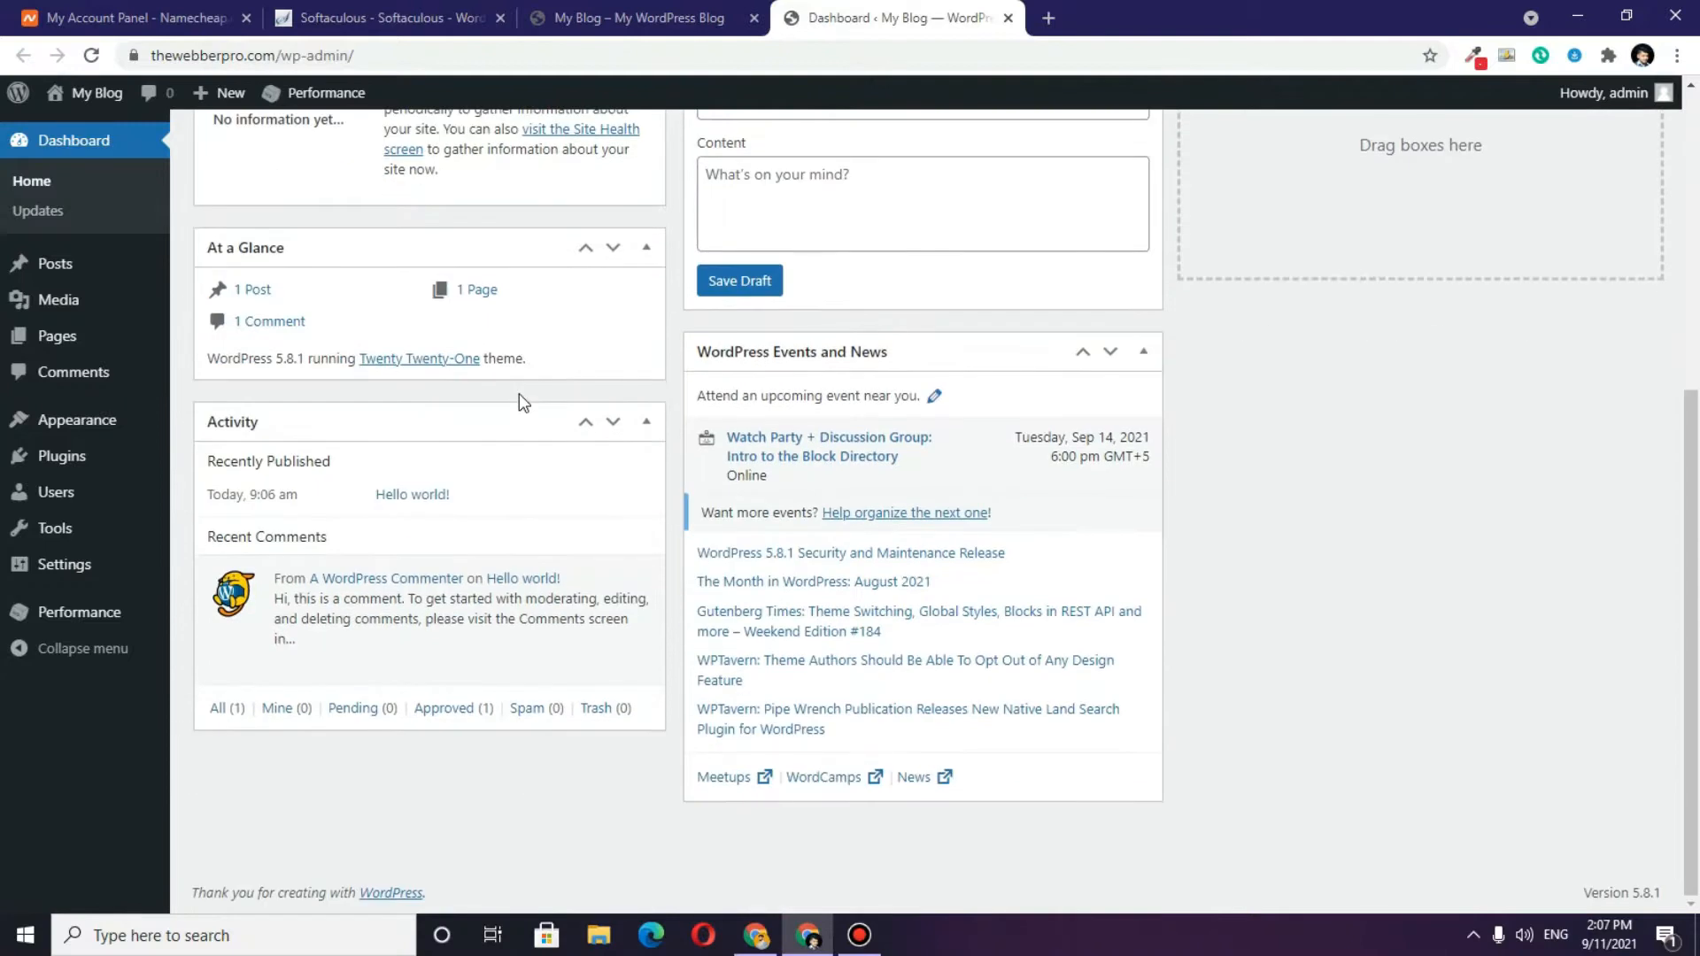
pyautogui.scroll(3)
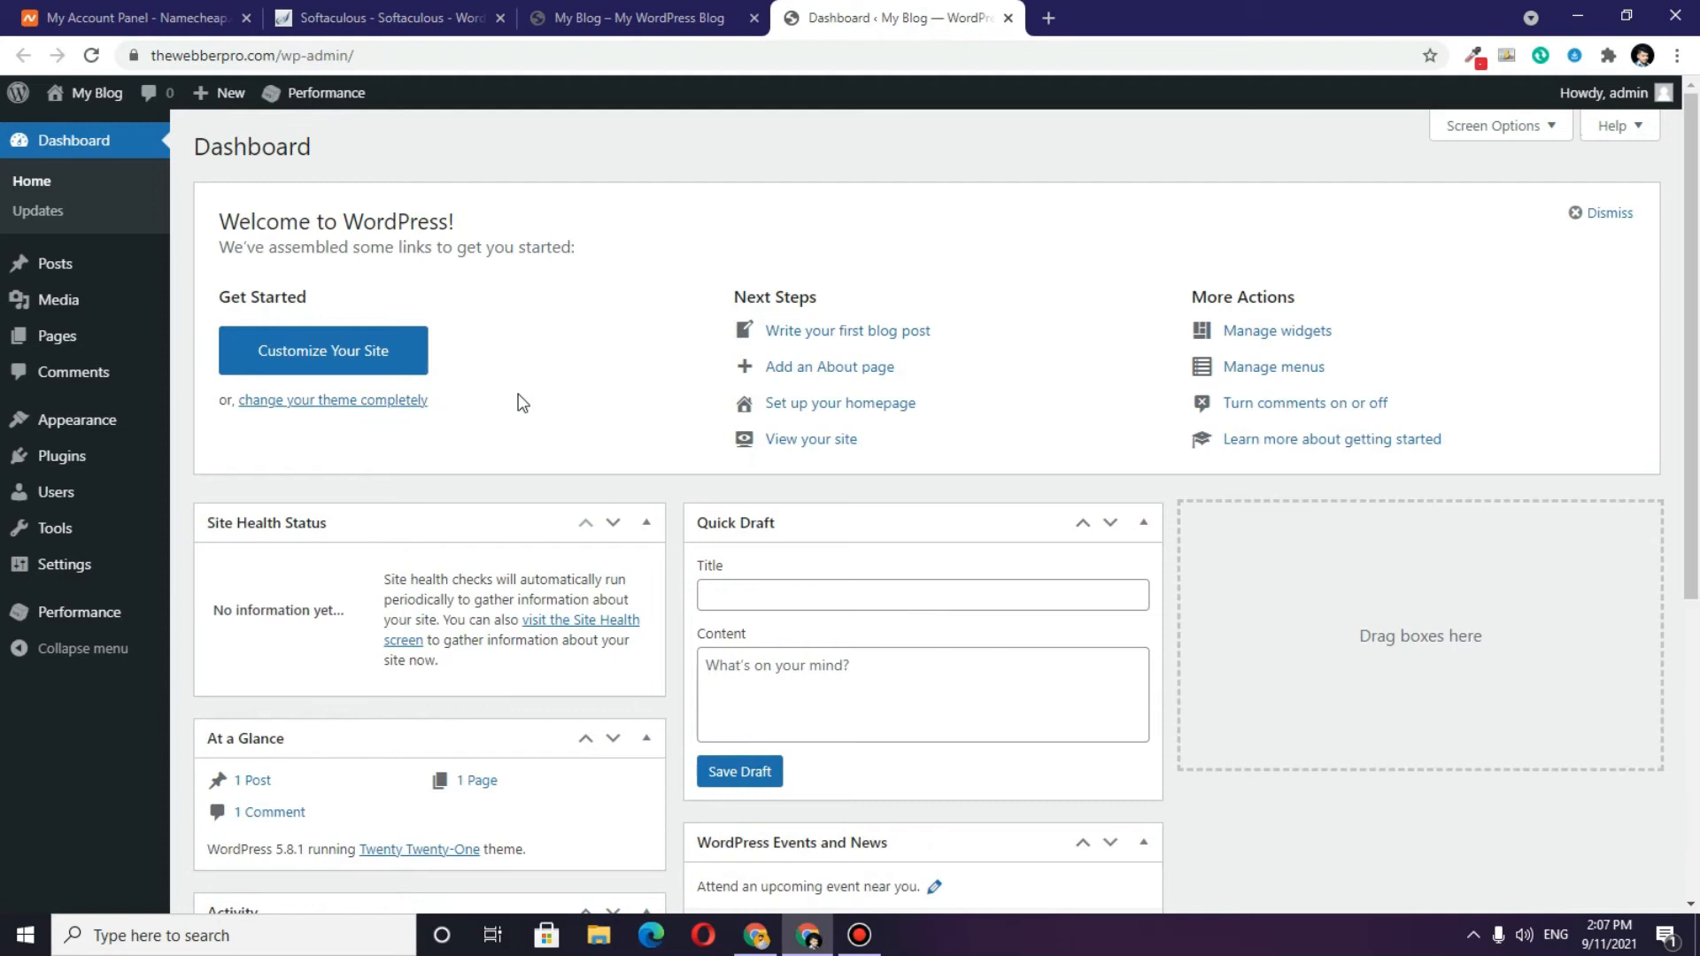
pyautogui.moveTo(681, 639)
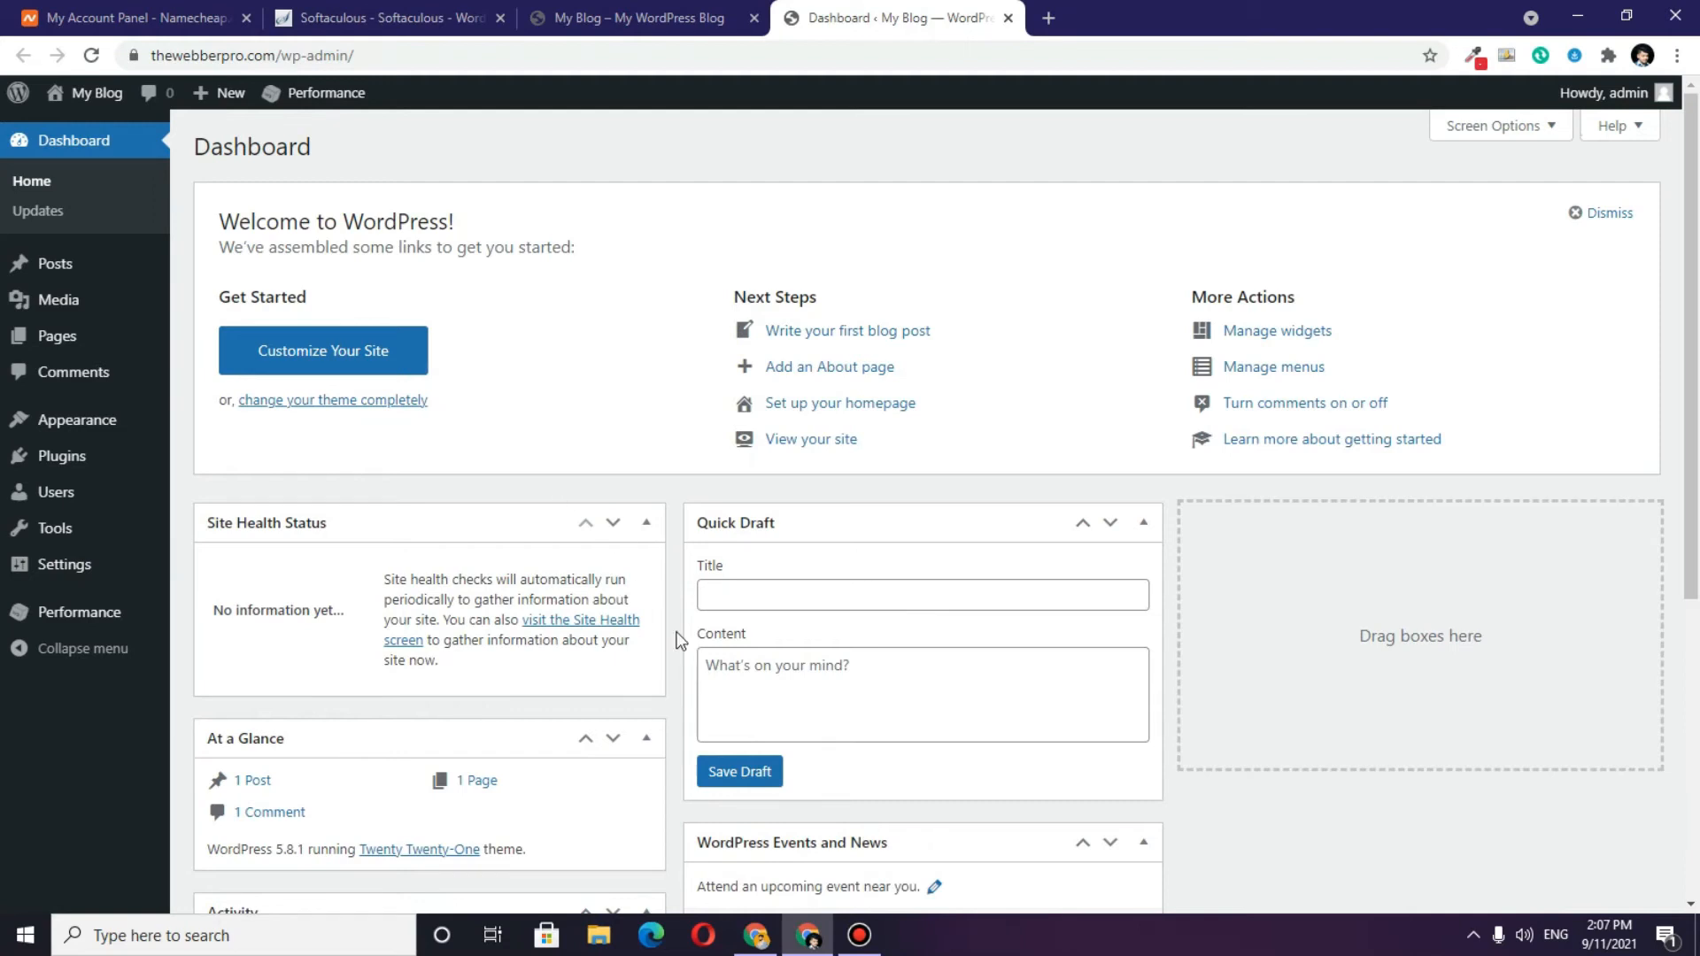